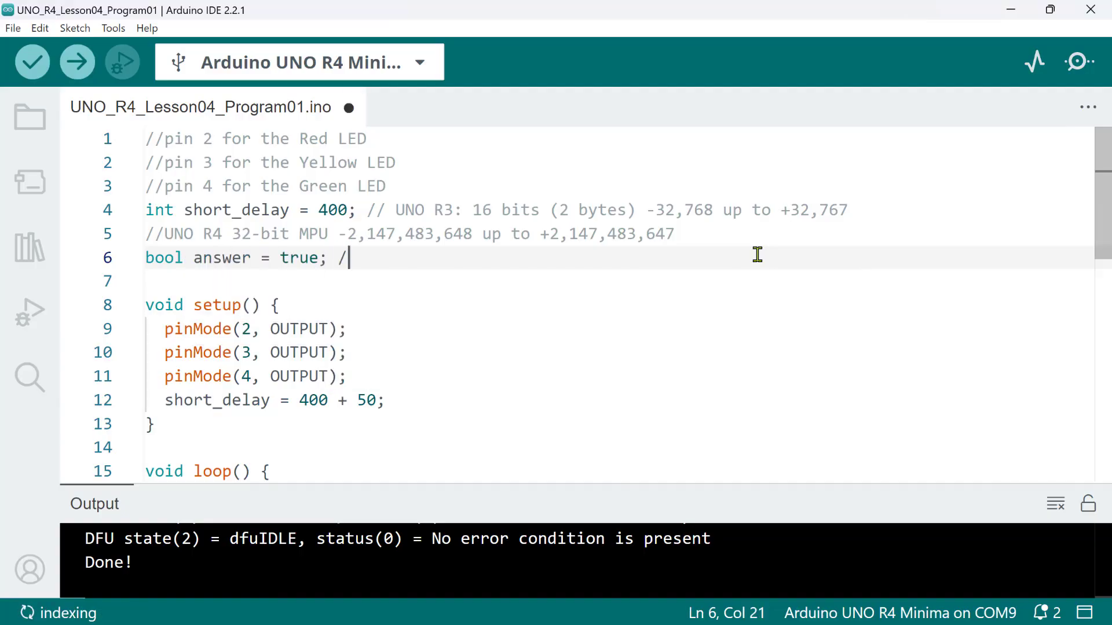
Comment the bool line as 1 byte, set float volts = 3.3 with a 4-byte note, and begin a #define
type("/or false (1 byte)")
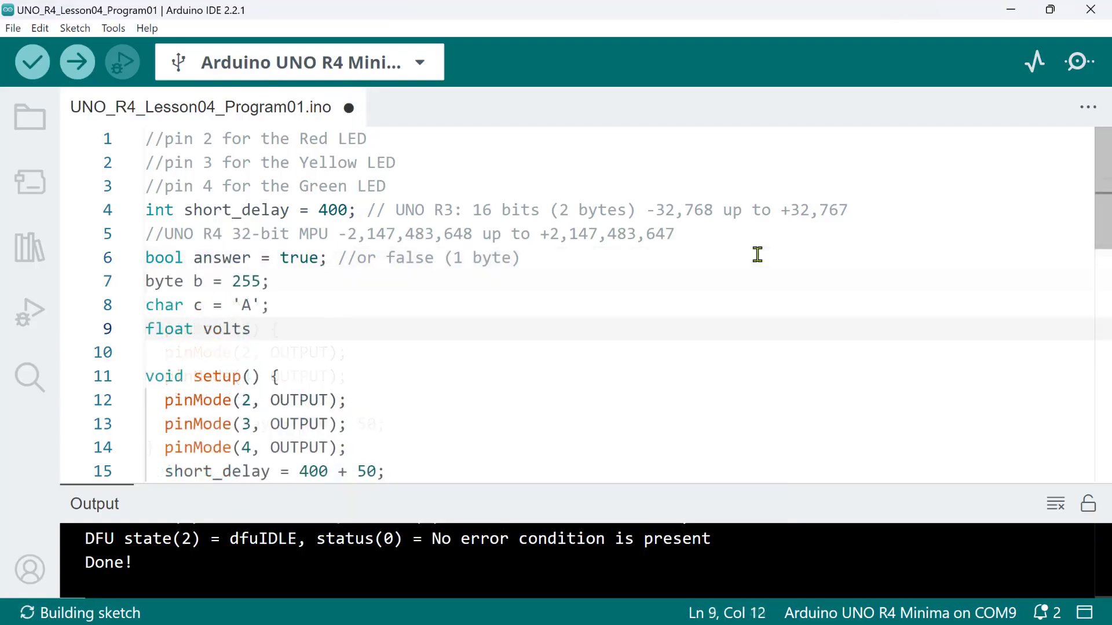
type("= 3.3")
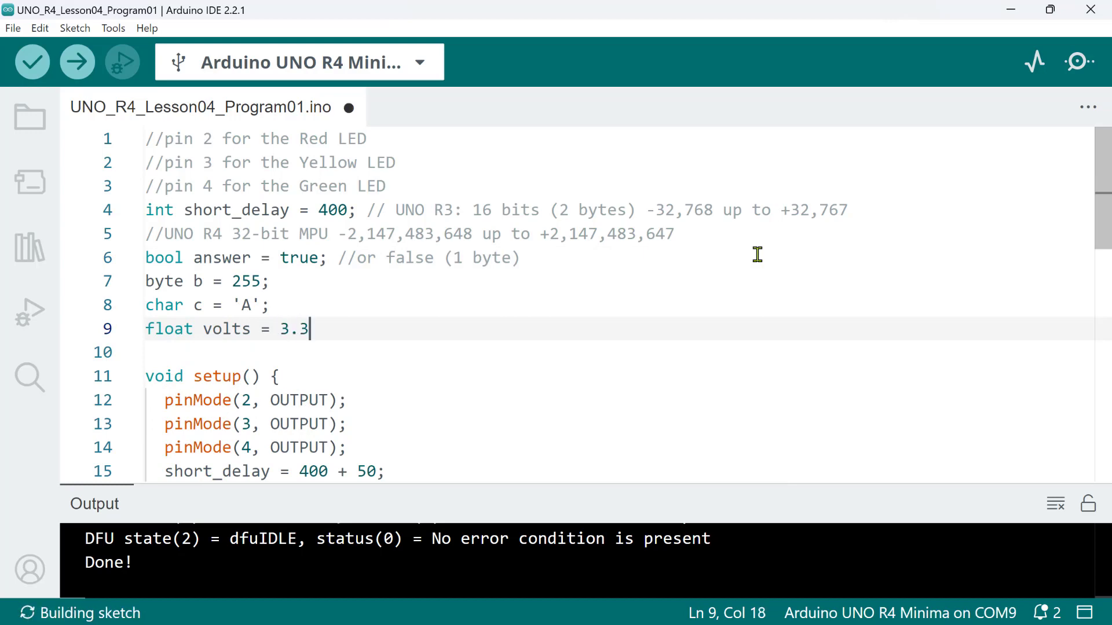
type("; // (4 b")
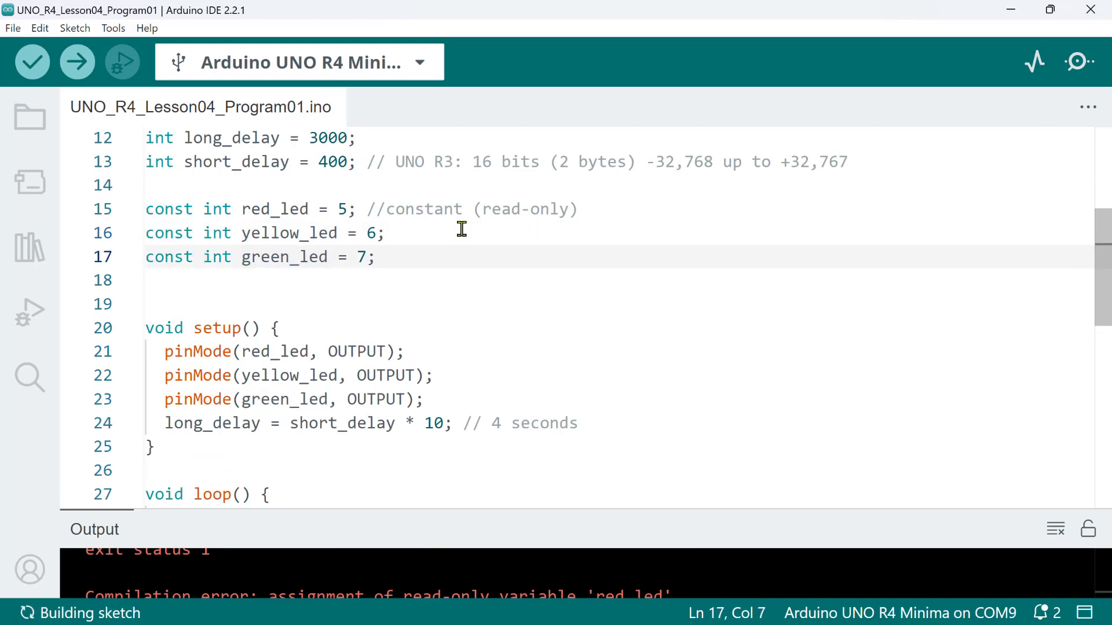
type("#define")
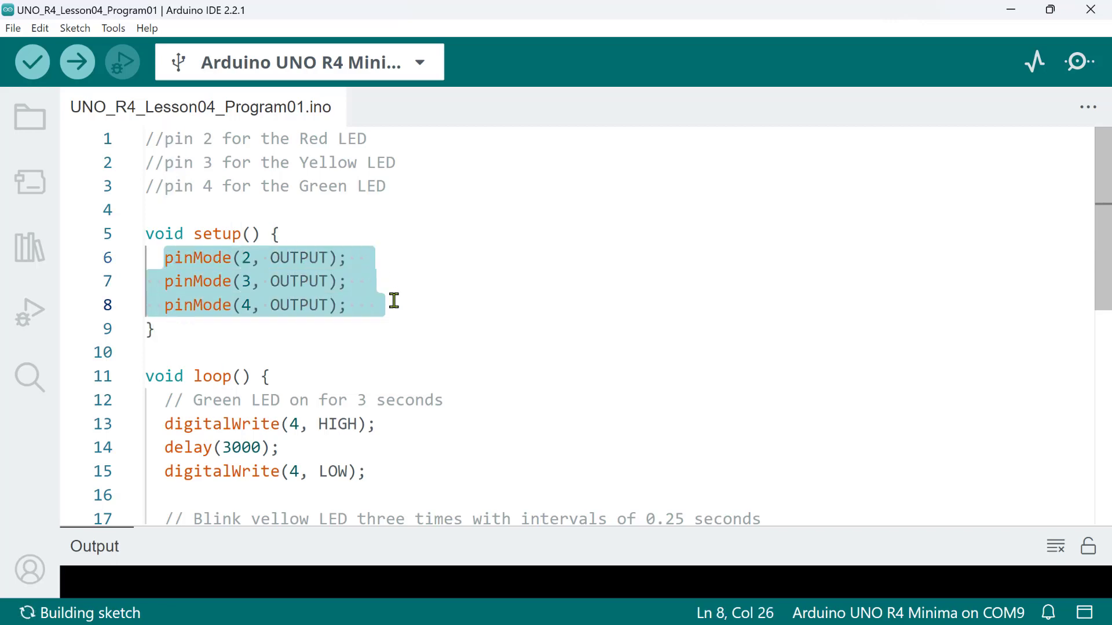
scroll("down", 3)
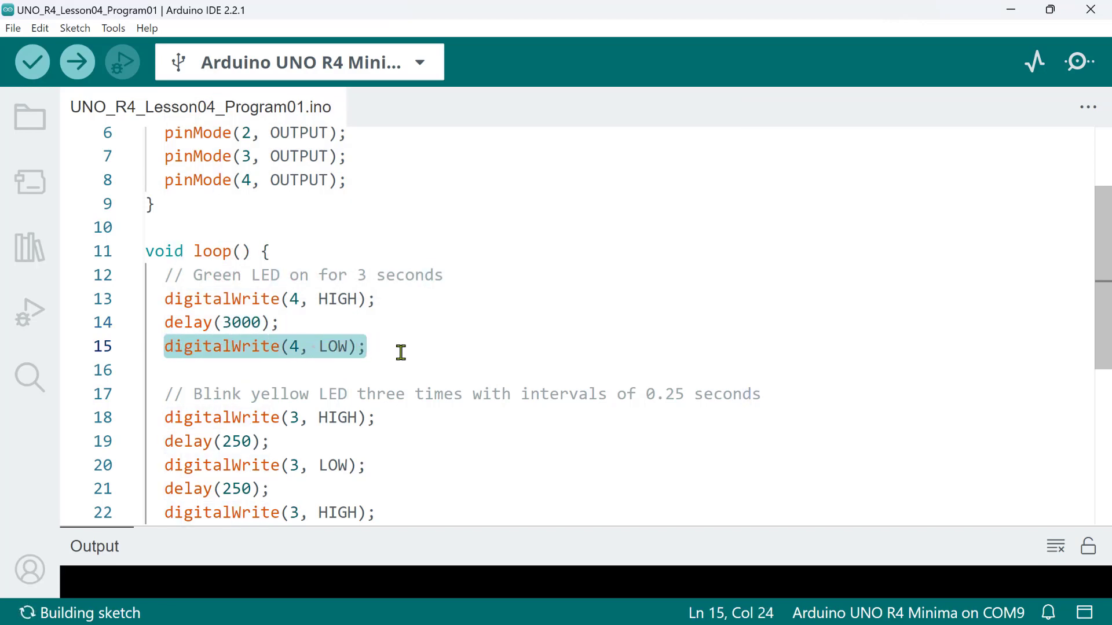
scroll("down", 3)
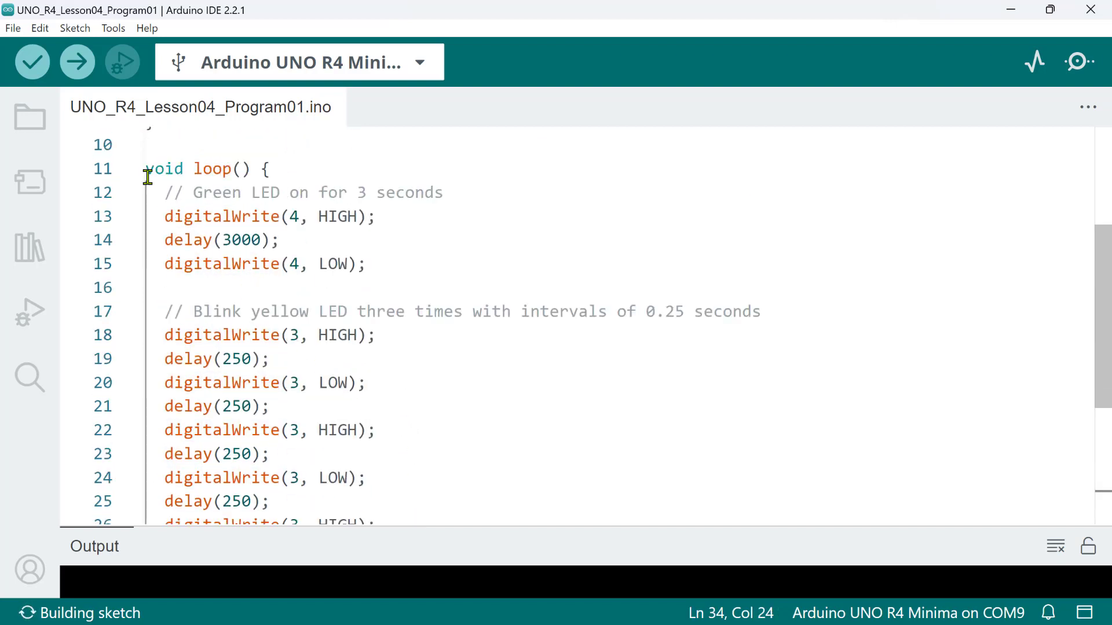
double_click(164, 169)
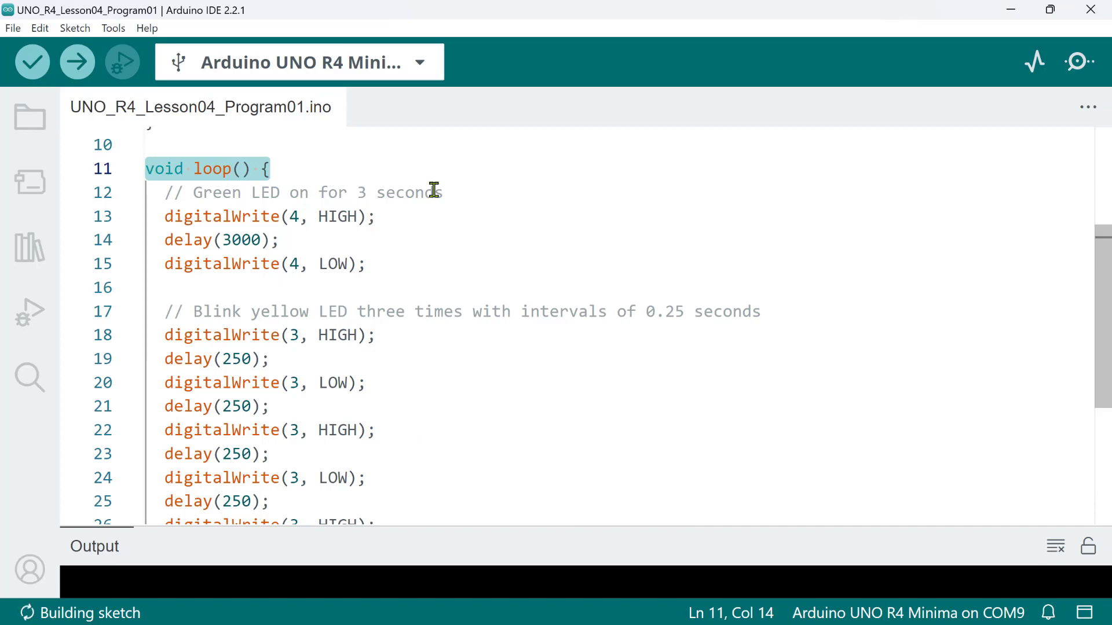
left_click(75, 63)
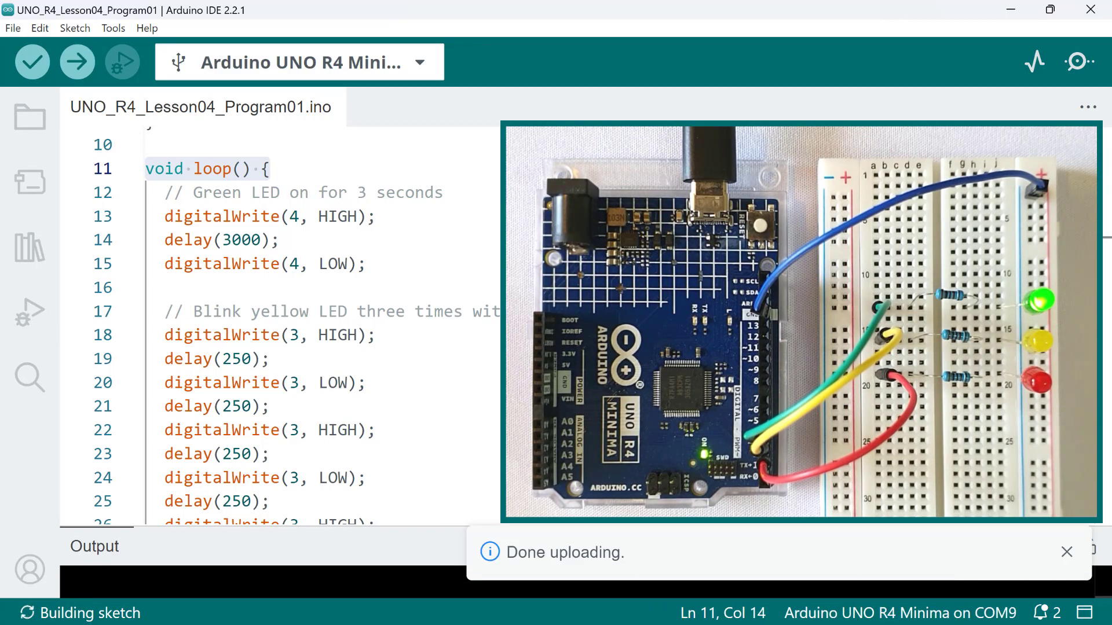
Close the 'Done uploading.' notification once the upload completes
left_click(1067, 552)
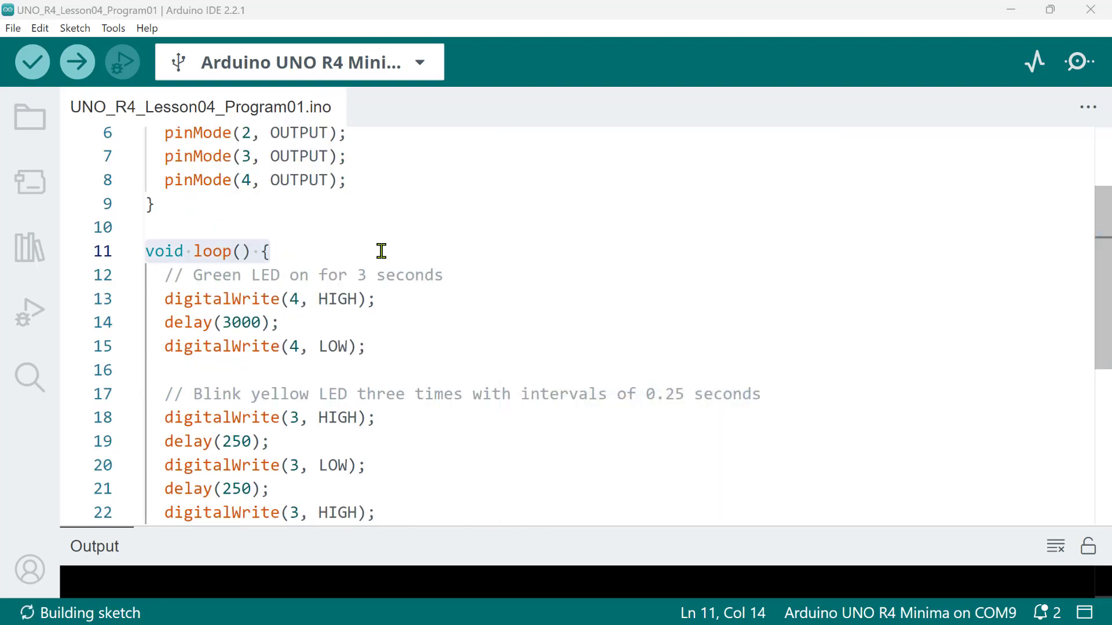
mouse_move(291, 299)
type("300")
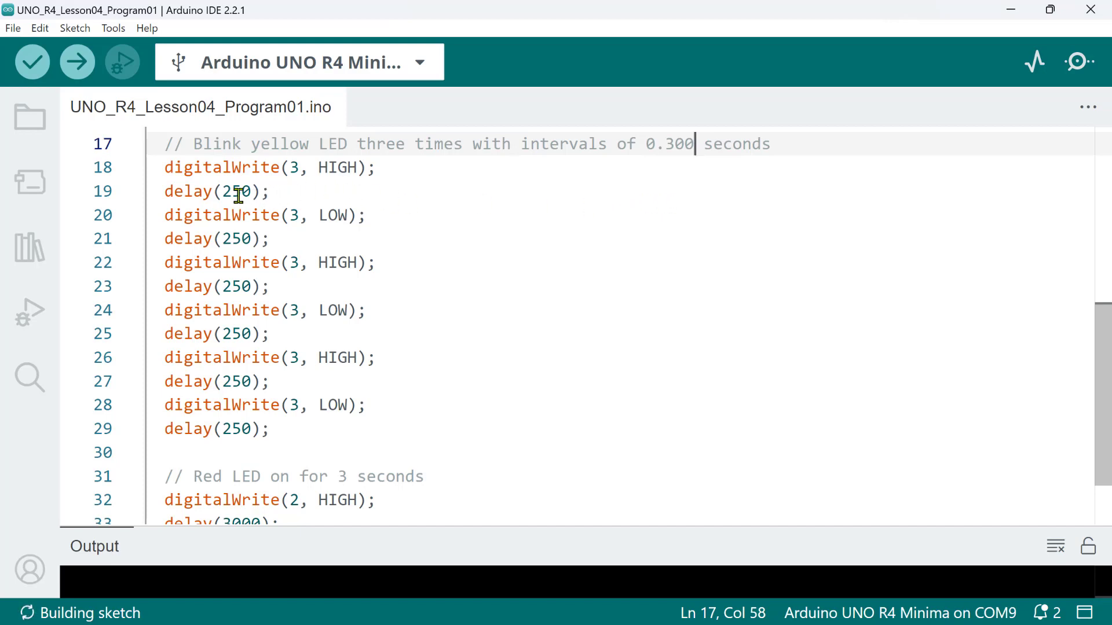
Select the yellow-blink delay(250) values and retype them as 300
double_click(236, 191)
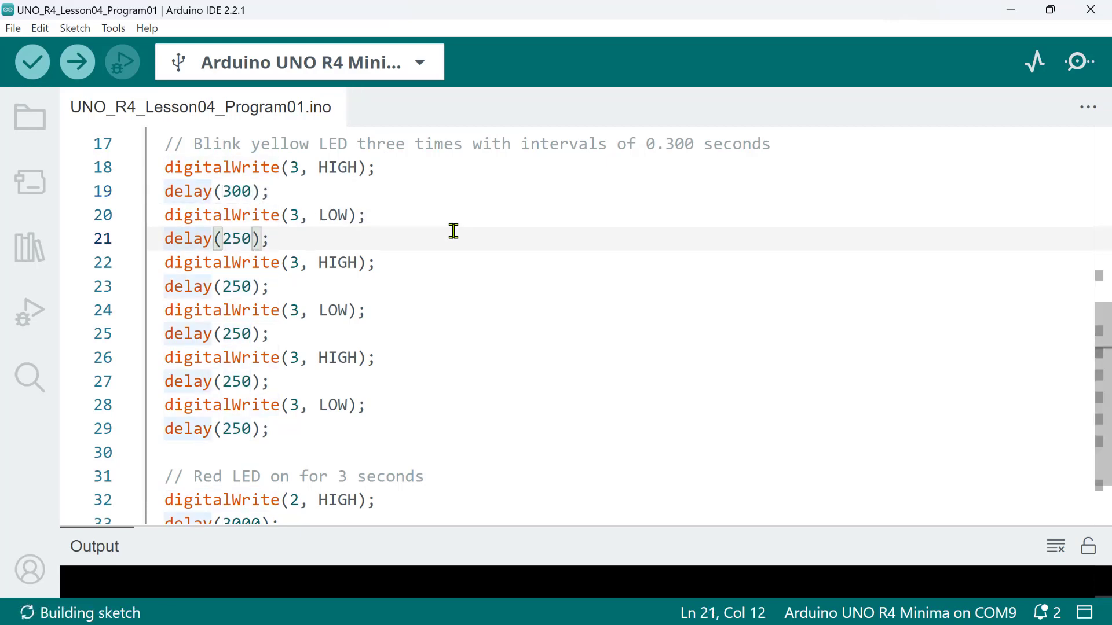
double_click(236, 239)
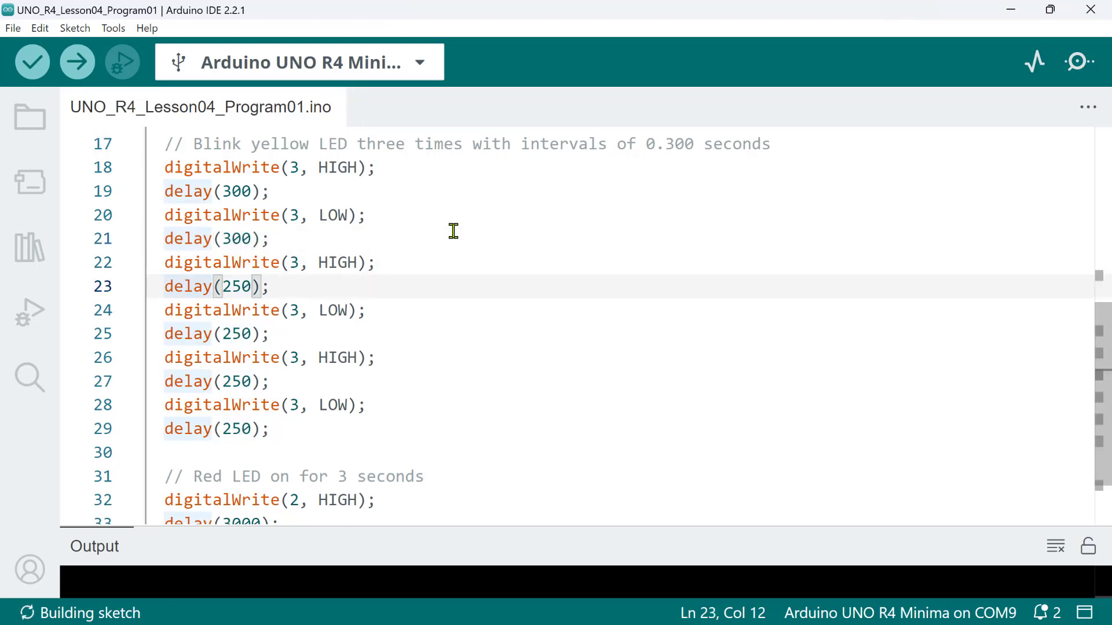
type("300")
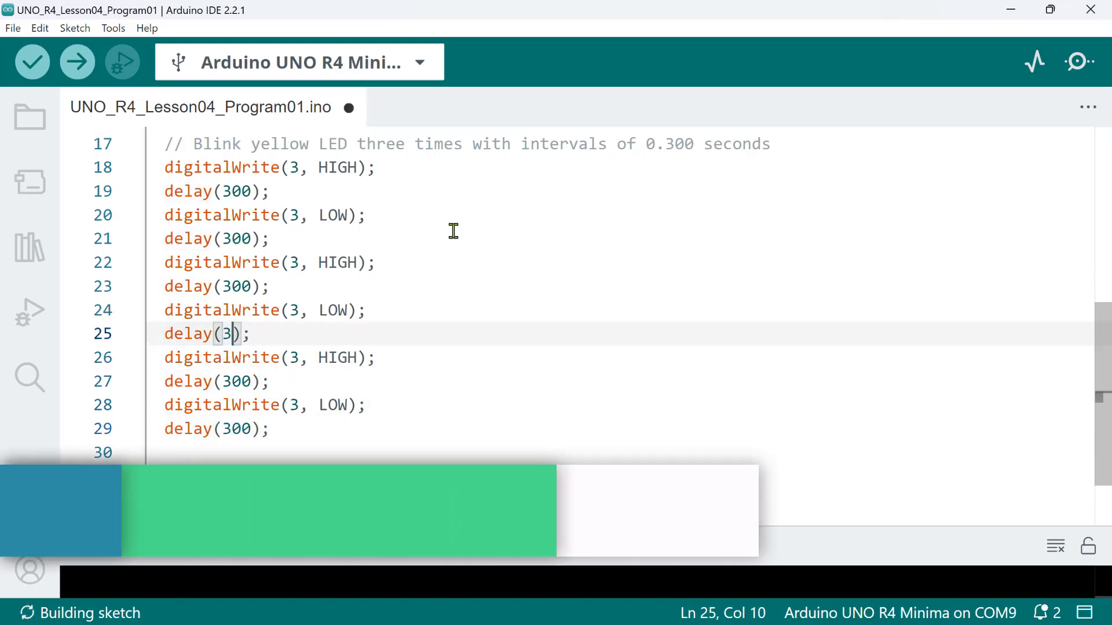
Finish retyping the last remaining yellow-blink delay as 300
type("00")
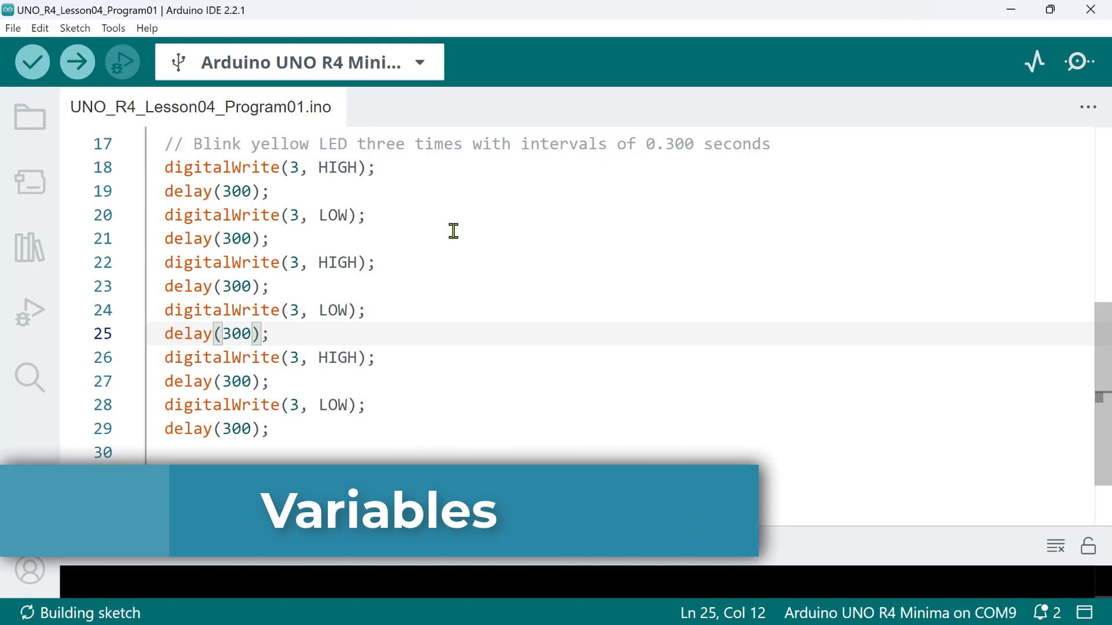
mouse_move(518, 276)
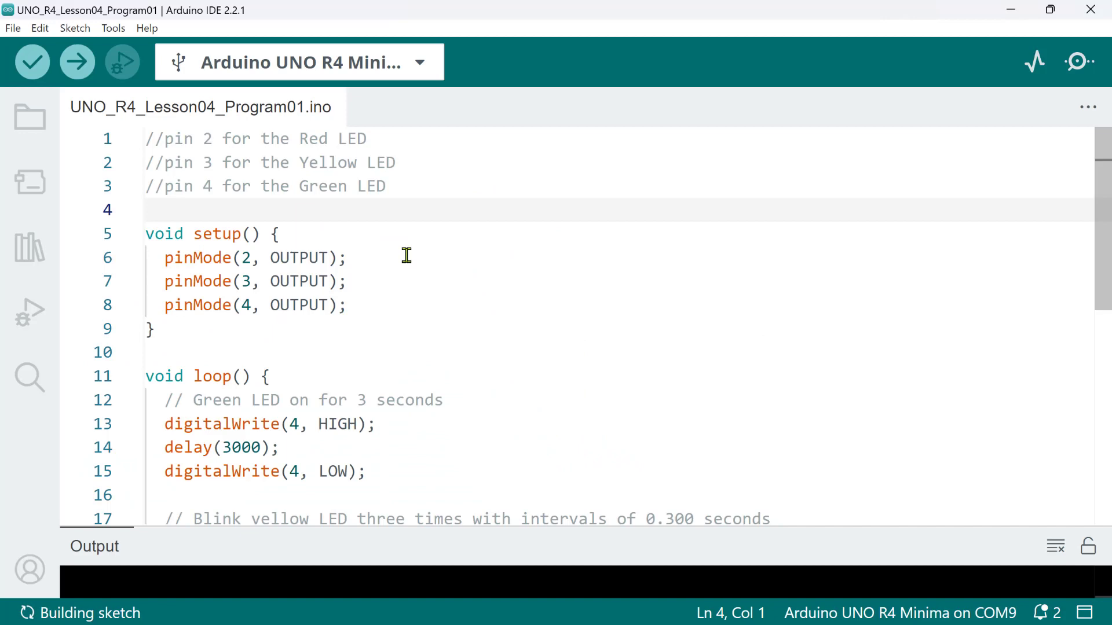
Declare int short_delay = 300 at the top and save the sketch
type("int short_")
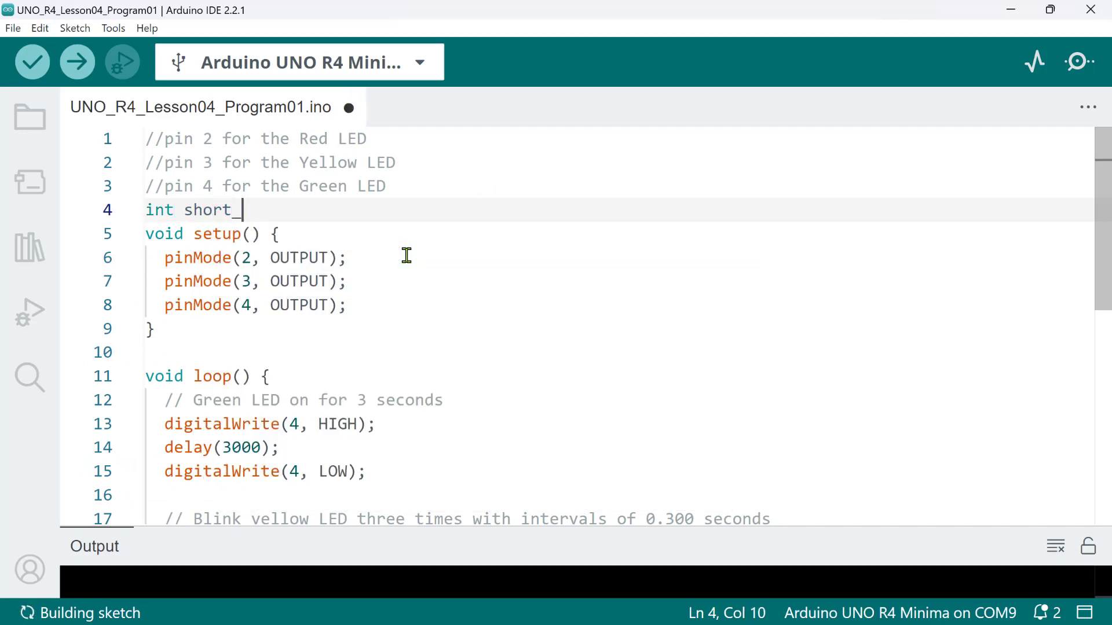
type("delay = 300;")
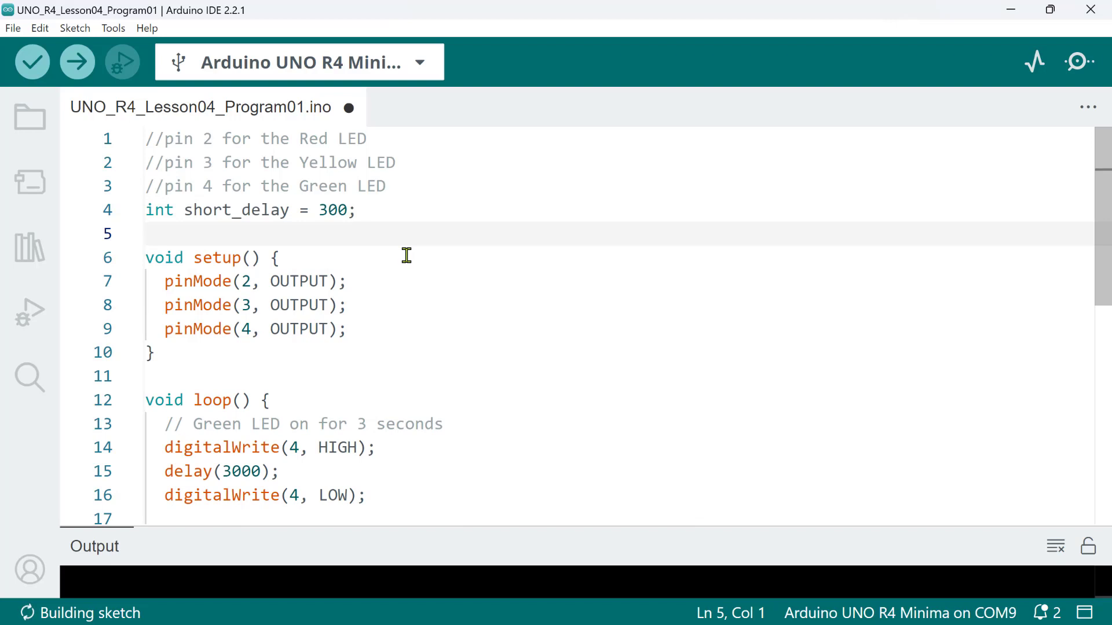
key("ctrl+s")
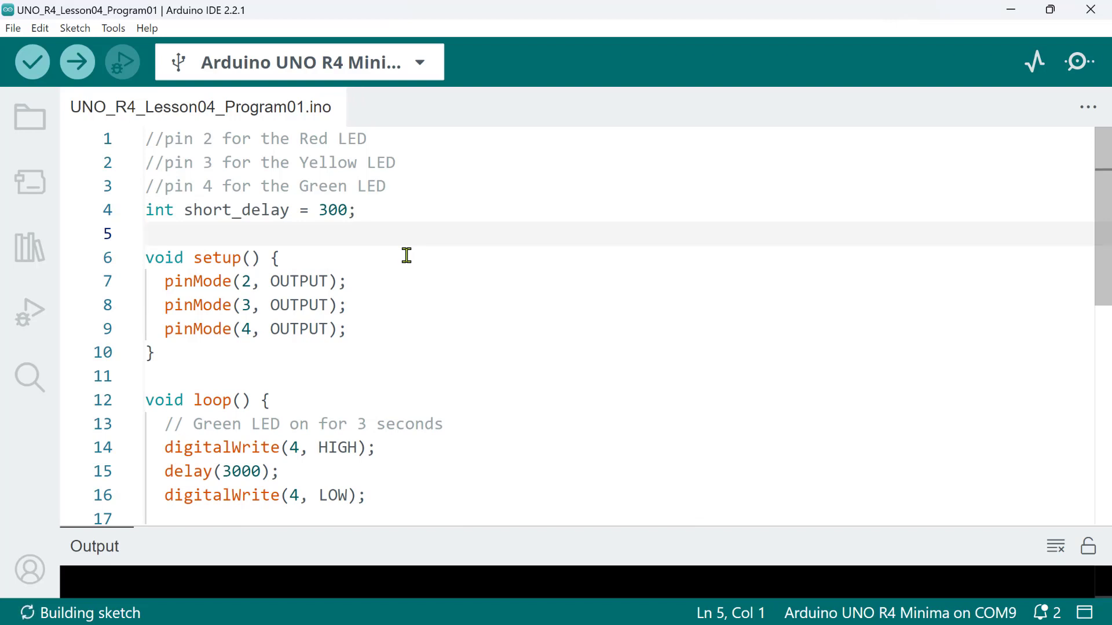
mouse_move(313, 250)
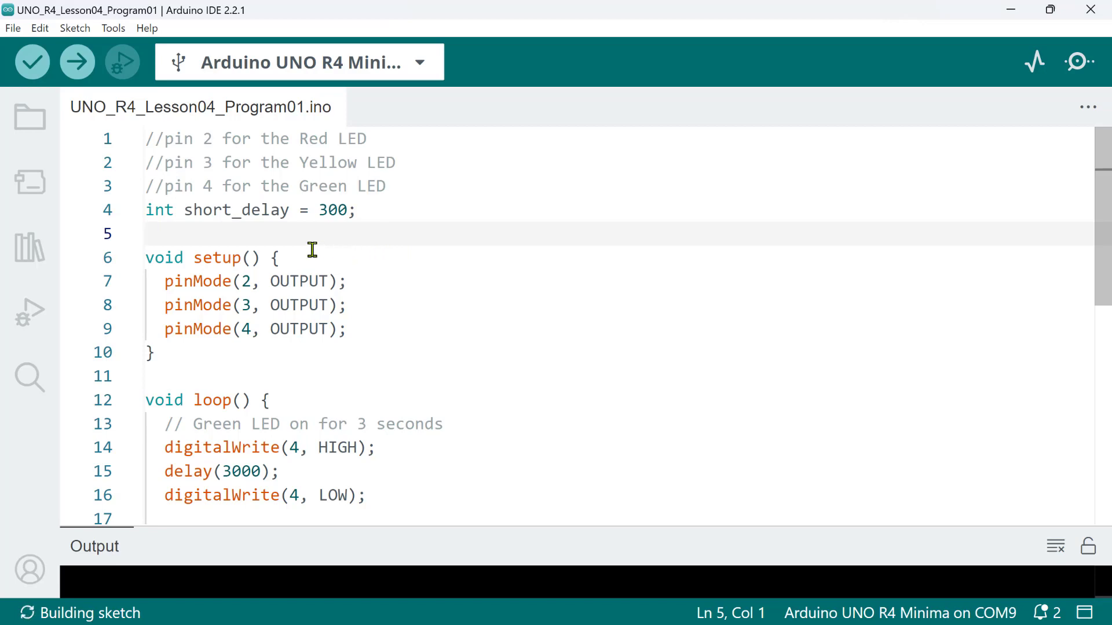
Remove the = 300 initializer and add short_delay = 300; inside setup()
double_click(236, 210)
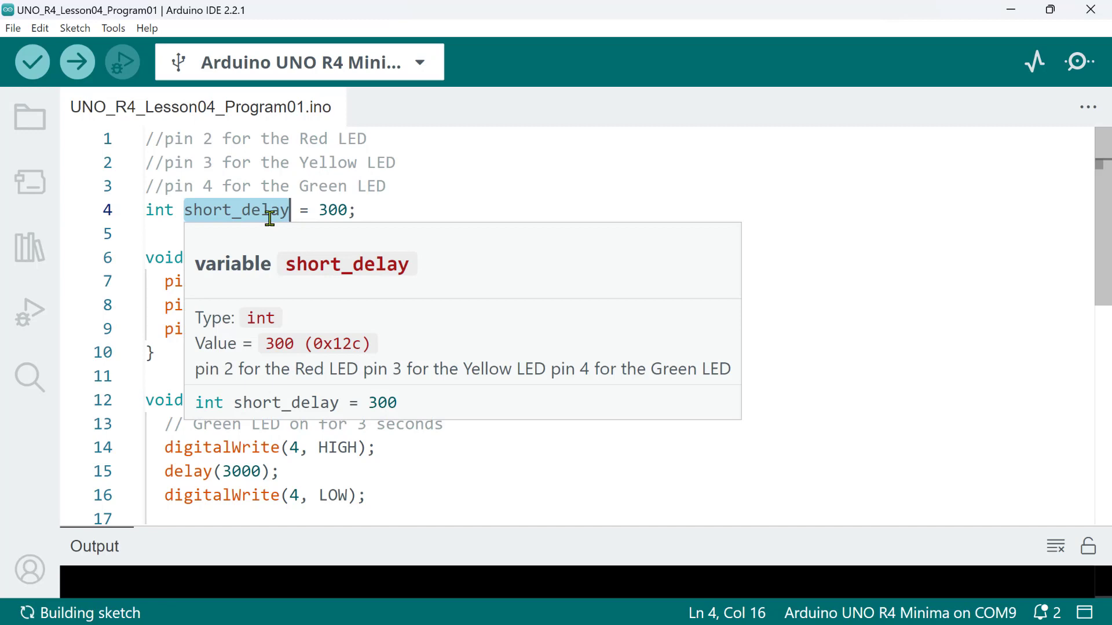
left_click(301, 210)
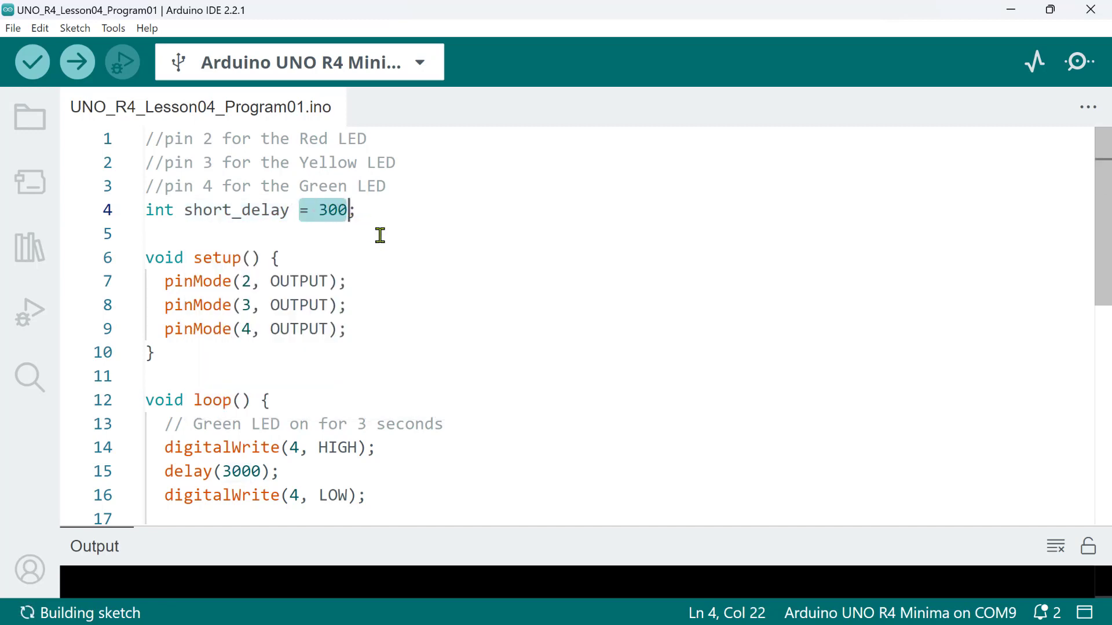
mouse_move(335, 233)
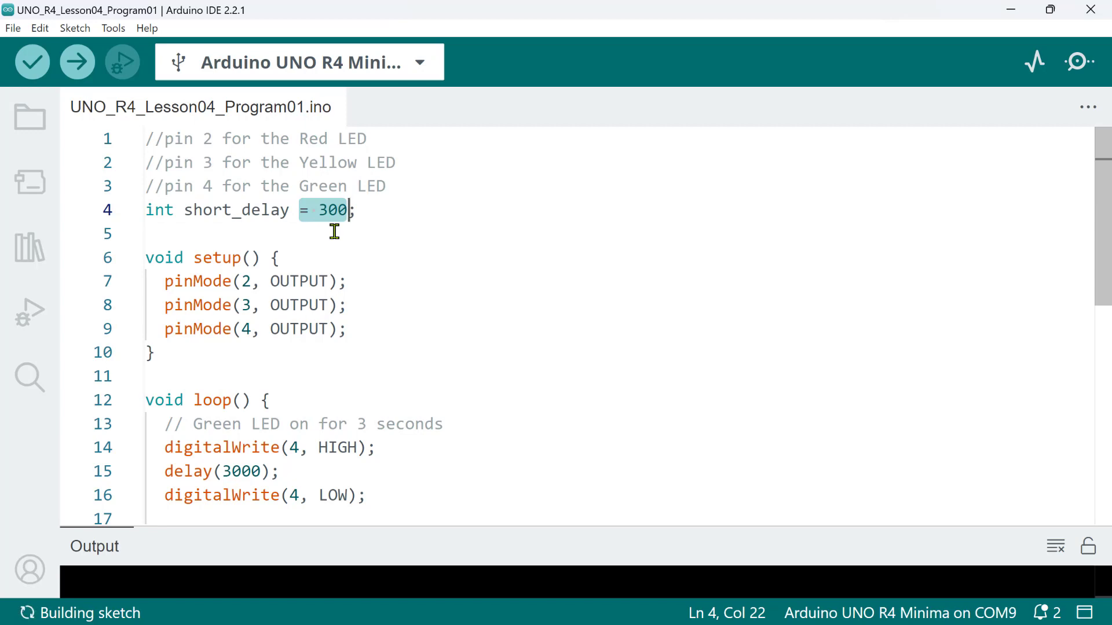
key("Delete")
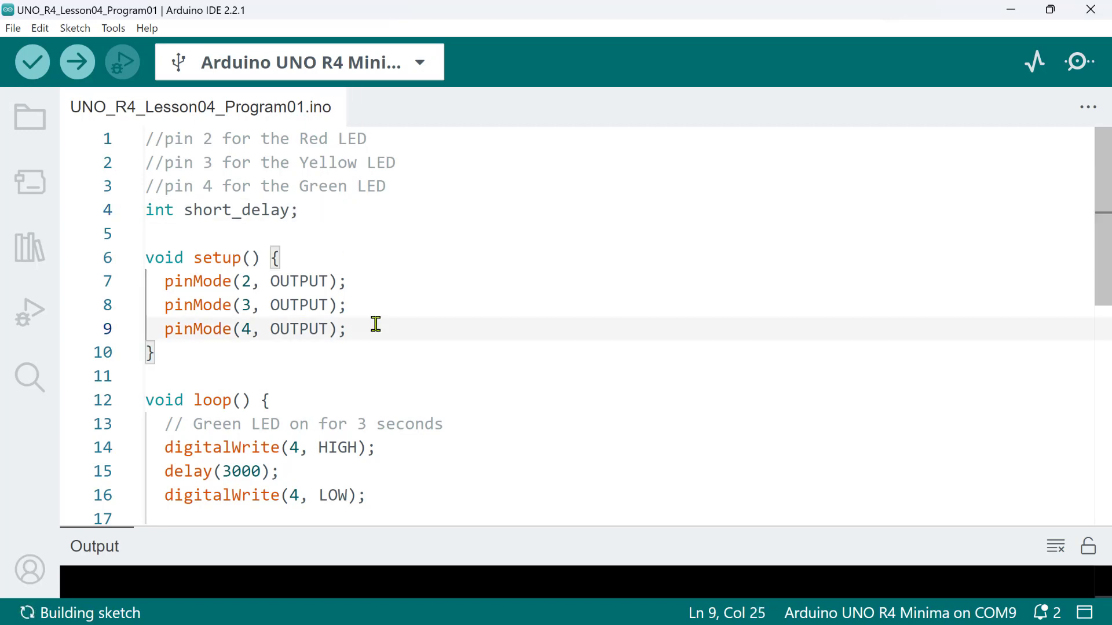
type("short_delay")
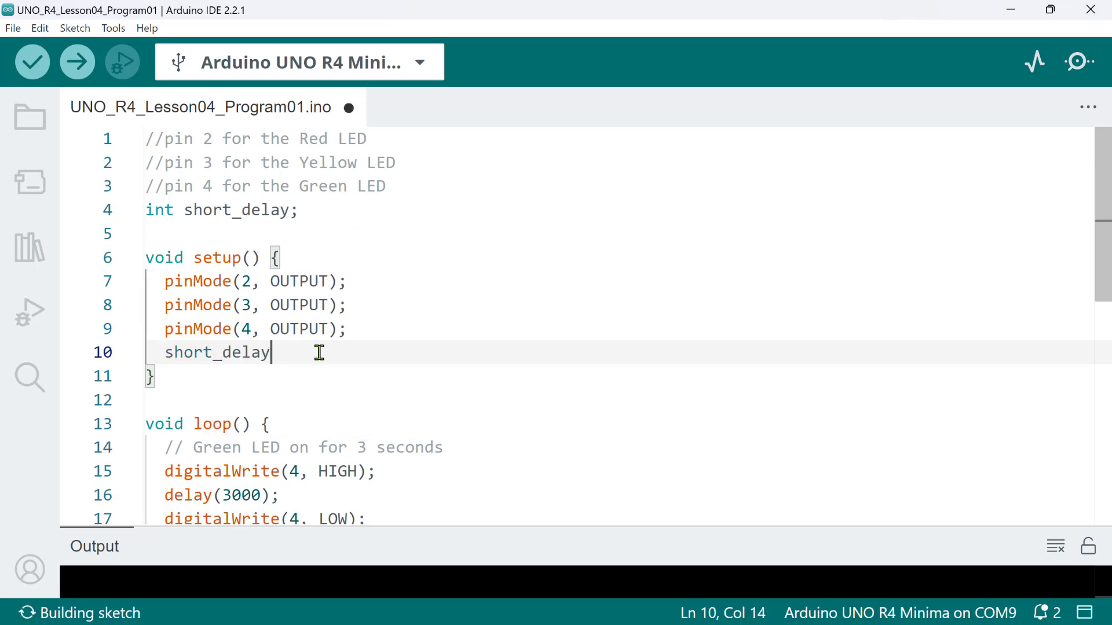
type("= 300;")
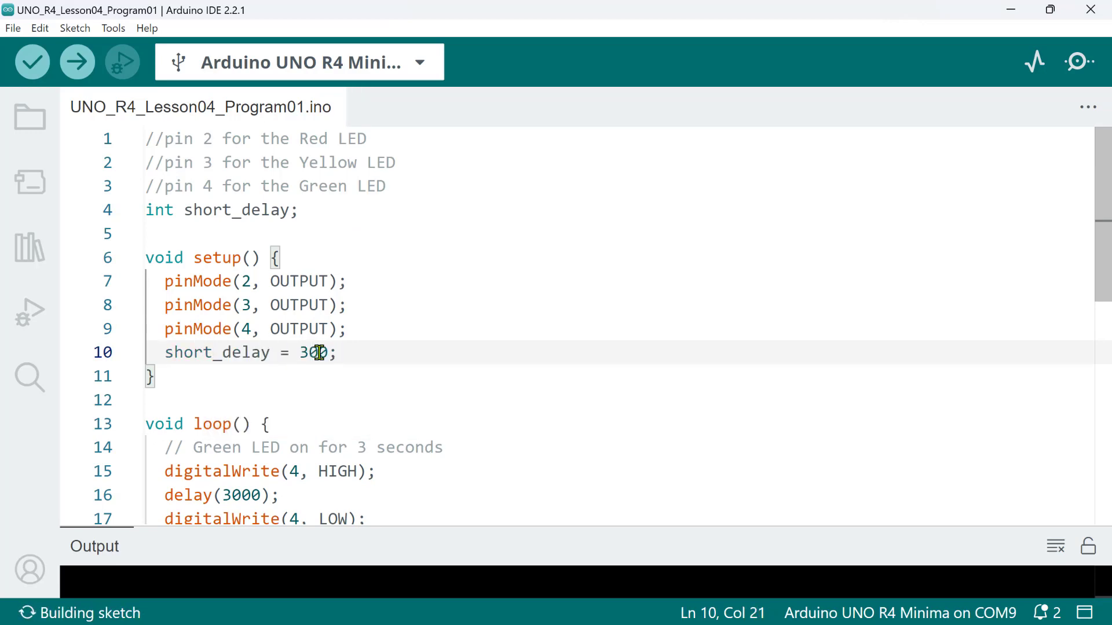
Change the short_delay assignment in setup from 300 to 400
double_click(216, 352)
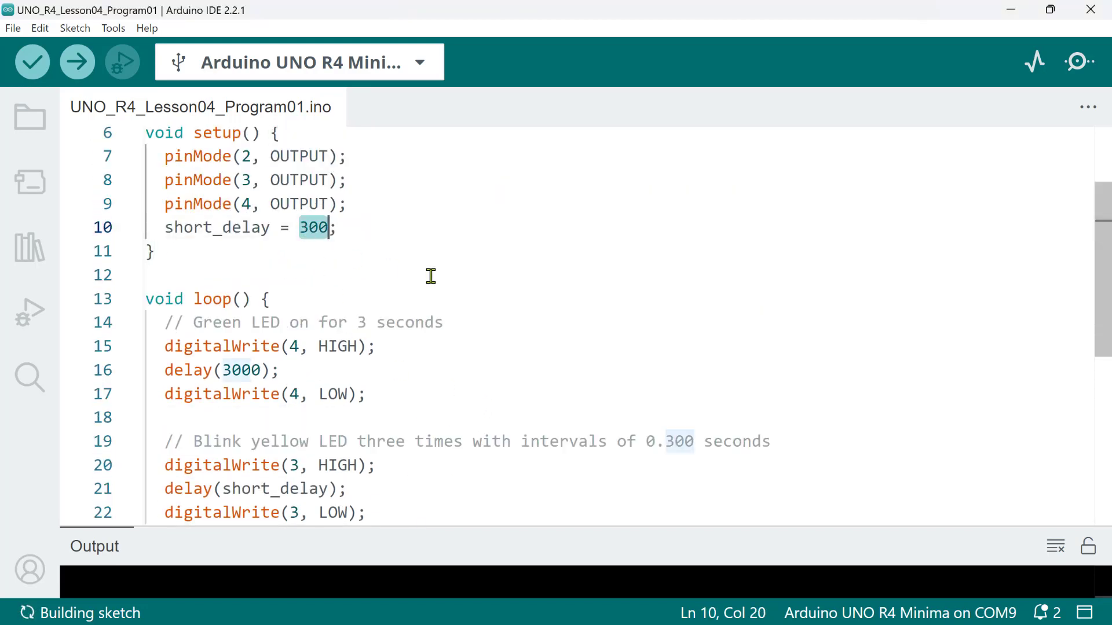
type("4000")
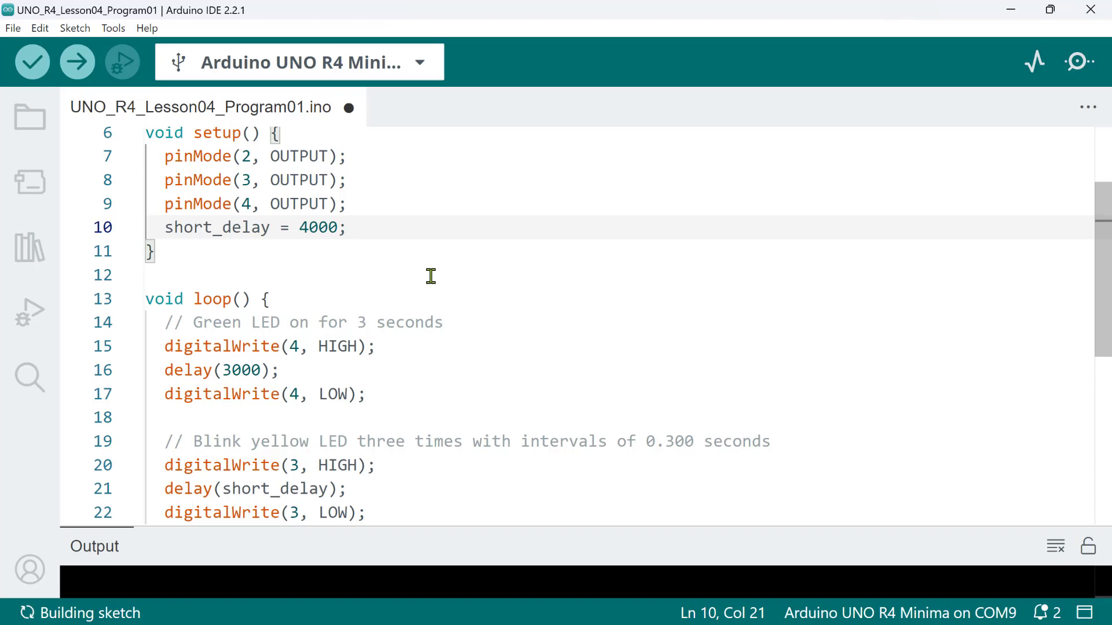
key("Backspace")
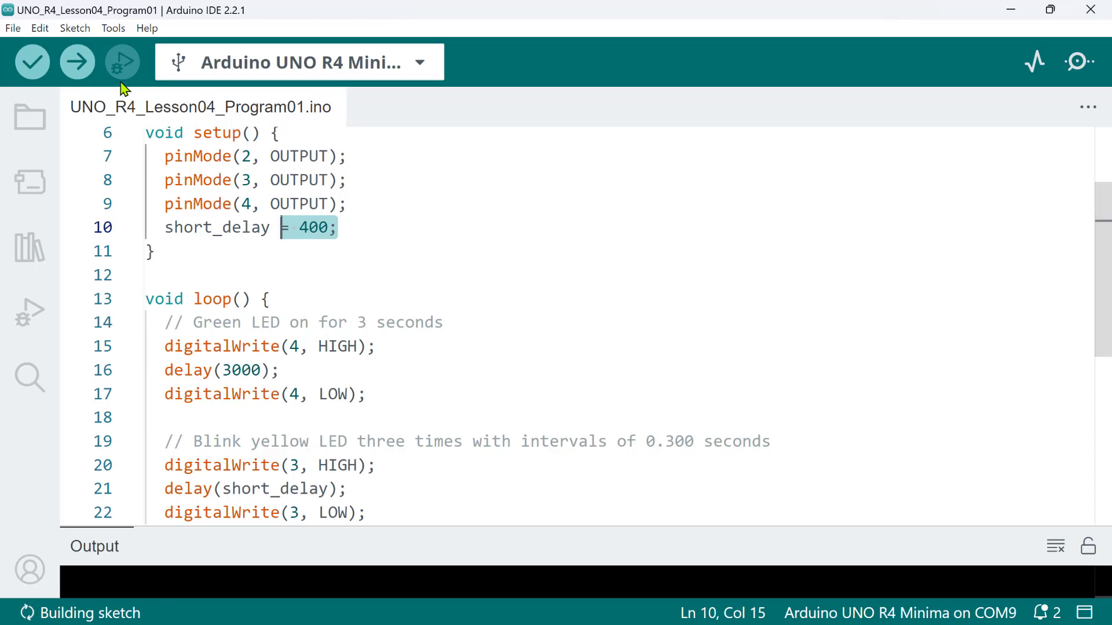
Upload the sketch to the UNO R4 Minima and close the Done uploading notice
left_click(76, 62)
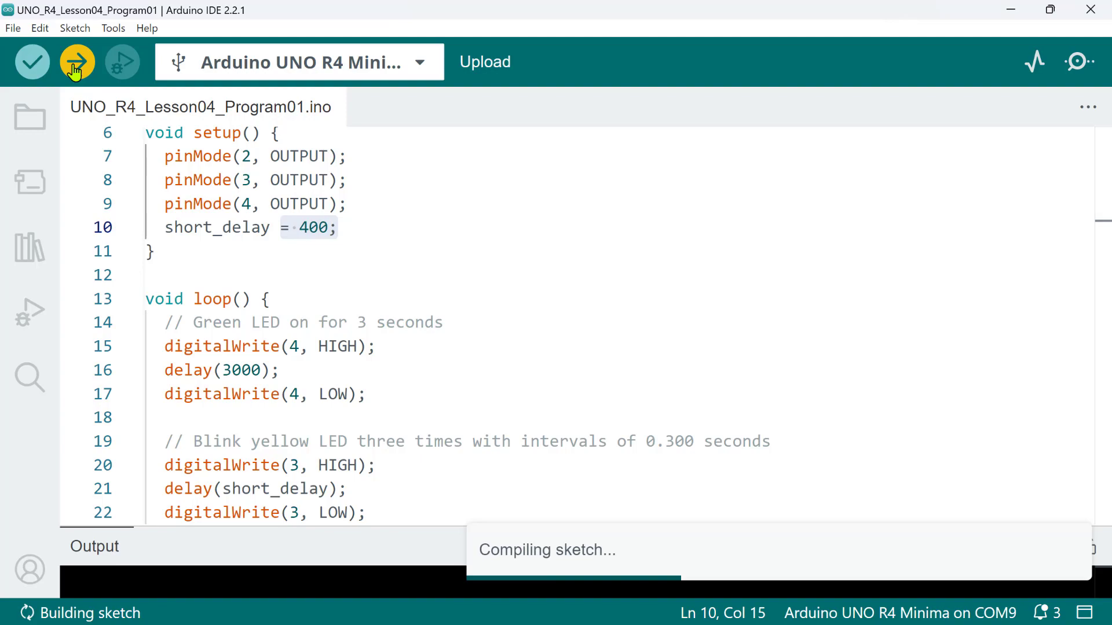
left_click(76, 62)
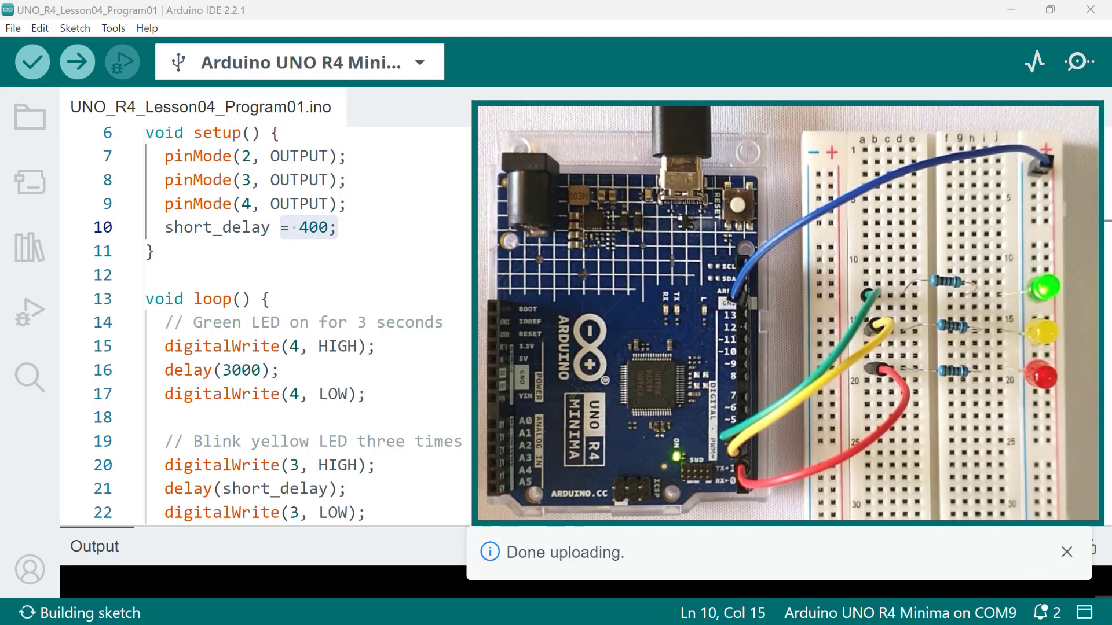
left_click(1066, 551)
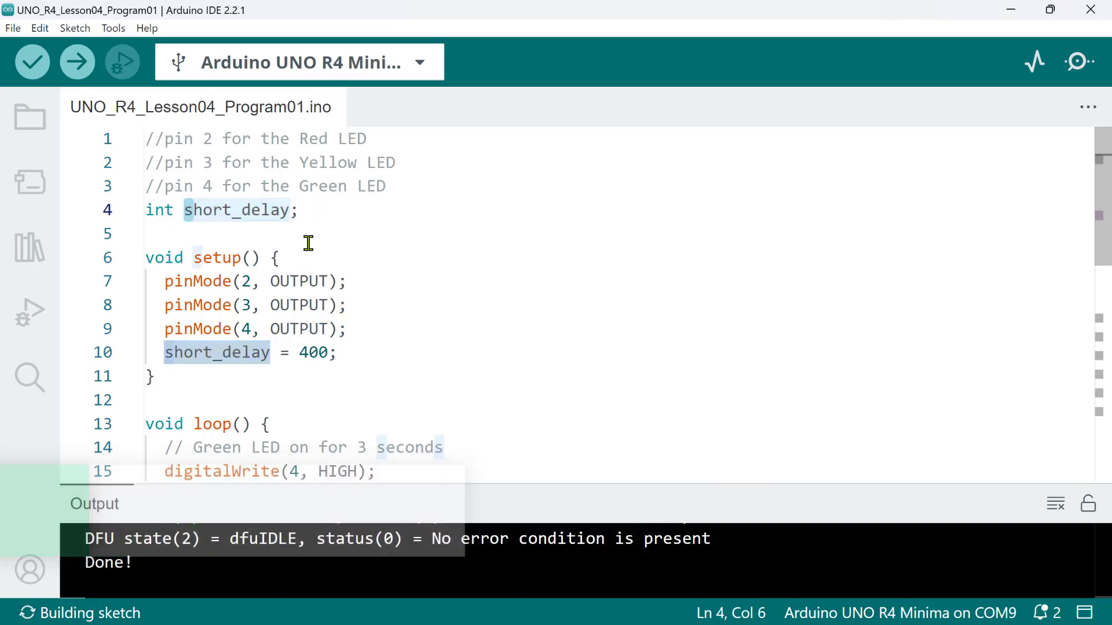
type("$")
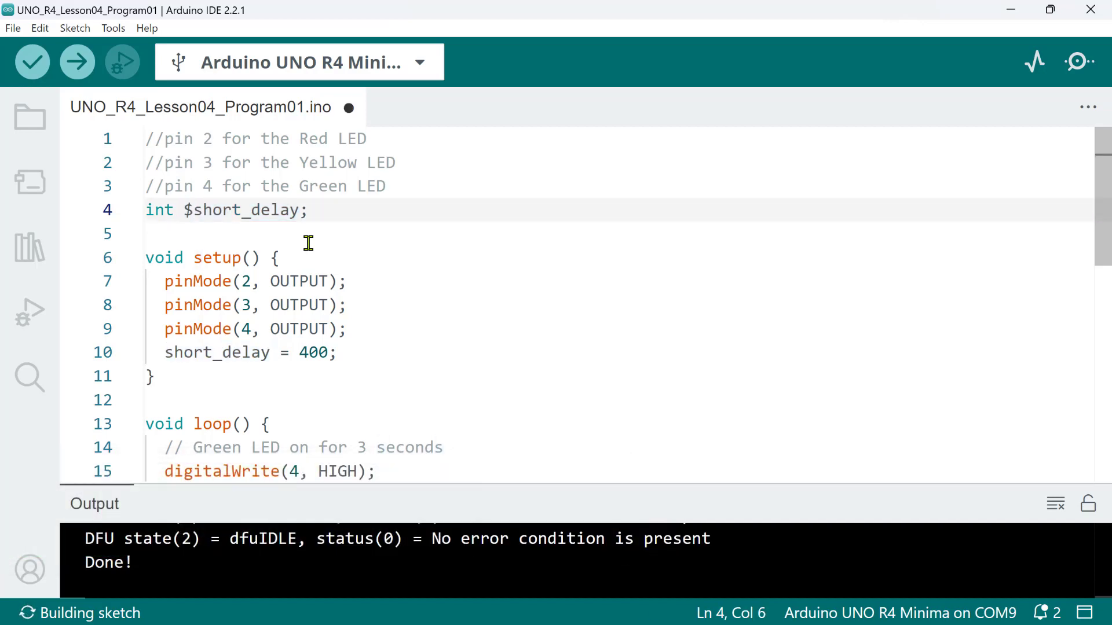
type("_")
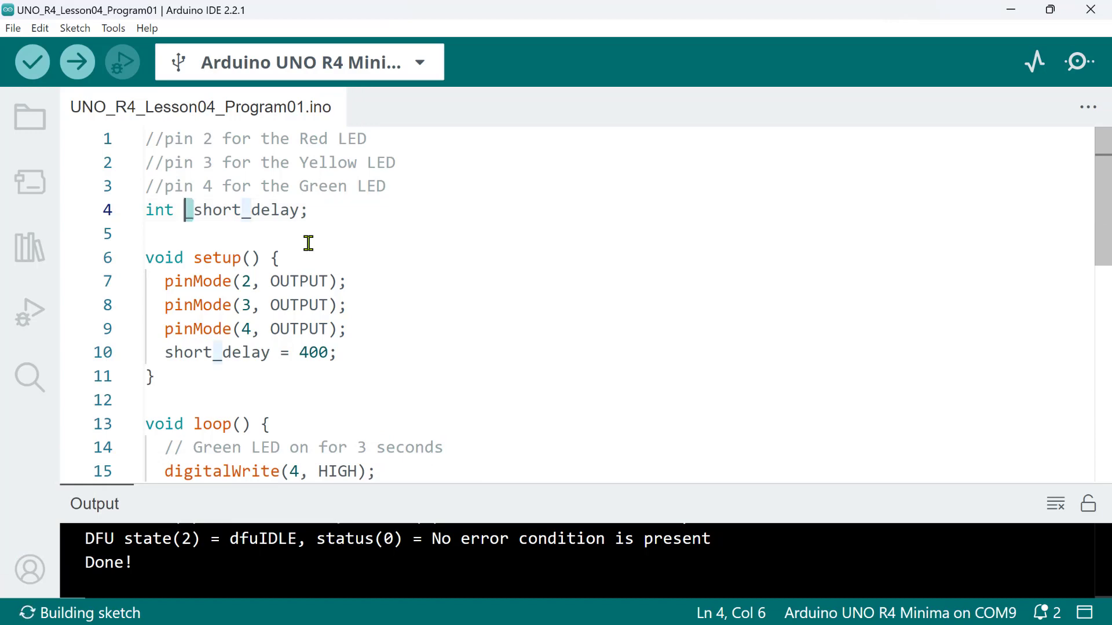
key("Backspace")
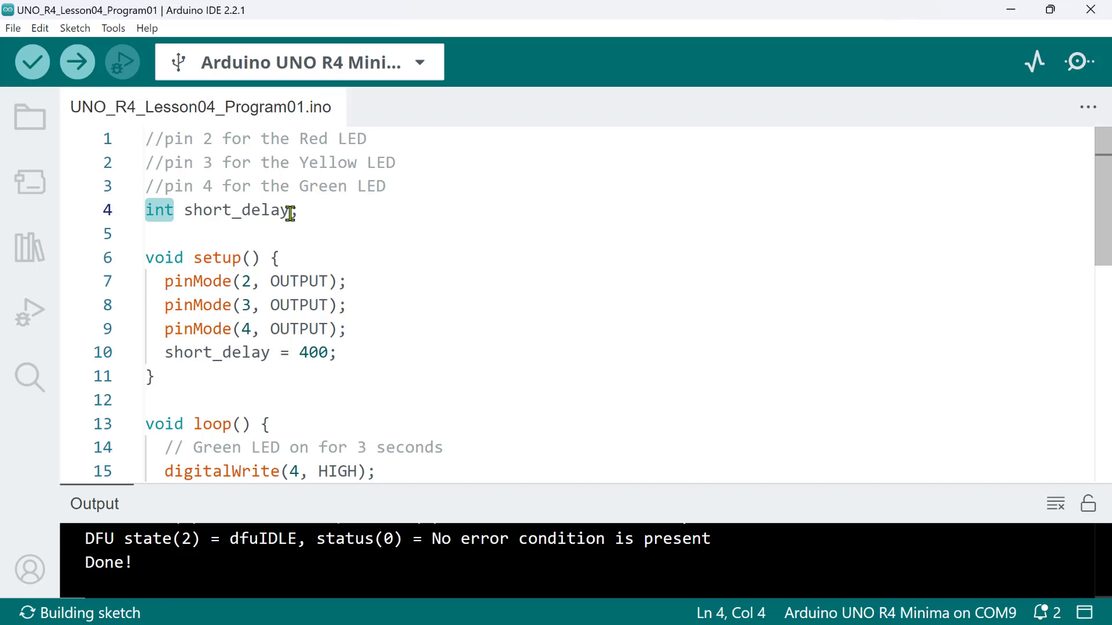
Initialise short_delay to 400 at its declaration and replace setup's assignment with 400 + 50
type("= 4;")
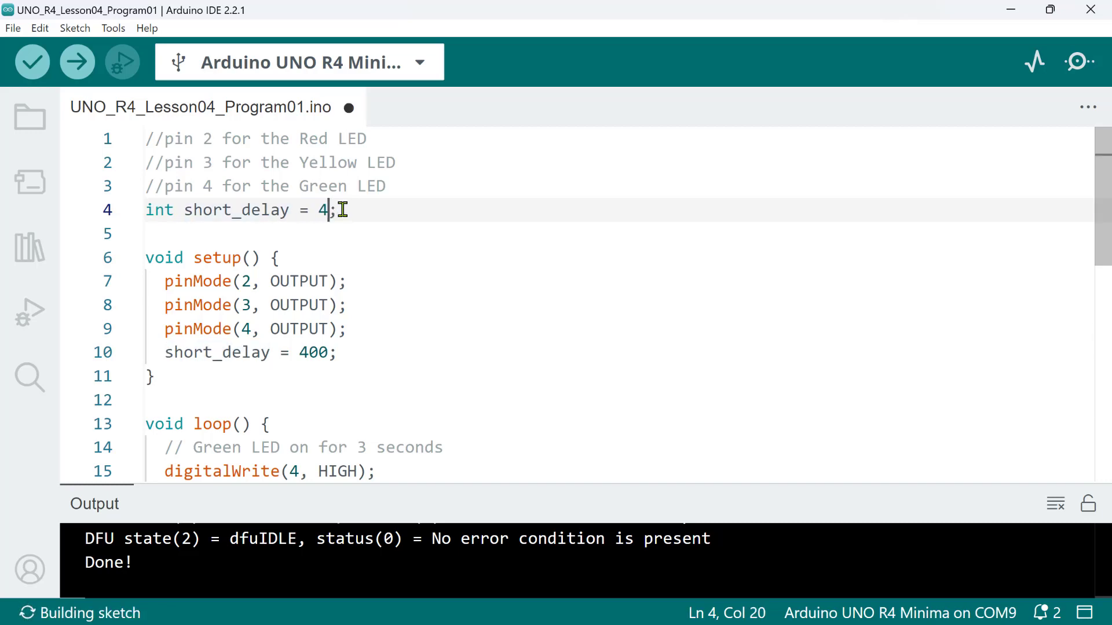
type("00")
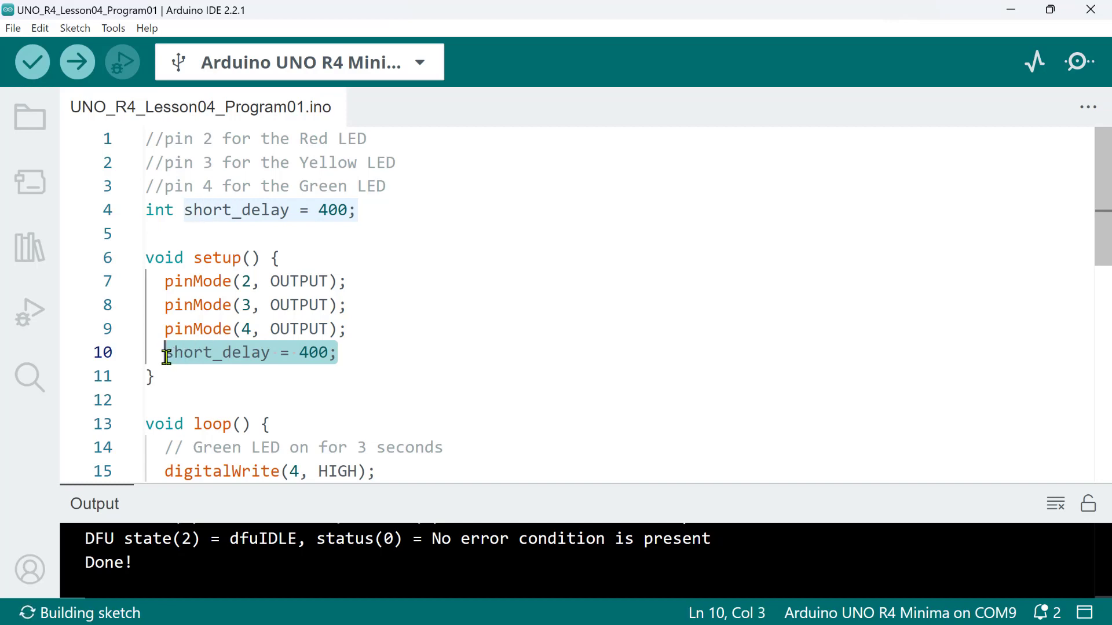
key("Delete")
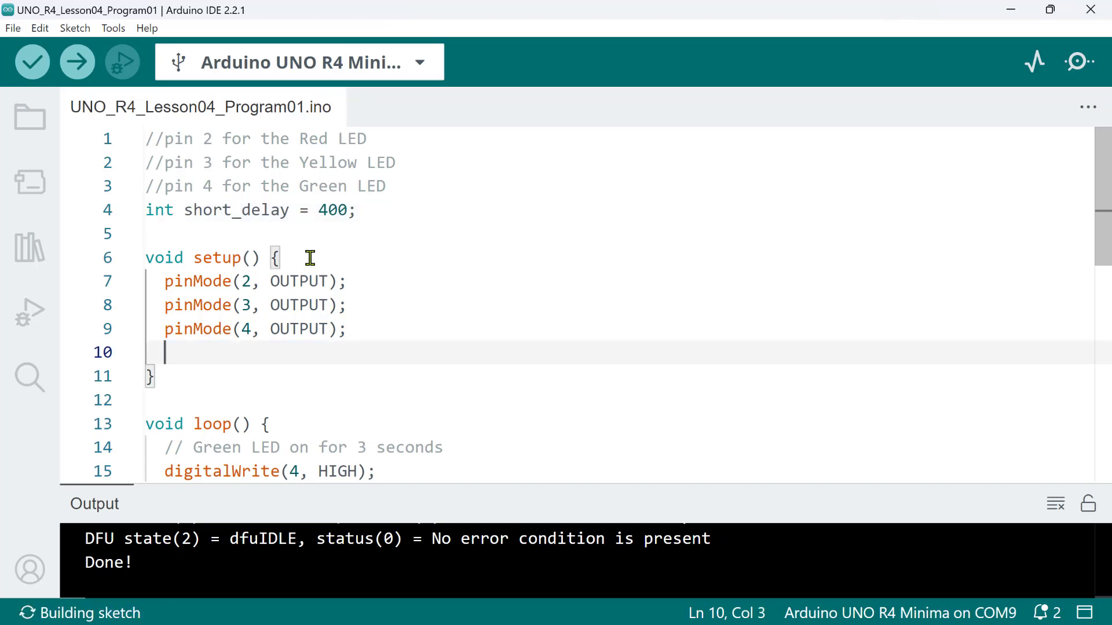
mouse_move(283, 247)
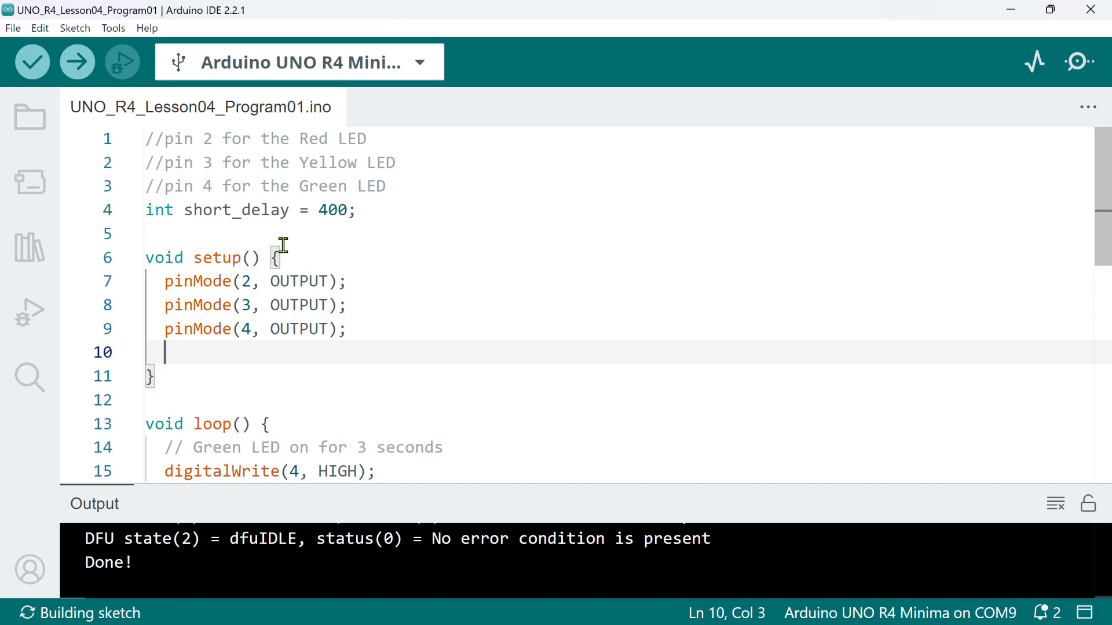
mouse_move(248, 239)
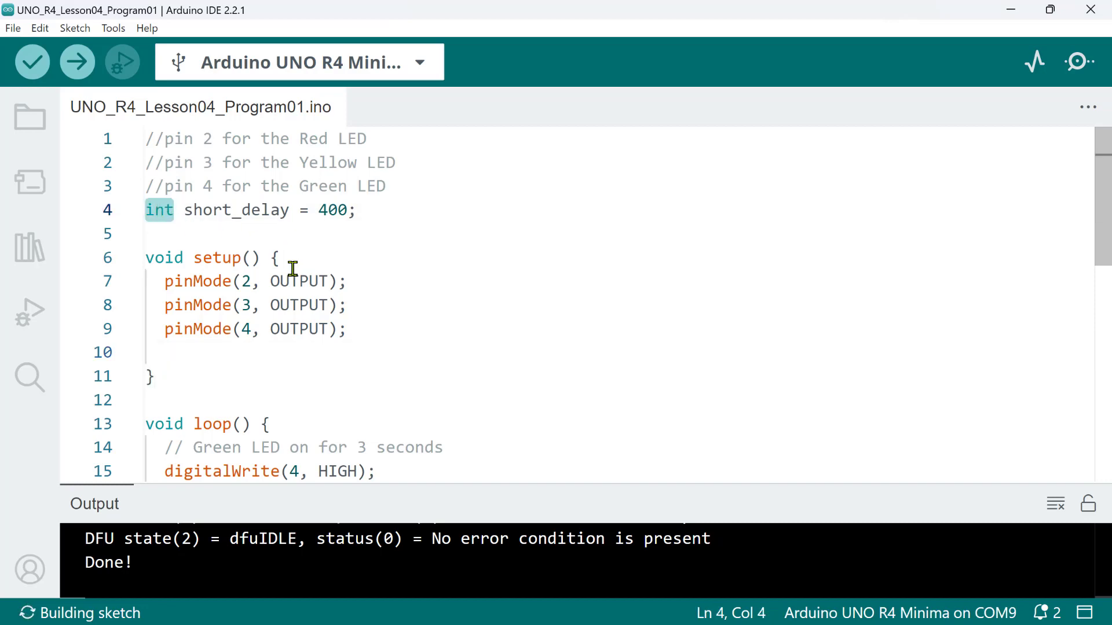
mouse_move(292, 353)
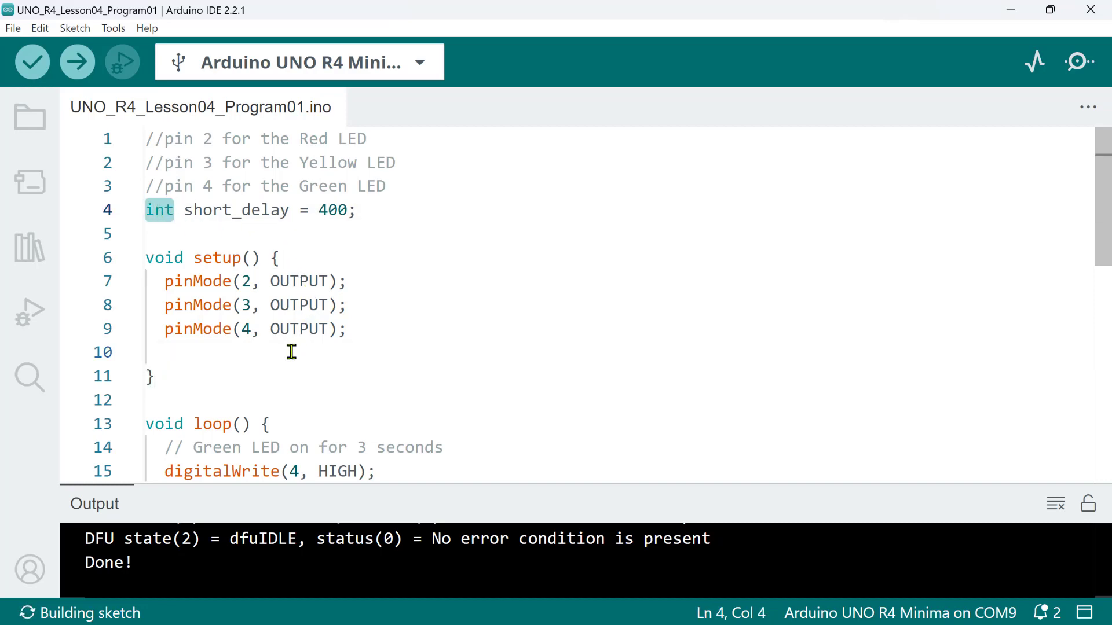
type("short_delay = 400")
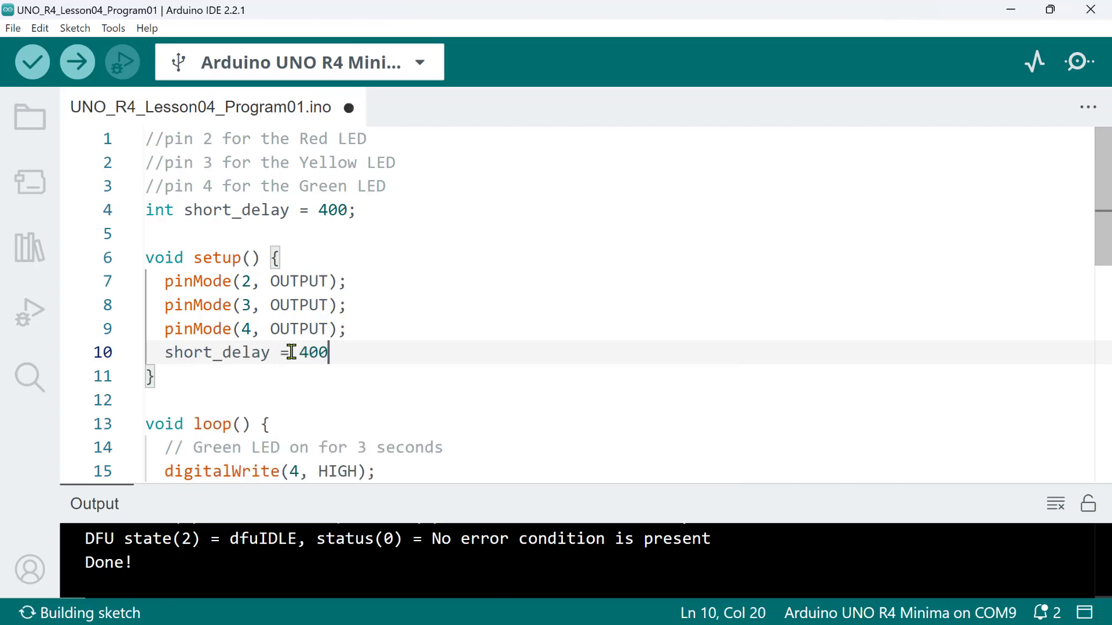
type("+ 50;")
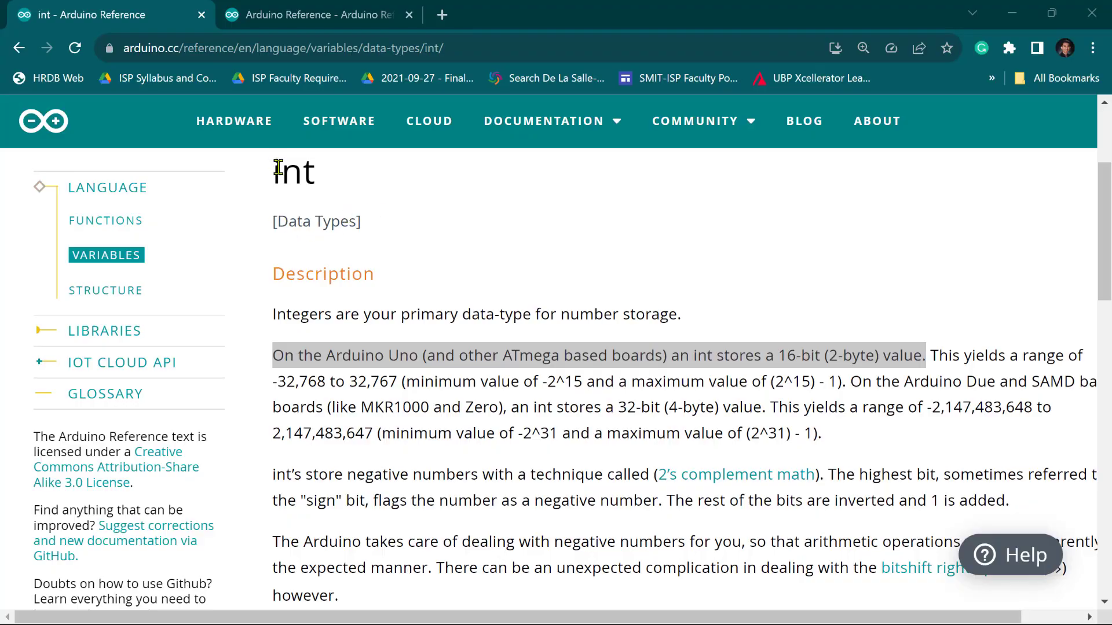
Highlight the int page title and the passage on 16-bit and 32-bit ranges
double_click(292, 171)
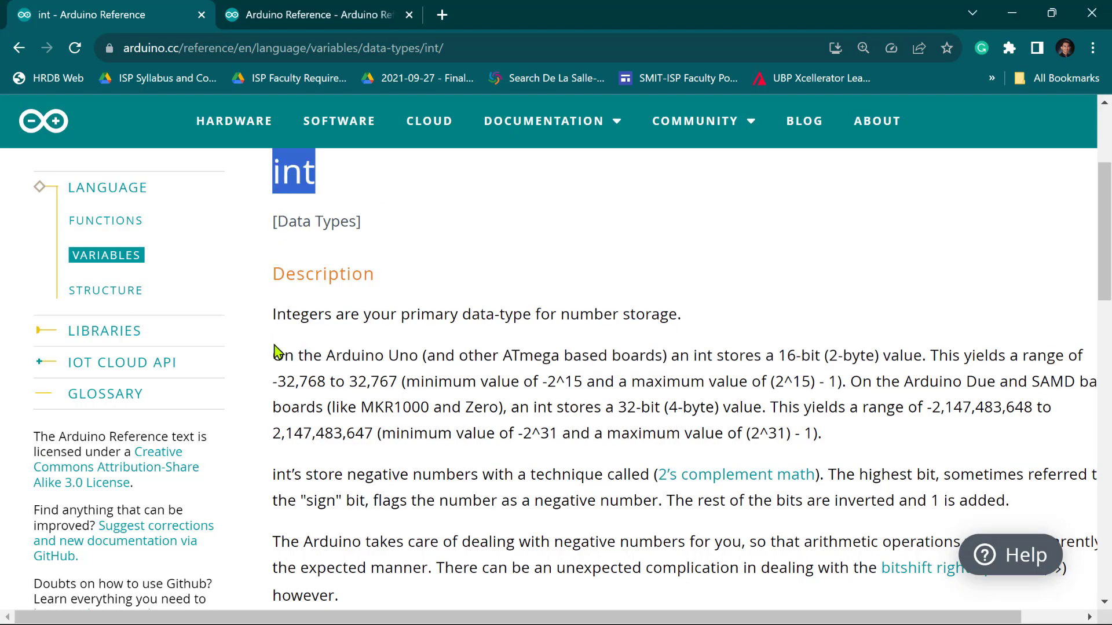
left_click_drag(272, 355, 754, 355)
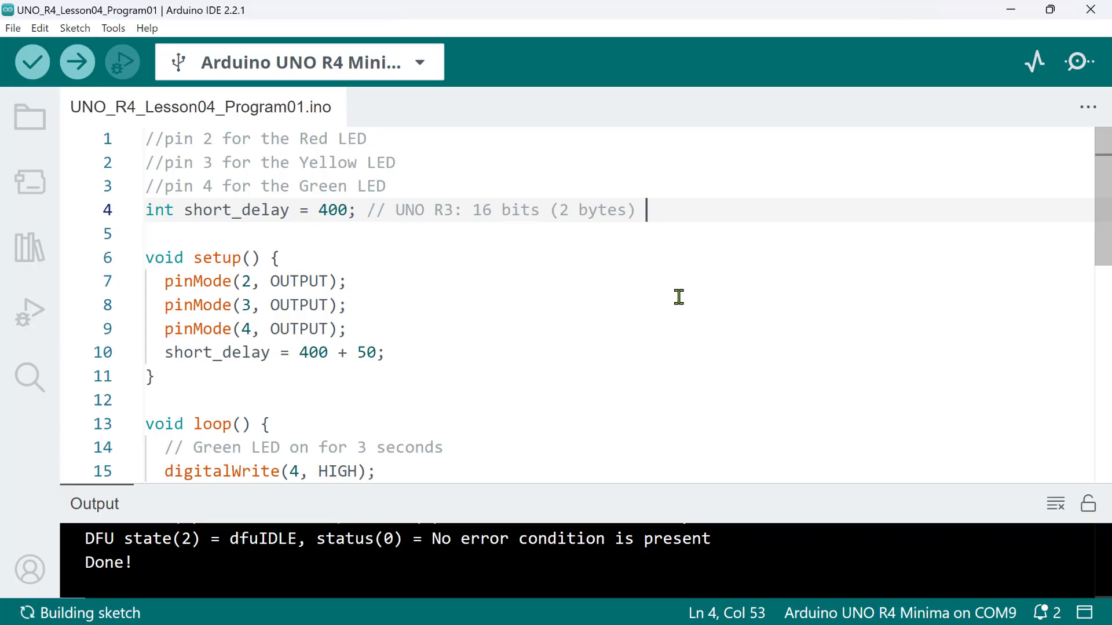
Extend the short_delay comment with the -32,768 to +32,767 UNO R3 range
type("-")
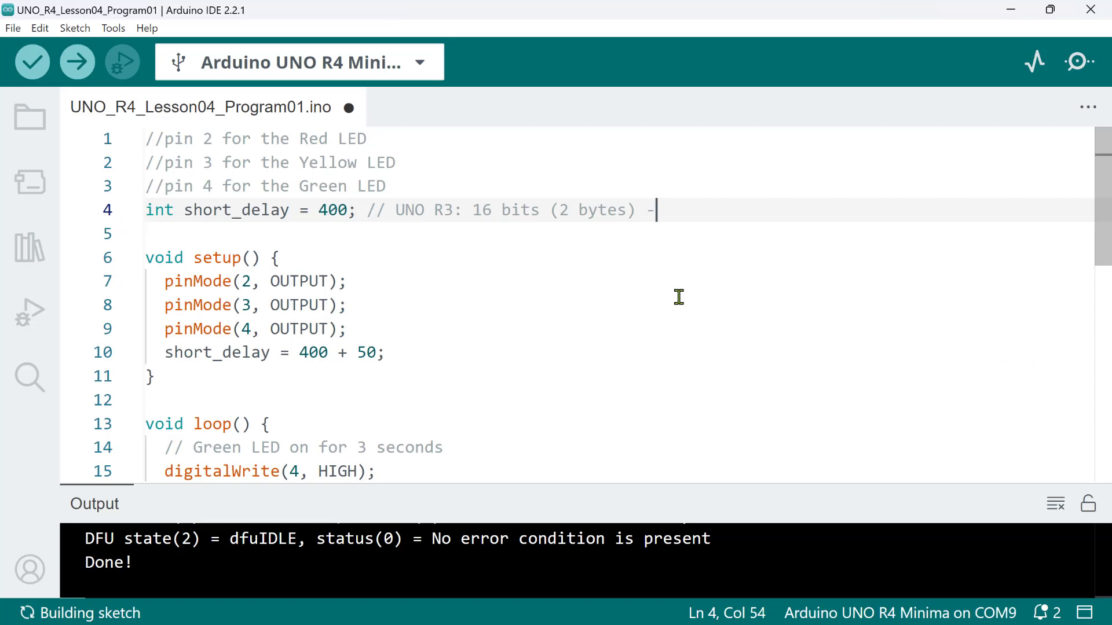
type("32,768 up to +32,76")
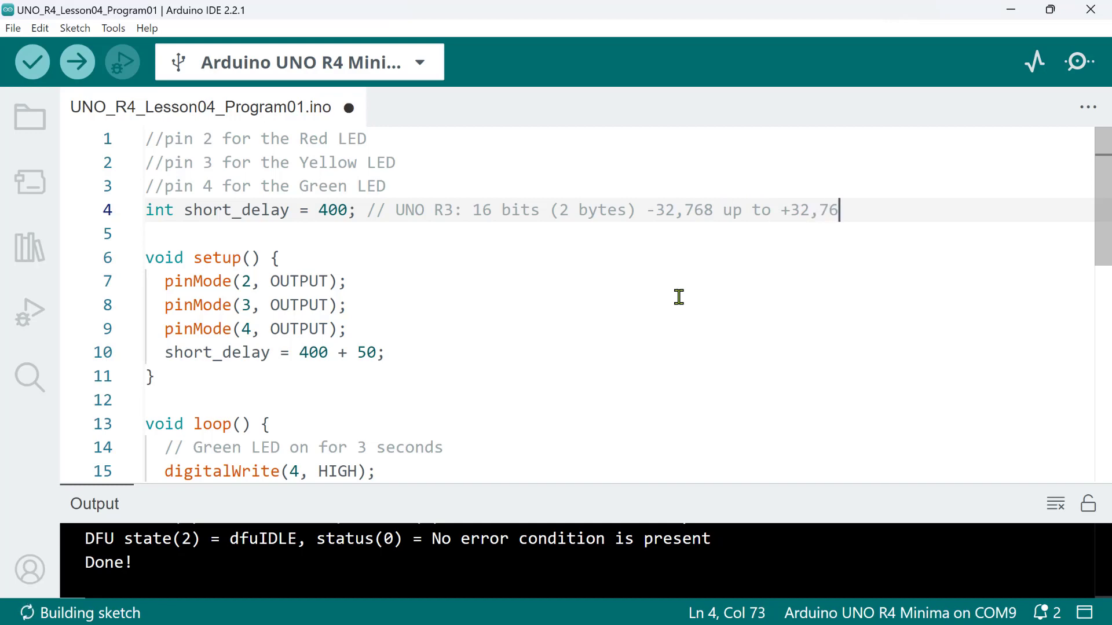
type("7")
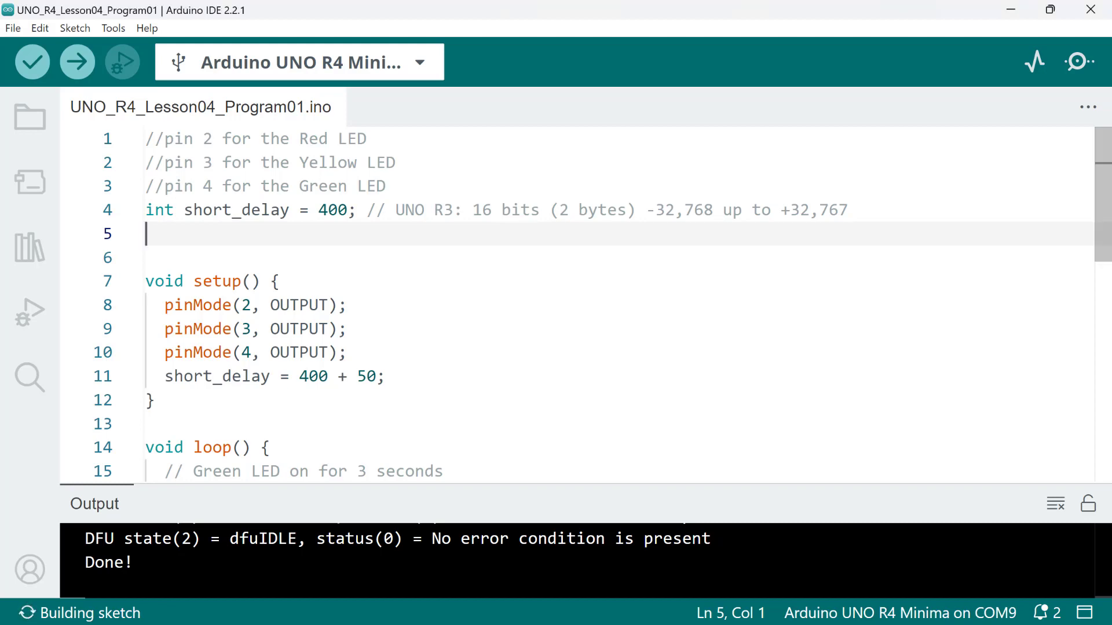
Start the line 5 comment with '//UNO R4' MPU and save the sketch
type("//UNO R4 32-bit M")
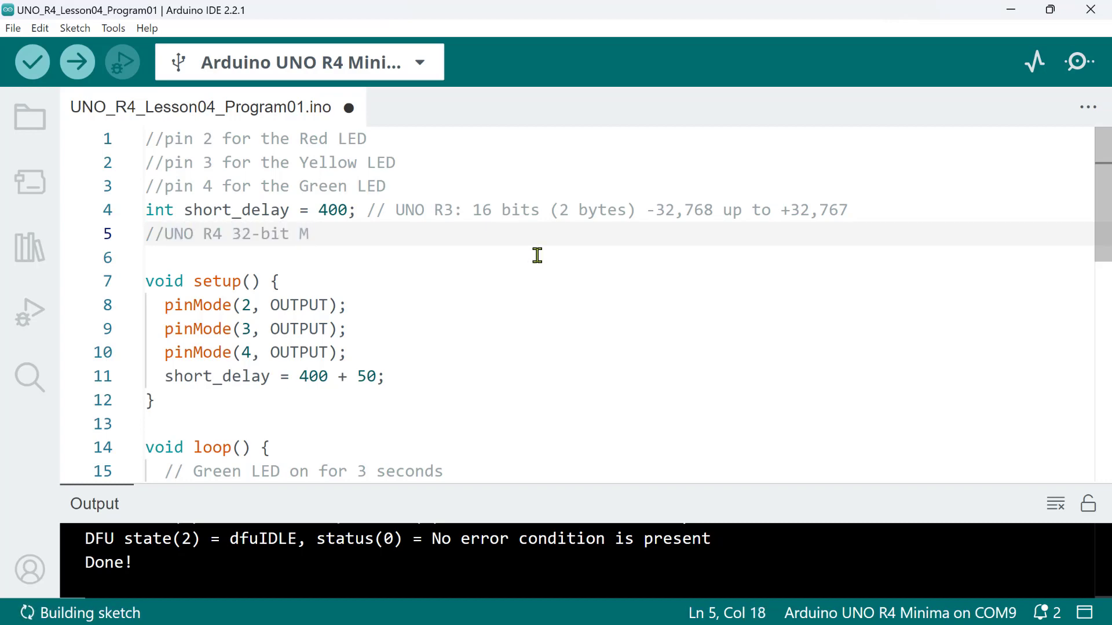
type("PU")
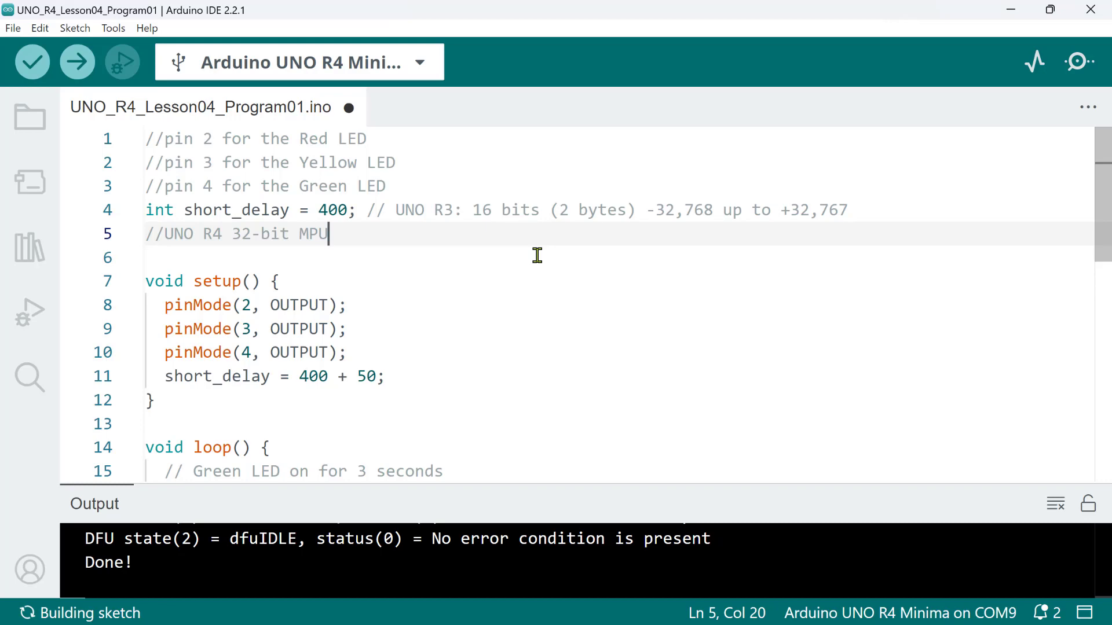
key("ctrl+s")
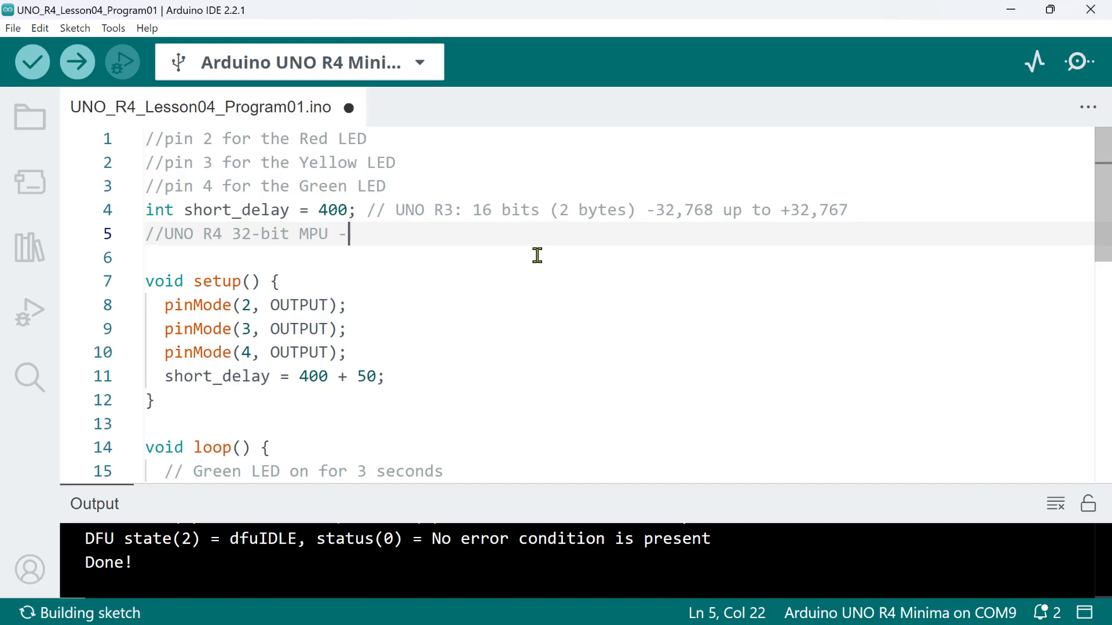
Type the 32-bit range -2,147,483,648 up to +2,147,483,647 into the comment
type("2,147,")
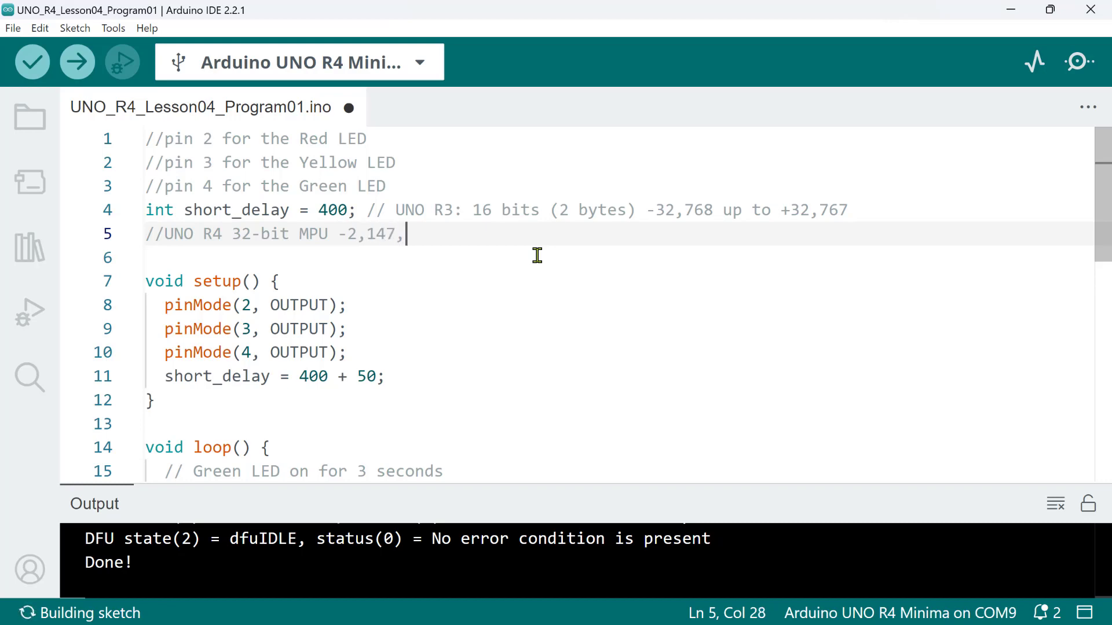
type("4")
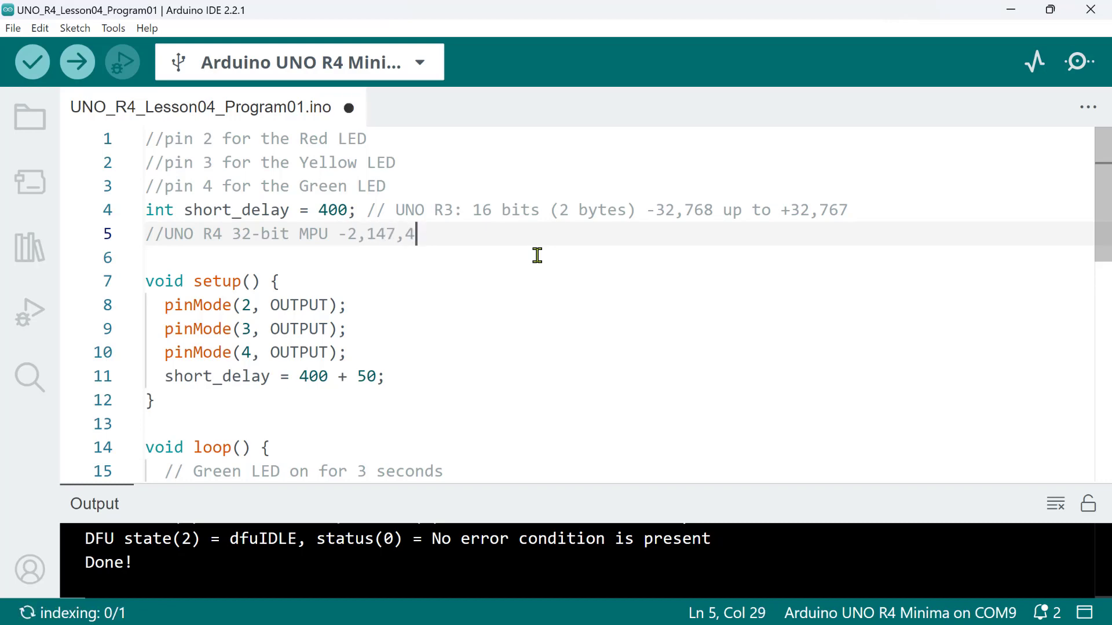
type("83,648 up to +2")
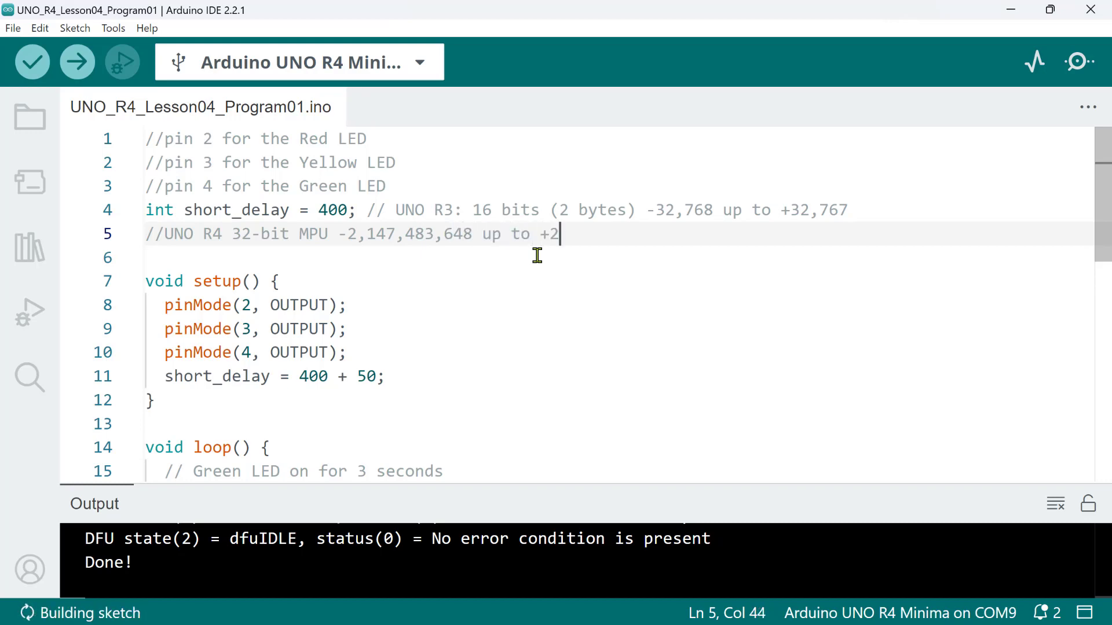
type(",147,")
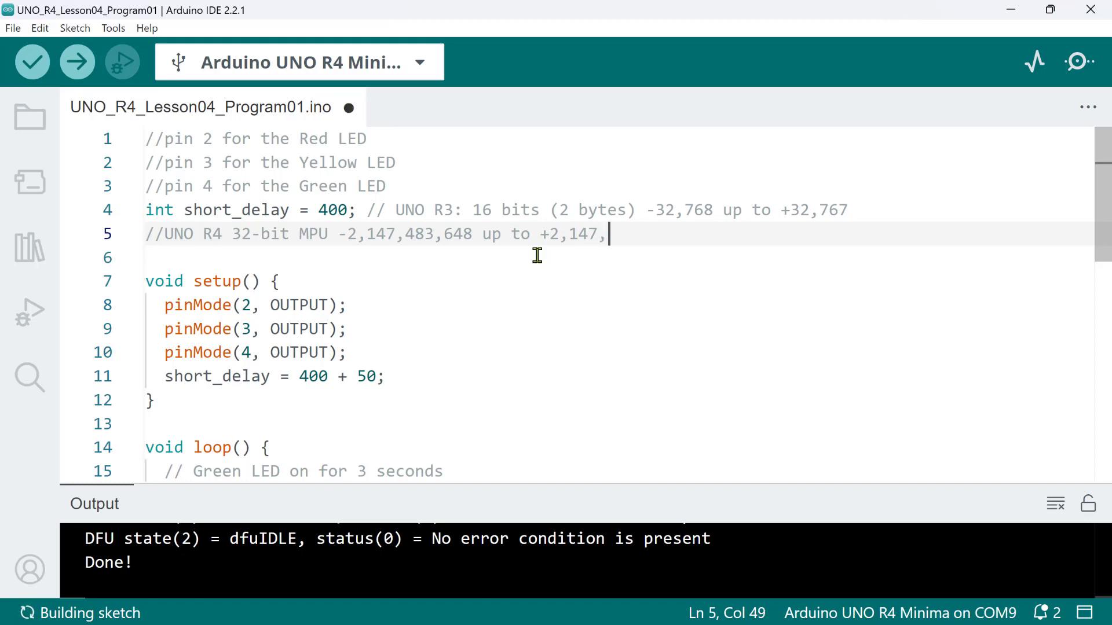
type("483,647")
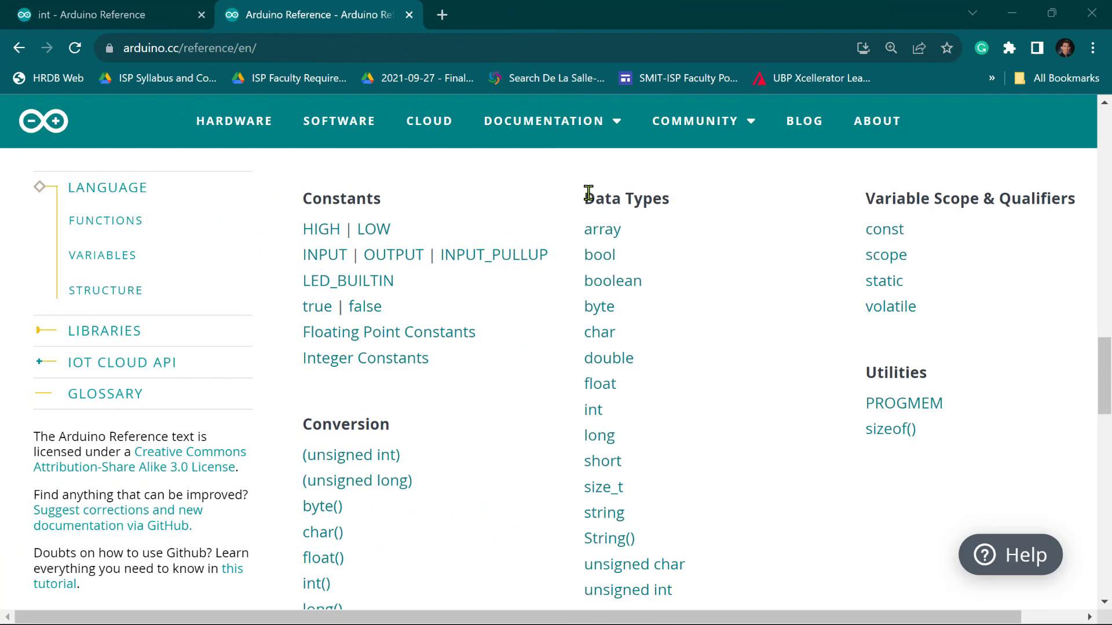
Open the bool reference page from Data Types and highlight its title and description
double_click(626, 198)
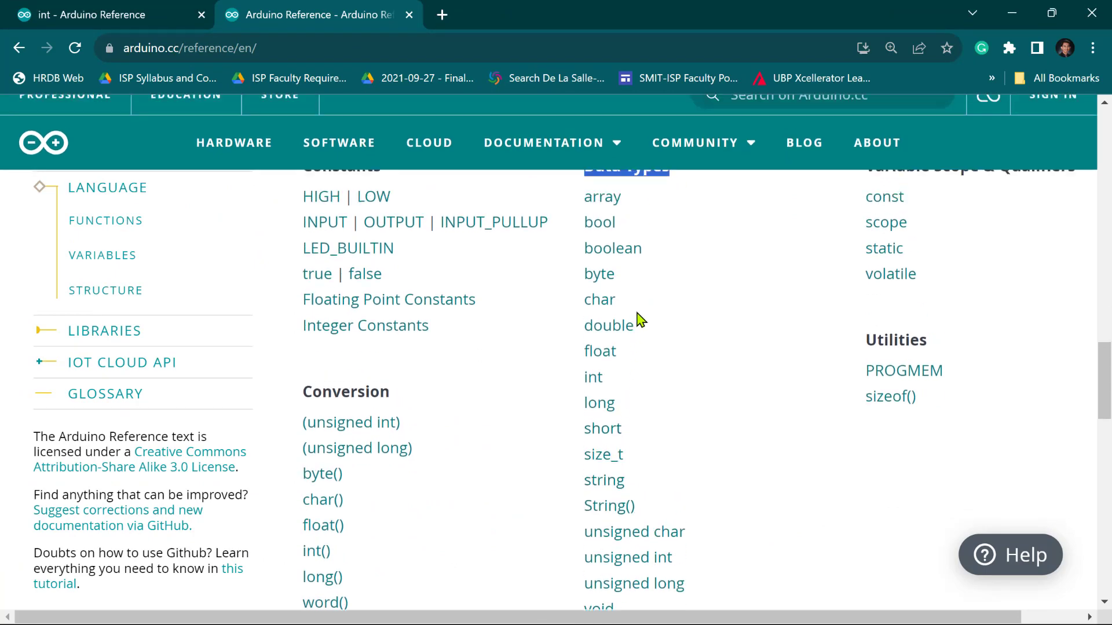
left_click(599, 222)
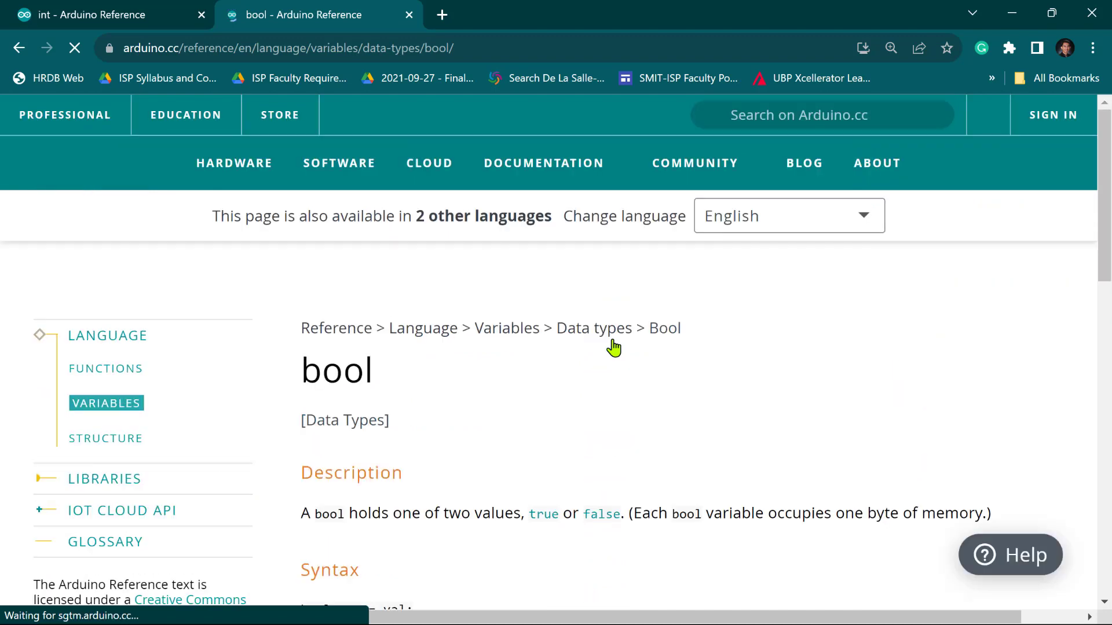
double_click(337, 370)
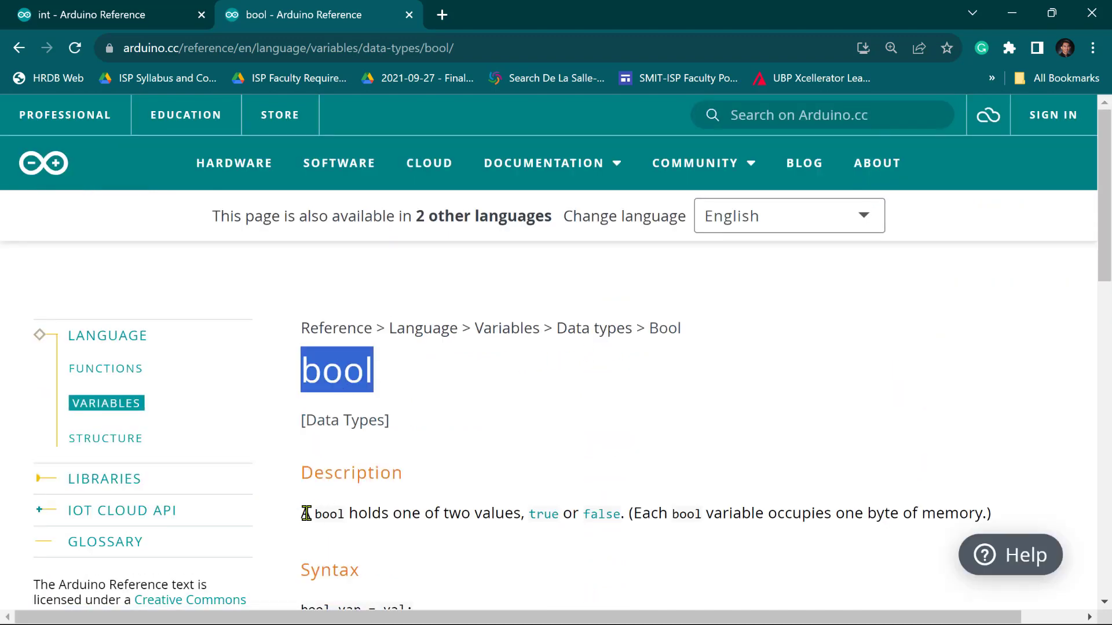
left_click_drag(302, 513, 620, 513)
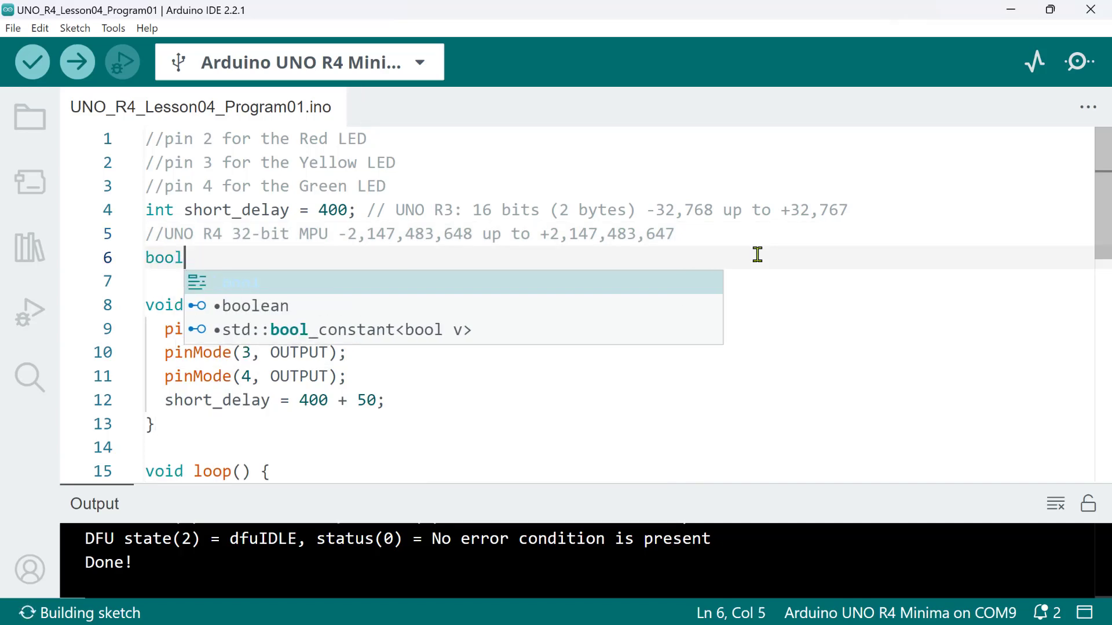
Declare bool answer = true, byte b = 255 and char c = 'A'
type("answer = true;")
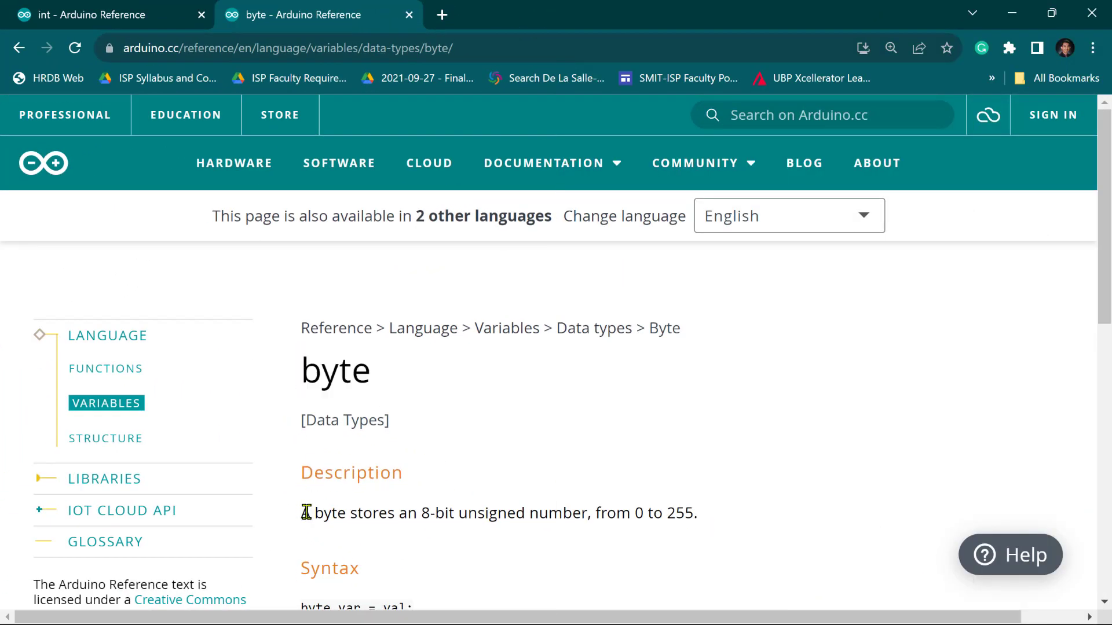
left_click_drag(300, 513, 698, 513)
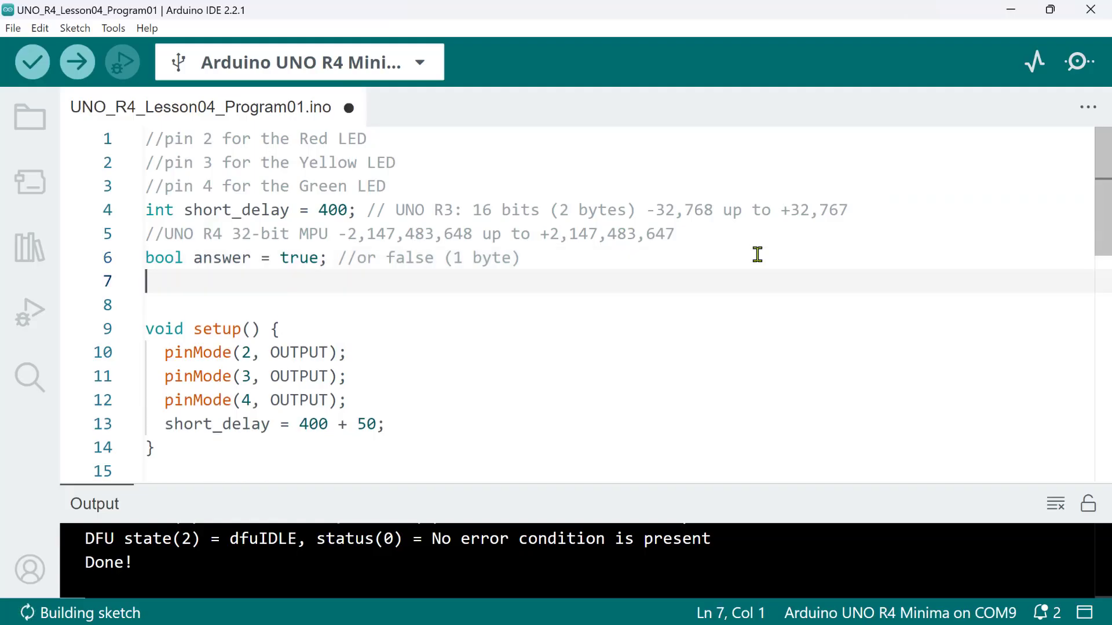
type("byte b =")
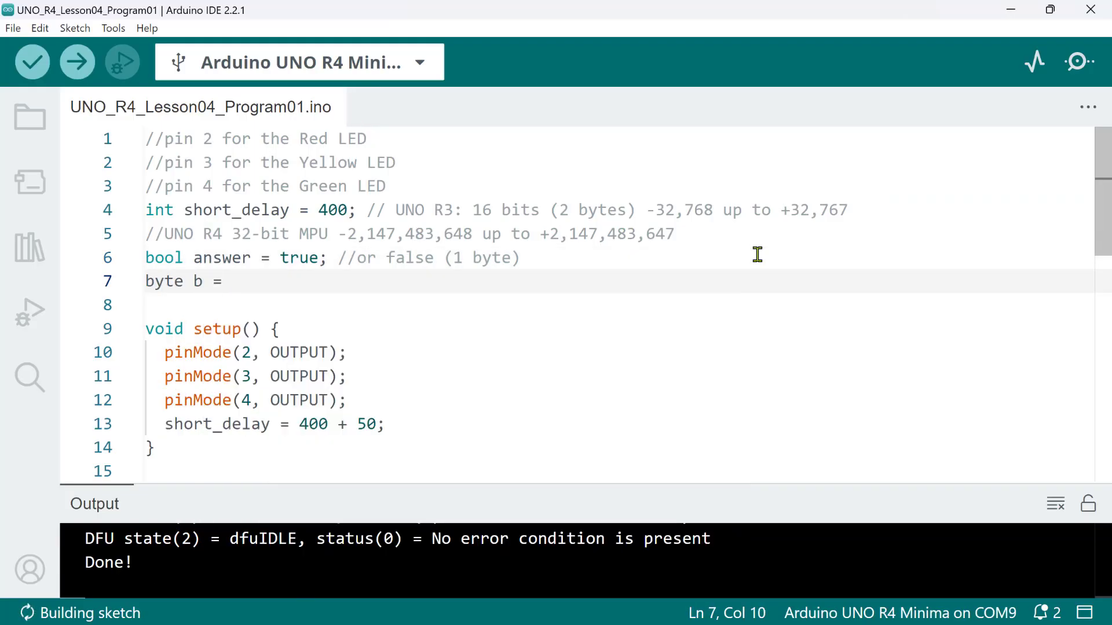
type("255;")
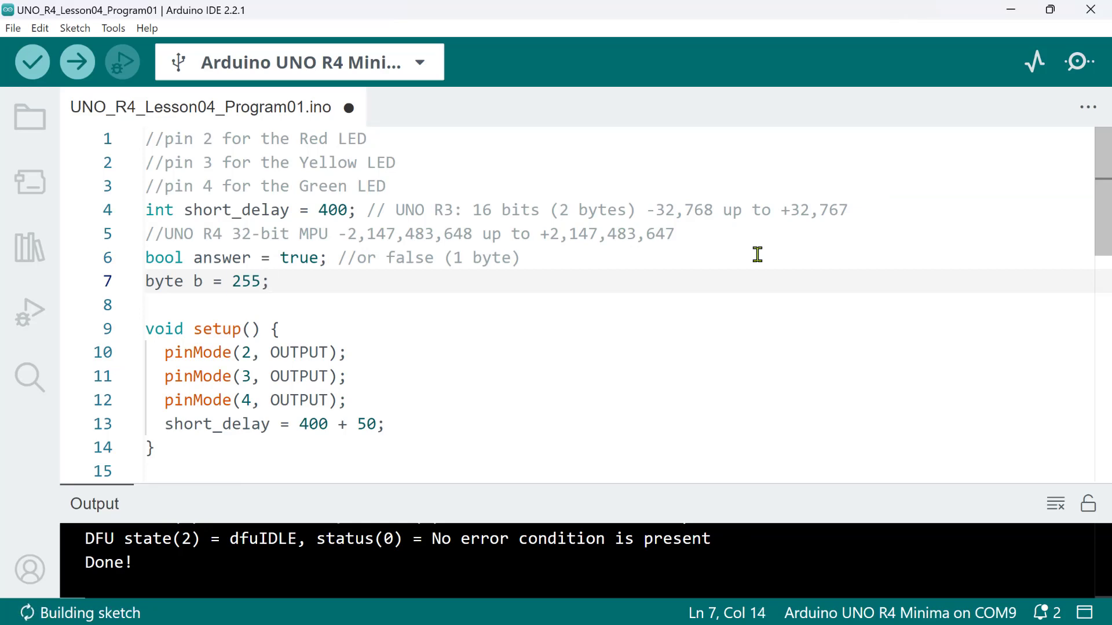
type("char")
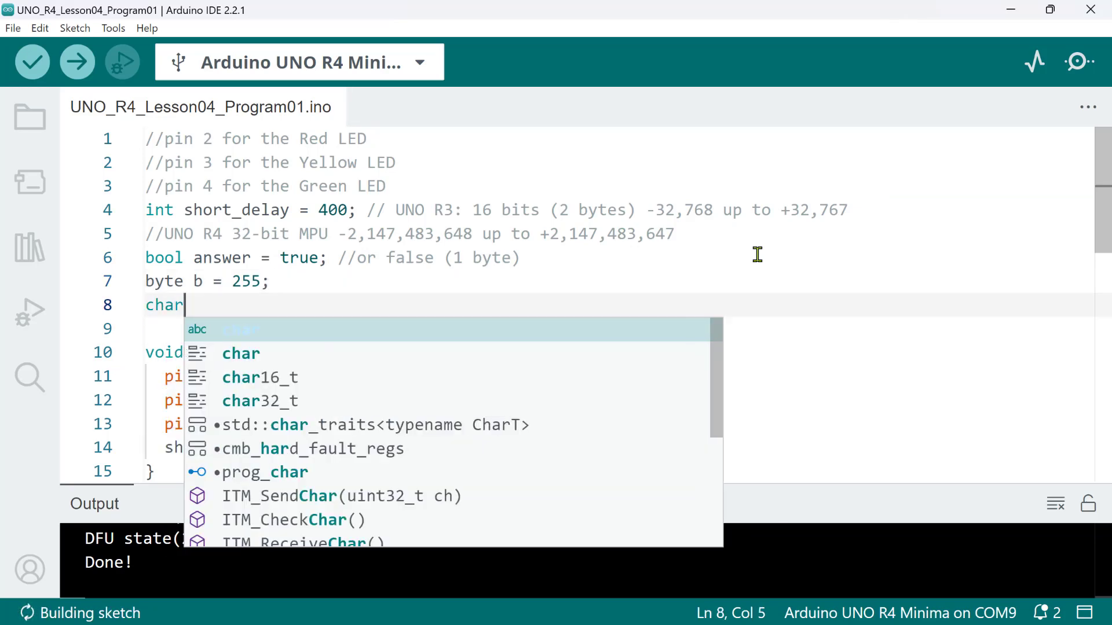
type("c")
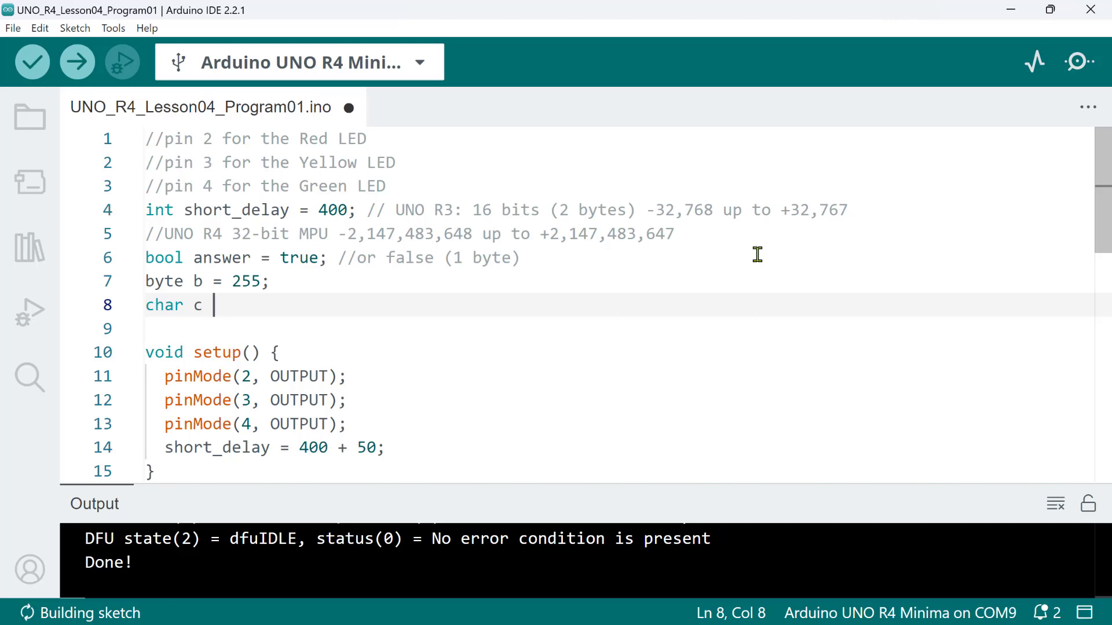
type("= 'A';")
left_click(617, 328)
type("flo")
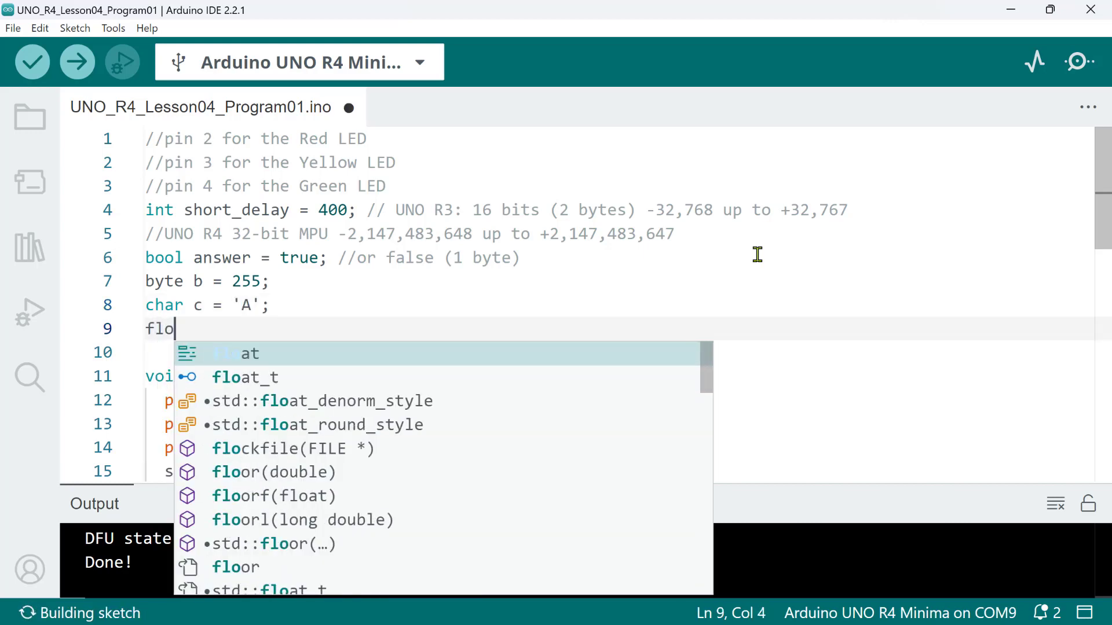
Declare float volts = 3.3 with a '// (4 bytes)' comment, then begin a double line
type("at")
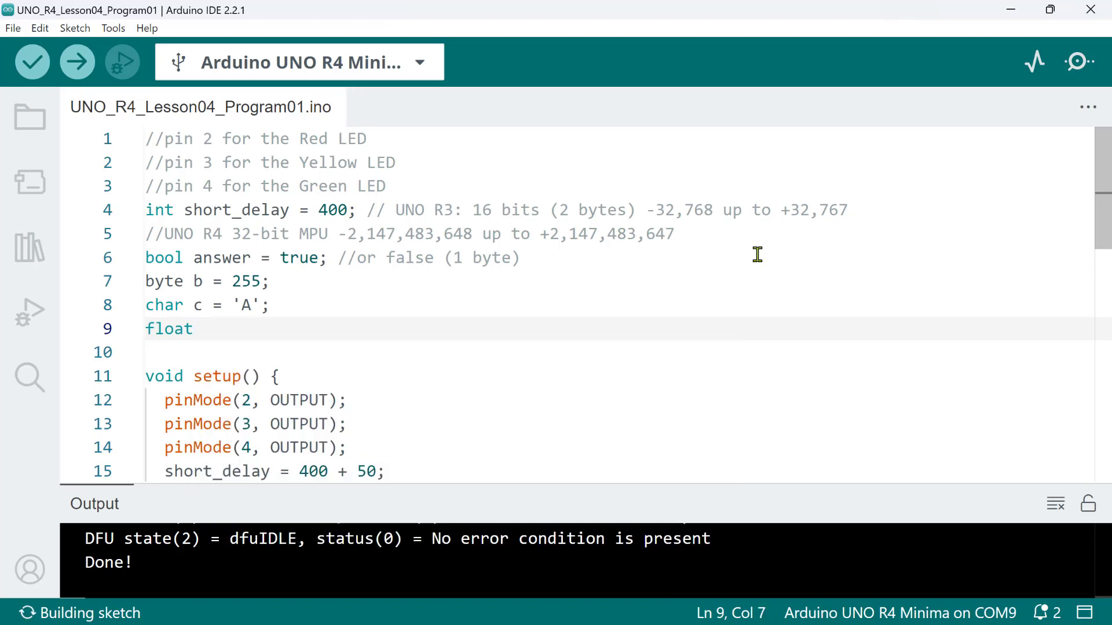
type("volt")
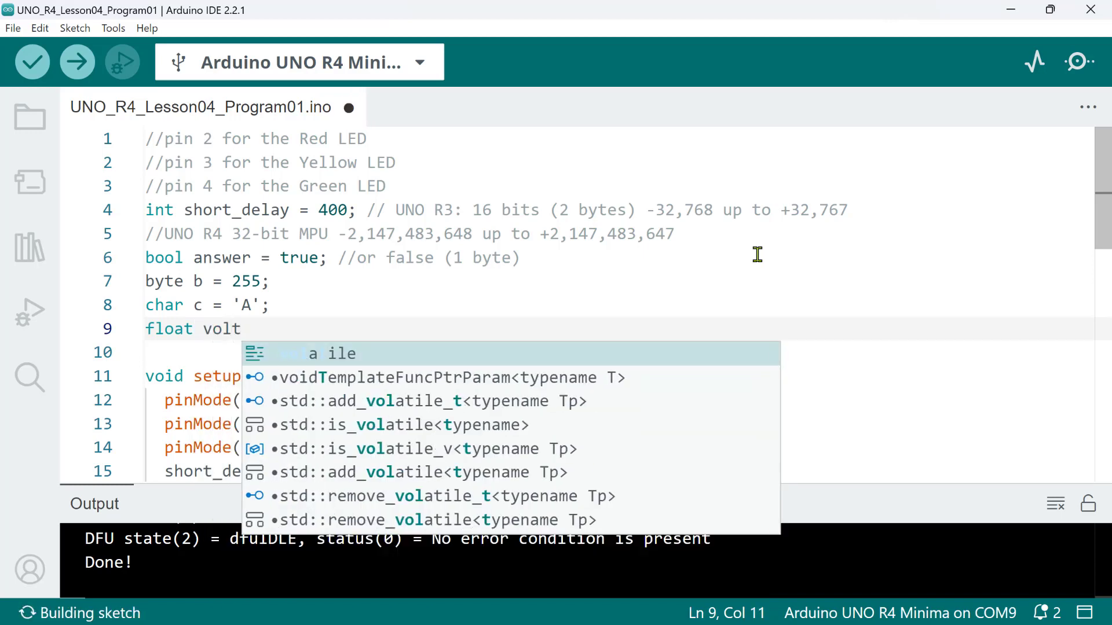
type("s =")
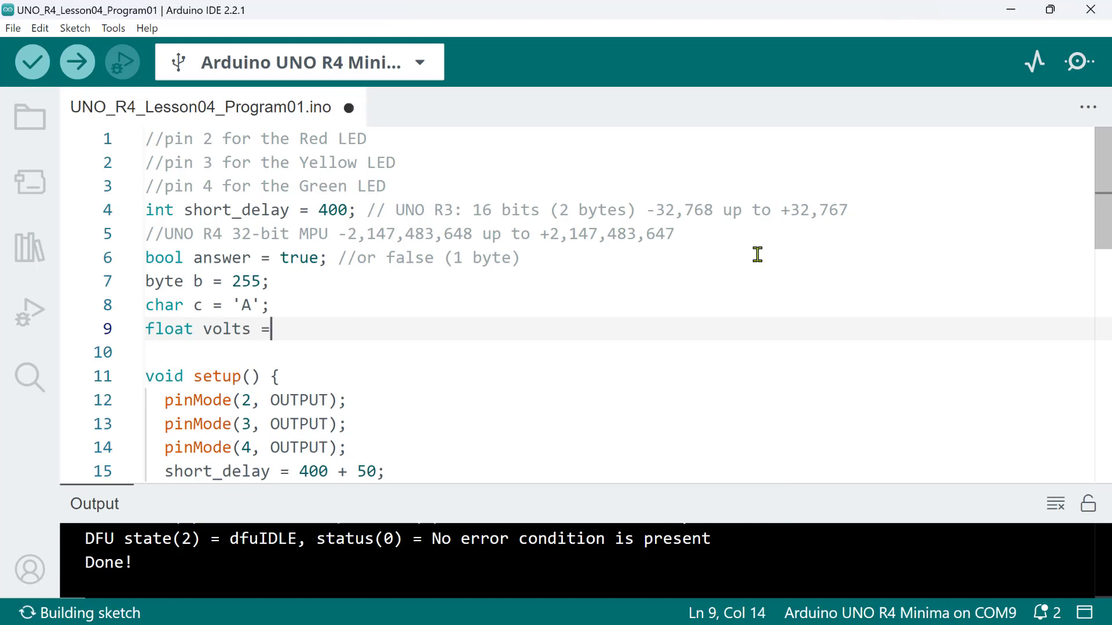
type("3.3")
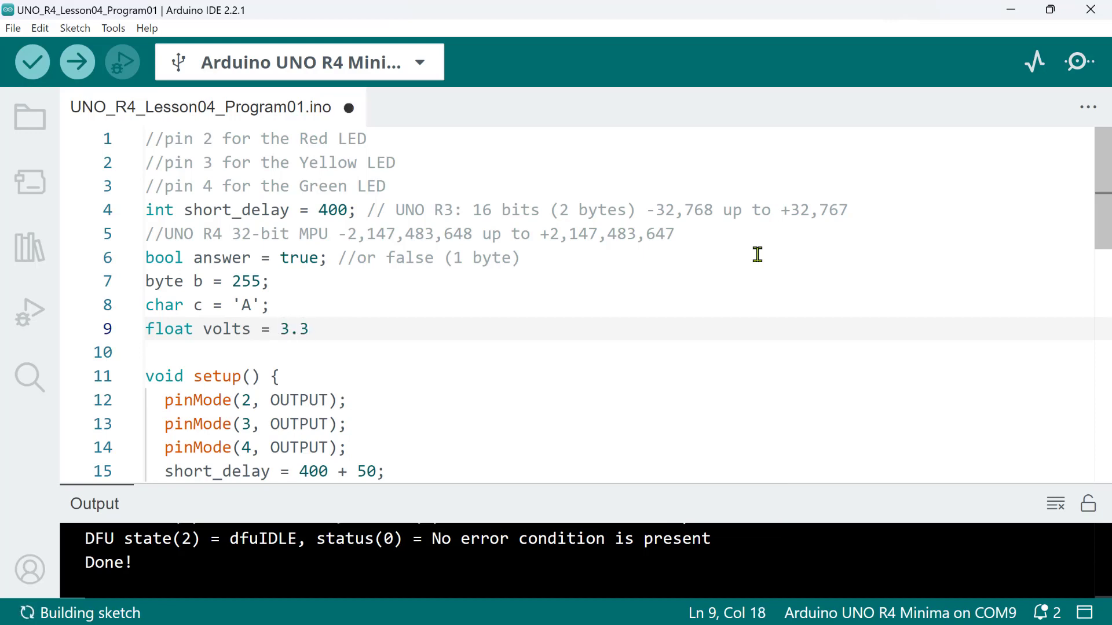
type(";")
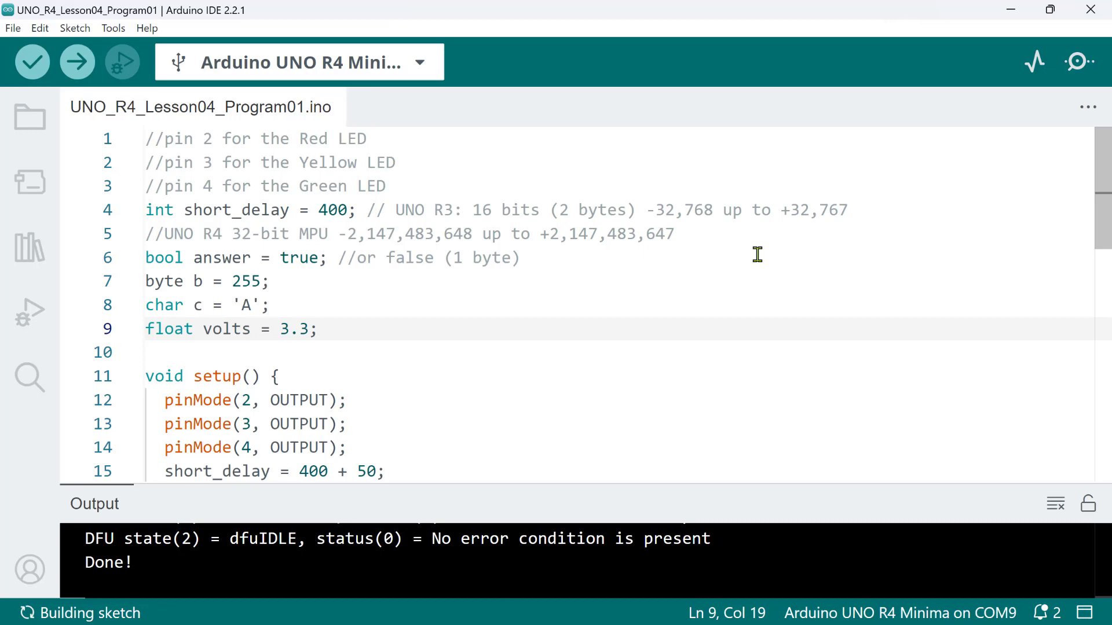
type("//")
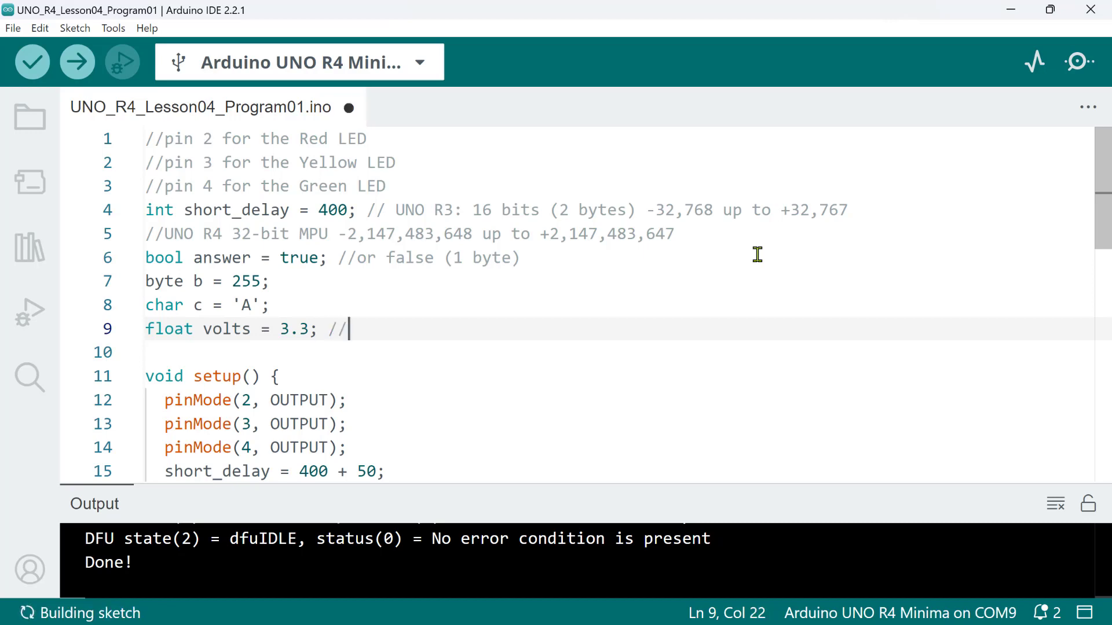
type("(4 byte)")
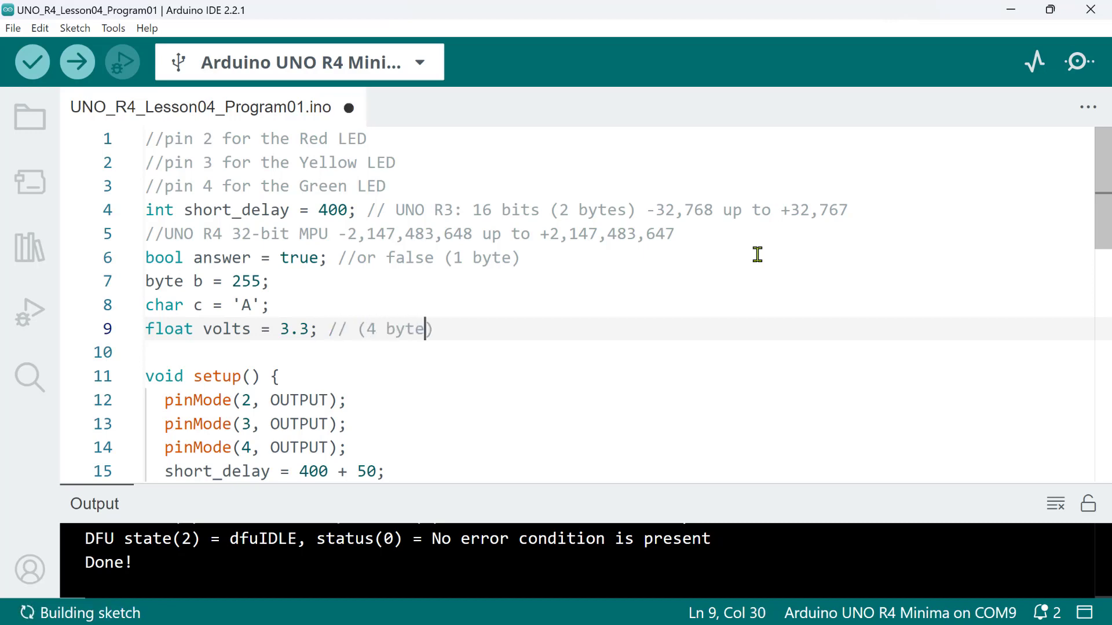
type("s)")
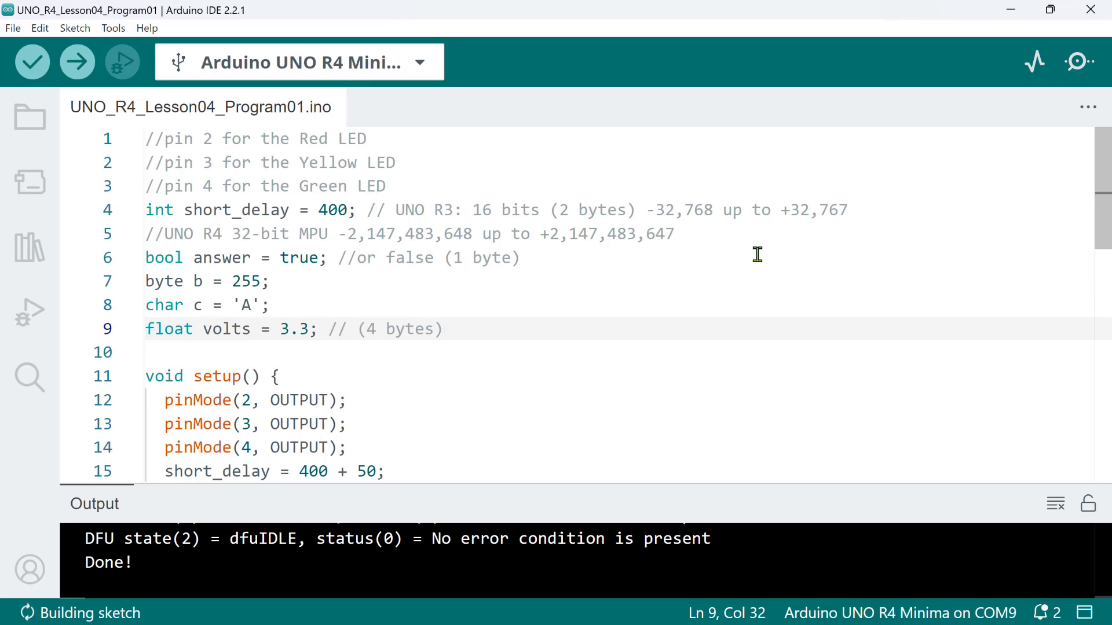
type("dou")
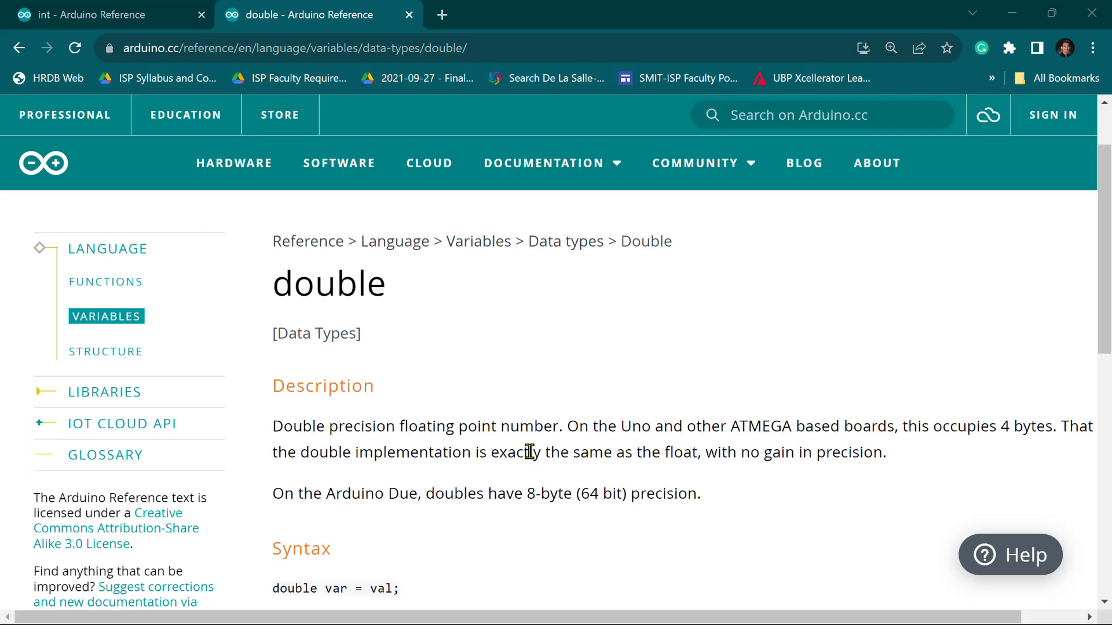
Highlight the sentence saying double occupies 4 bytes on Uno boards
left_click_drag(567, 426, 673, 426)
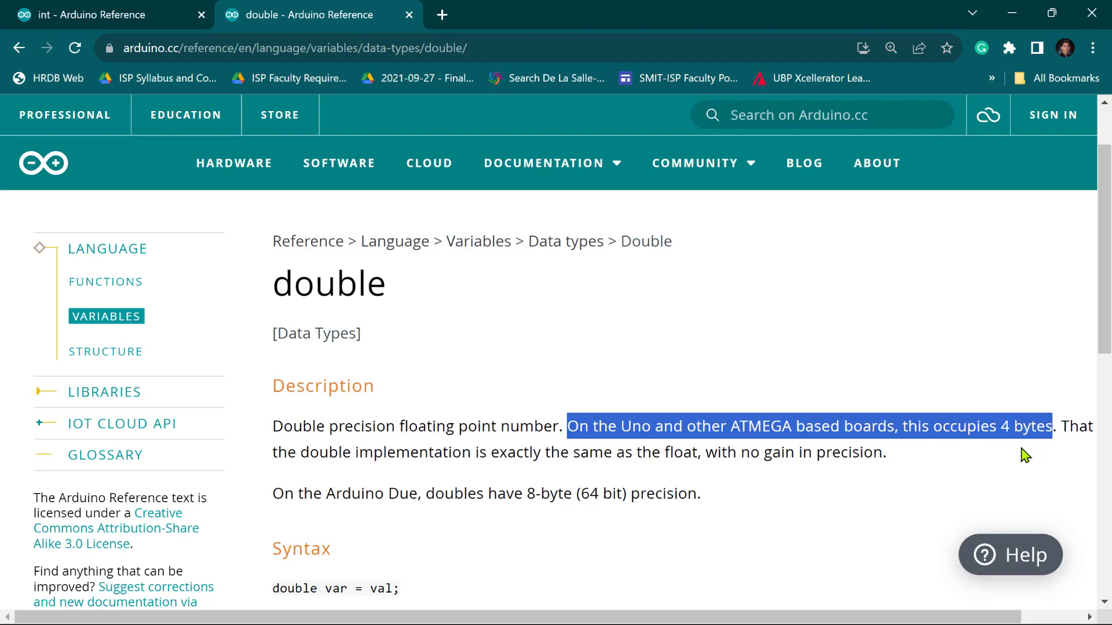
mouse_move(1016, 476)
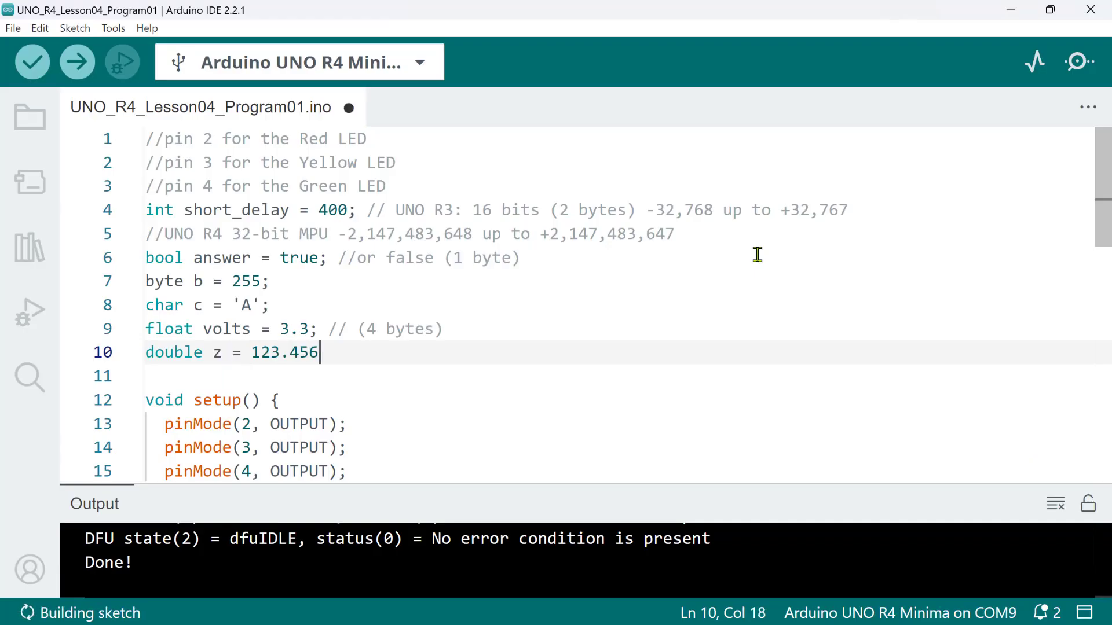
Add a '// 8 bytes' comment and declare long_delay = 3000
type("; // 8 bytes")
type("int long_delay")
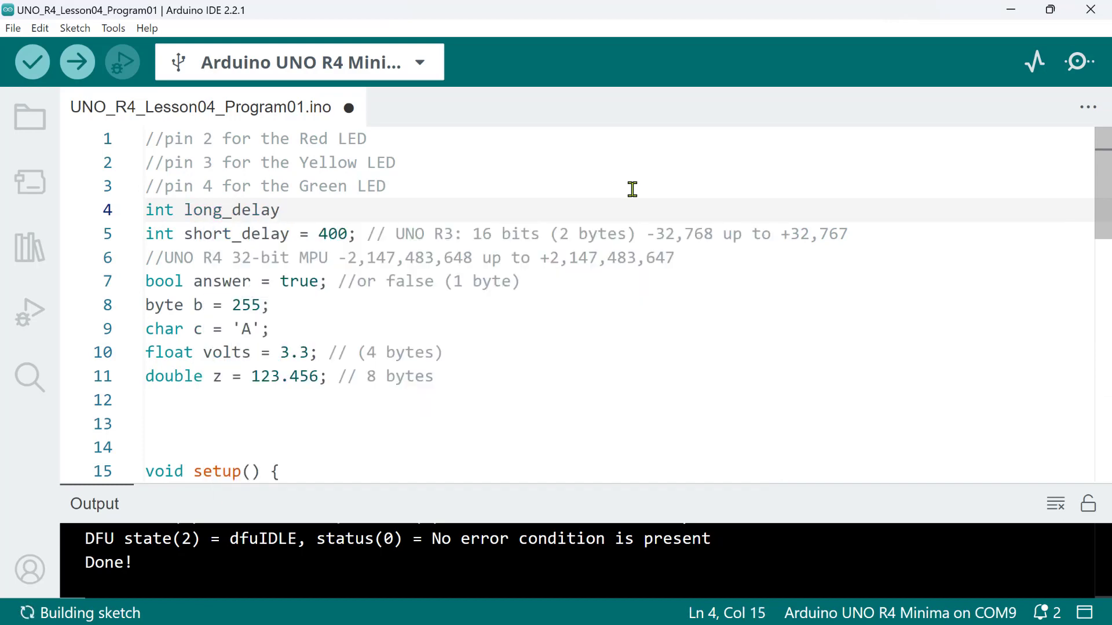
type("= 30")
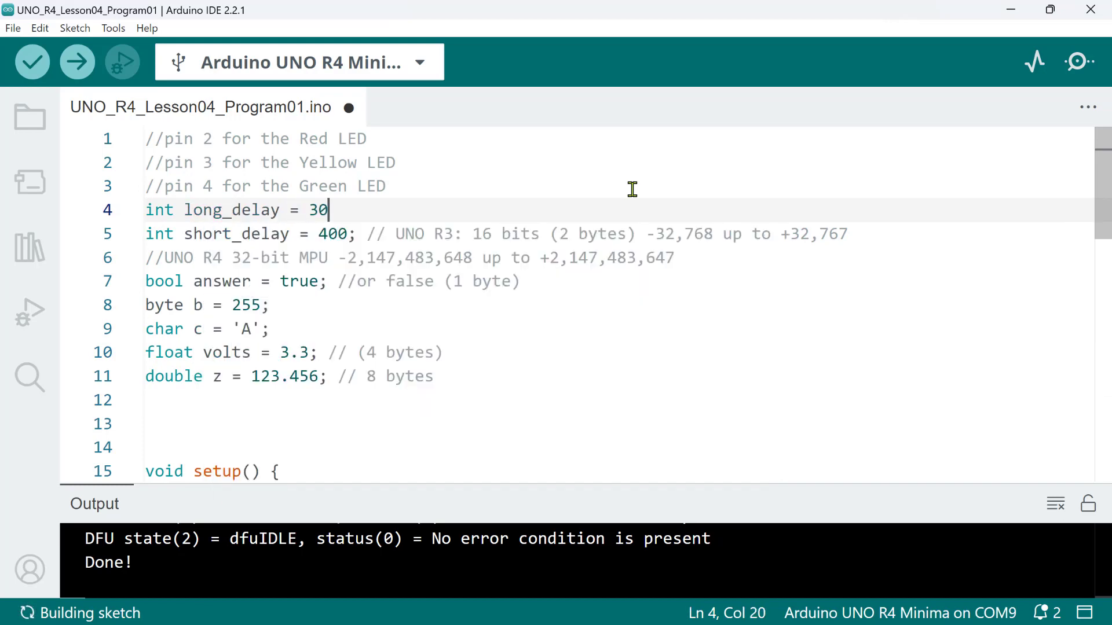
type("00;")
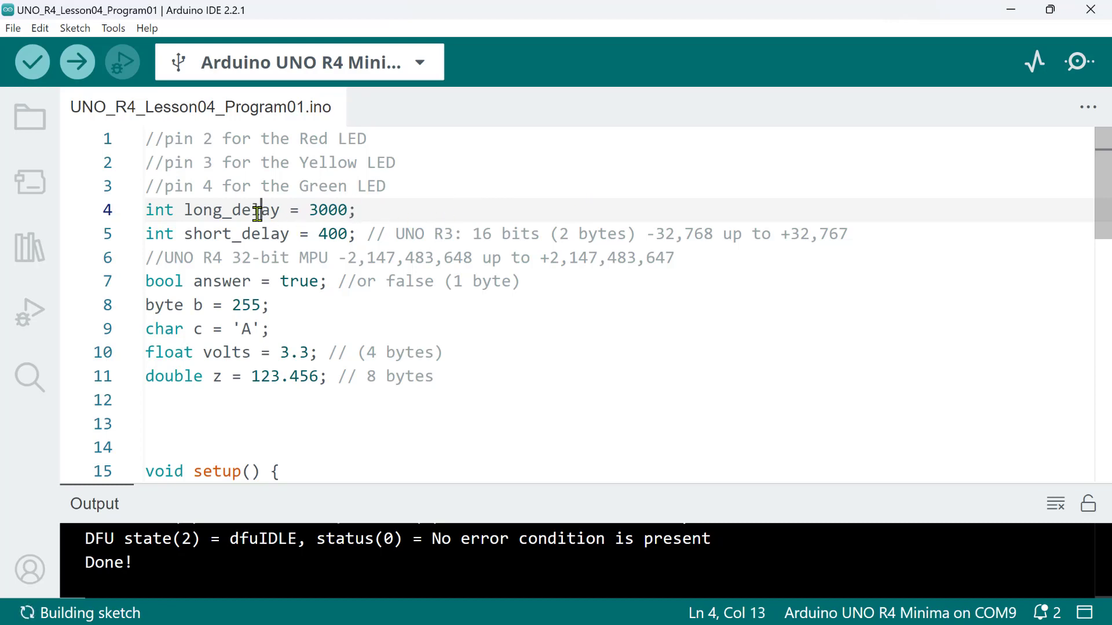
Replace the 3000 in the loop's delay call with long_delay
scroll("down", 3)
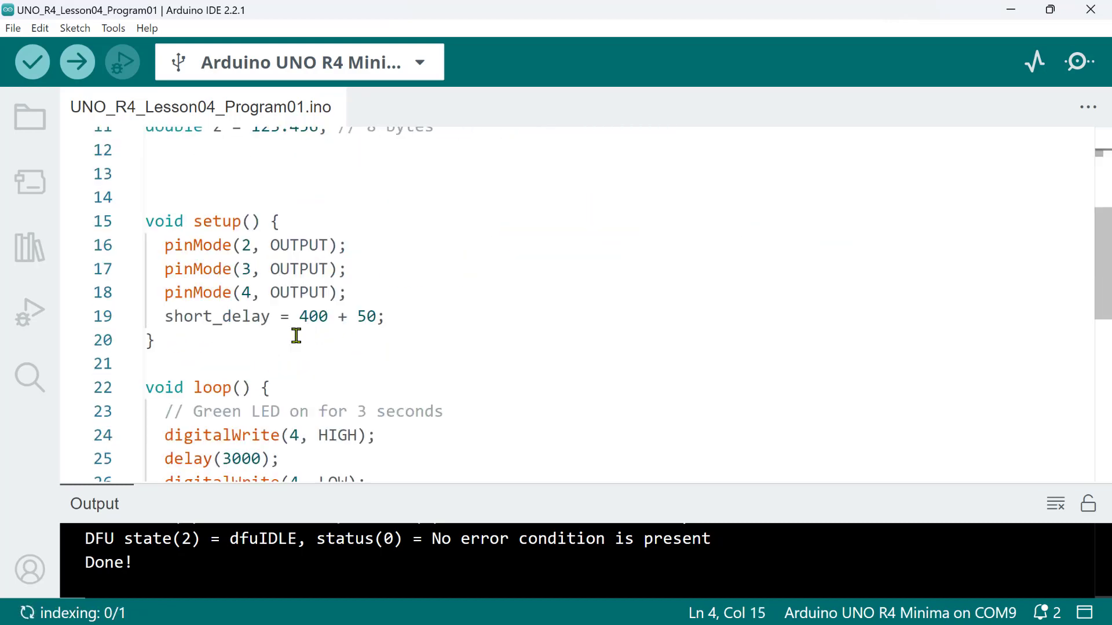
double_click(241, 334)
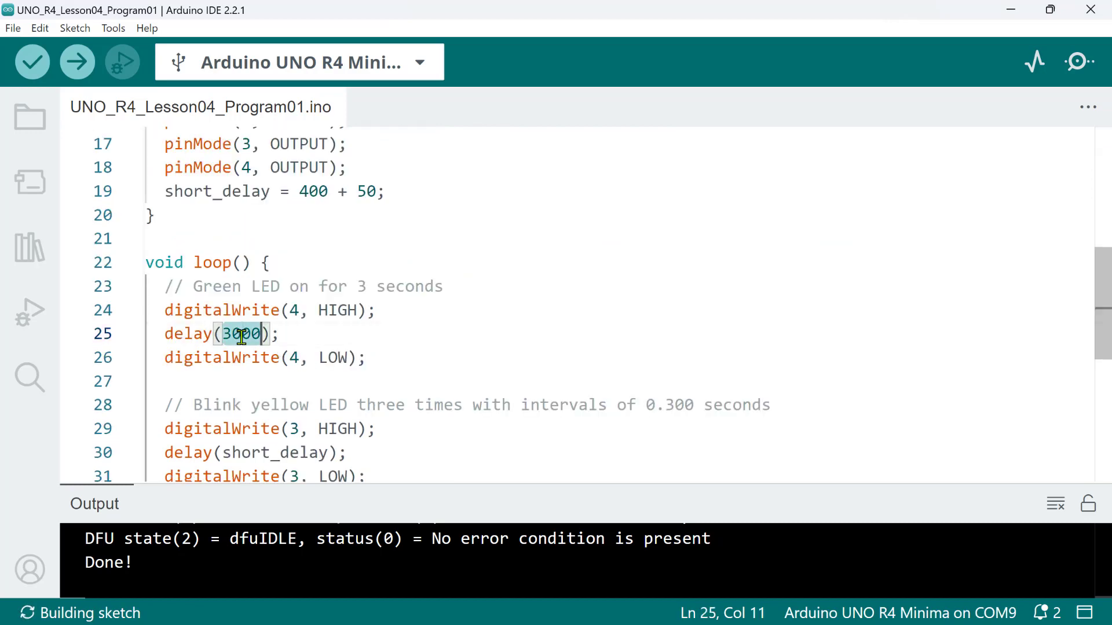
scroll("down", 3)
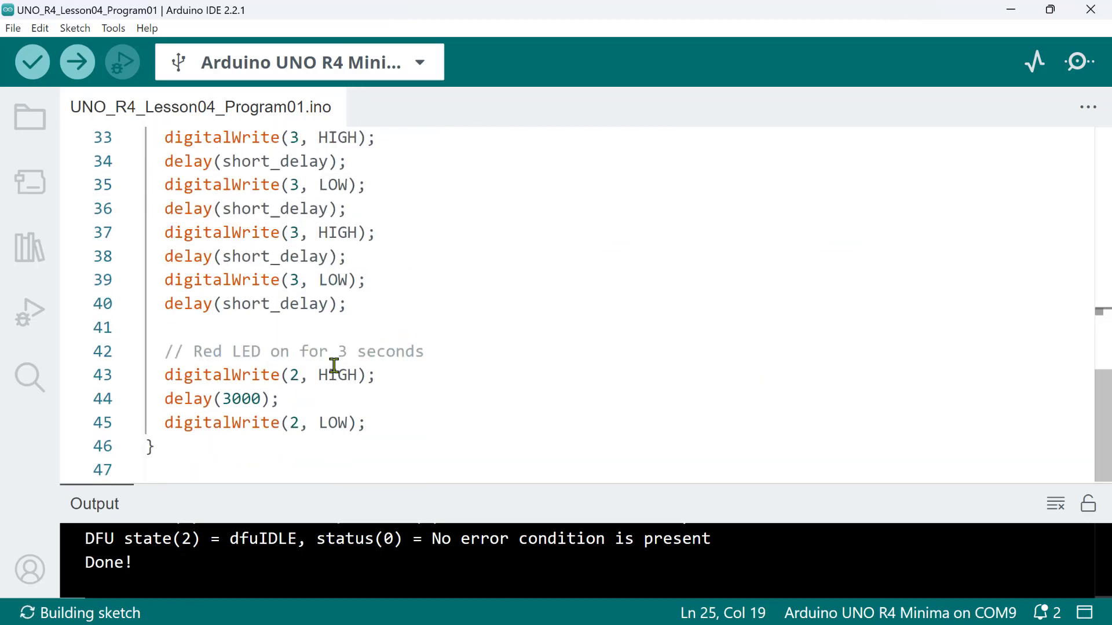
type("long_delay = 3000;")
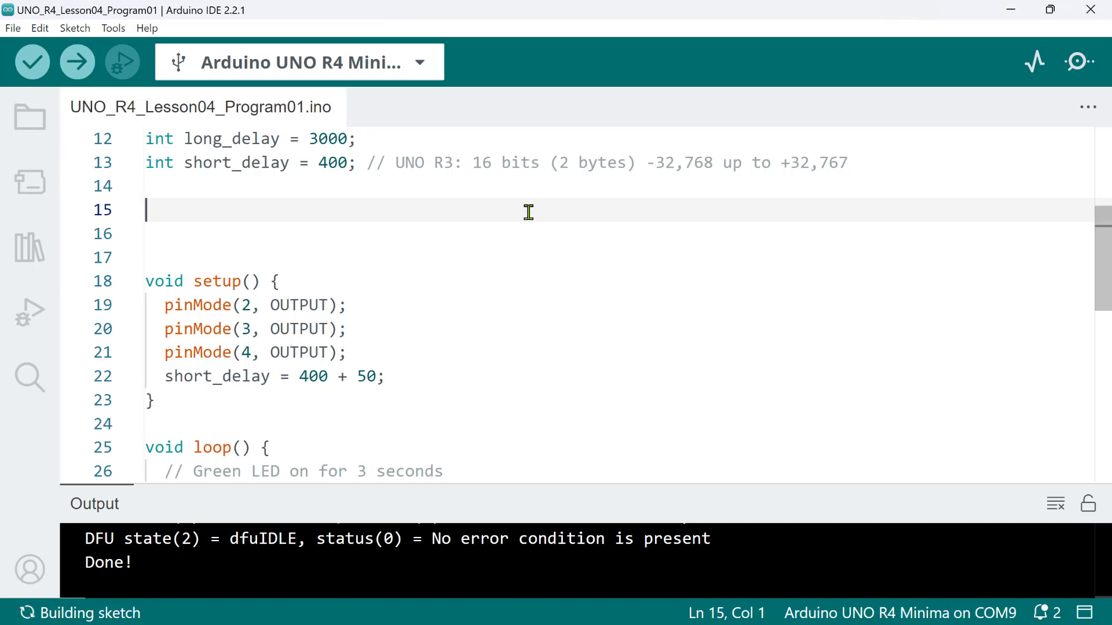
Declare int red_led and yellow_led = 3, and use red_led in digitalWrite
type("int red_led = 2;")
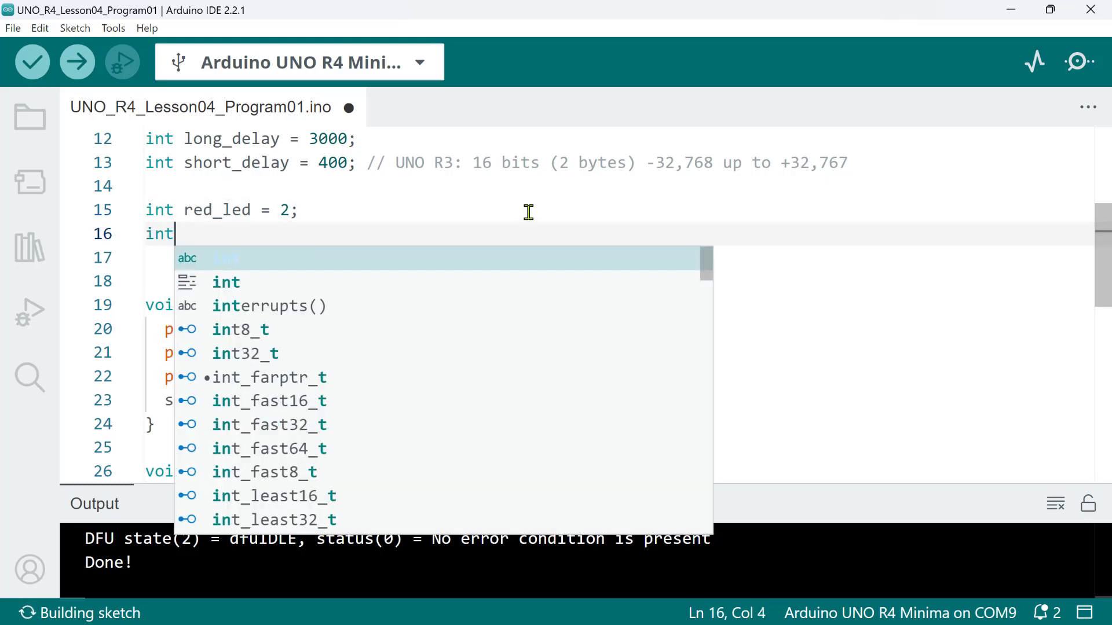
type("yellow_led =")
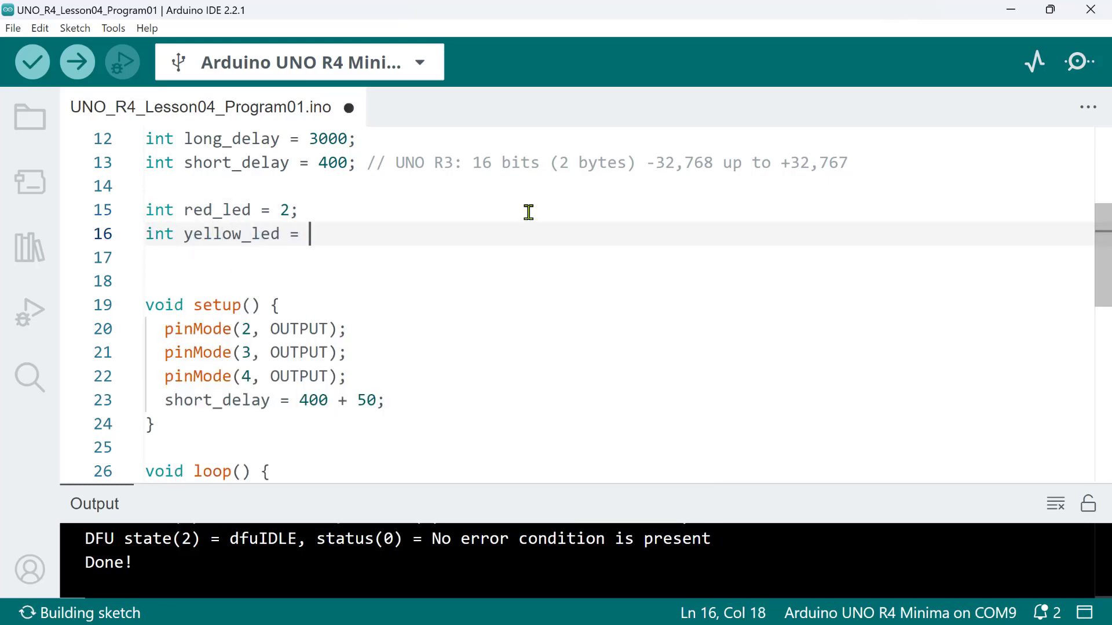
type("3;")
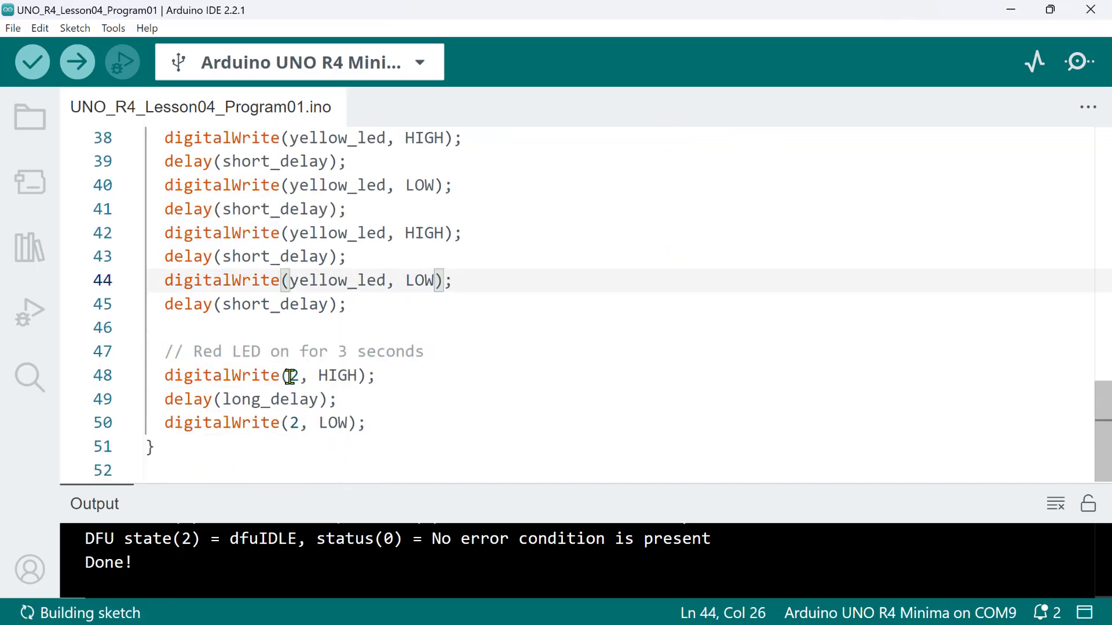
type("red_led")
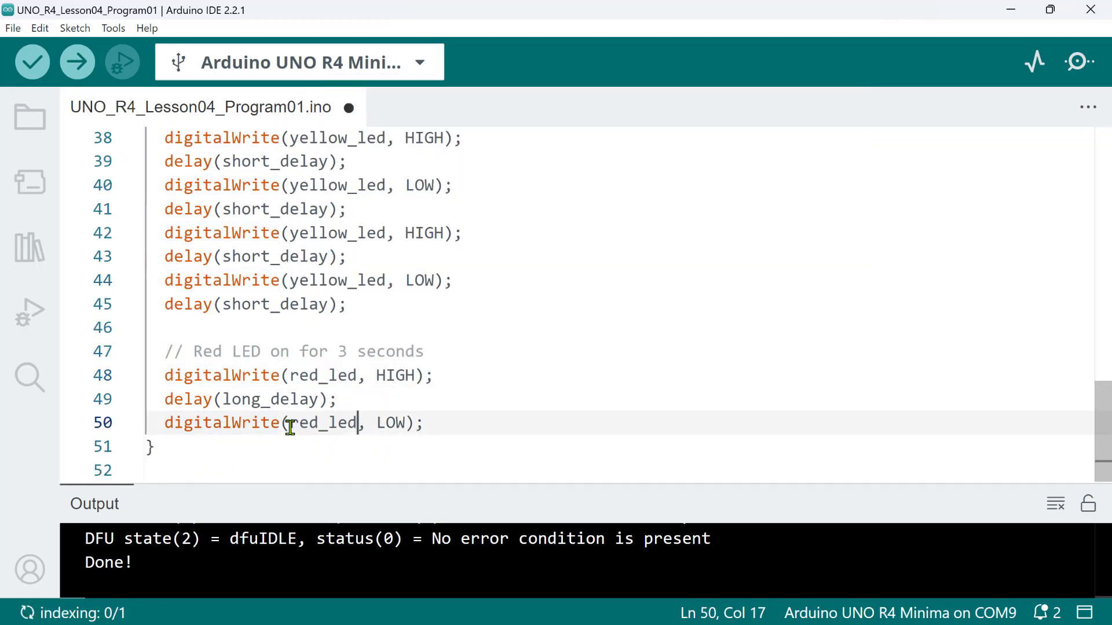
Compile and upload the traffic-light sketch to the UNO R4 Minima
left_click(78, 61)
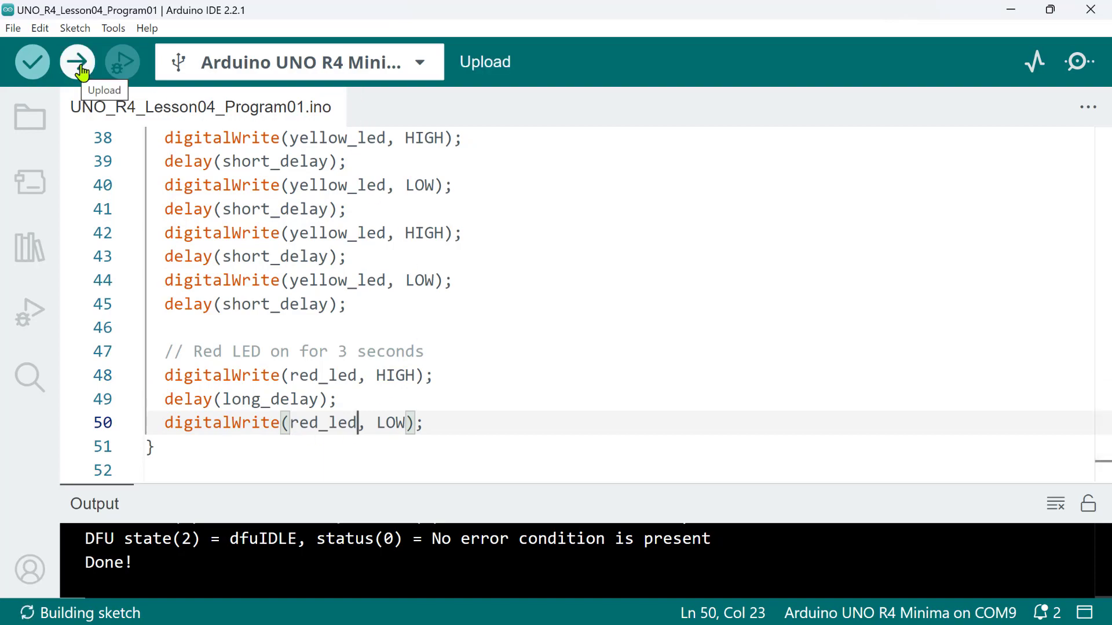
left_click(74, 62)
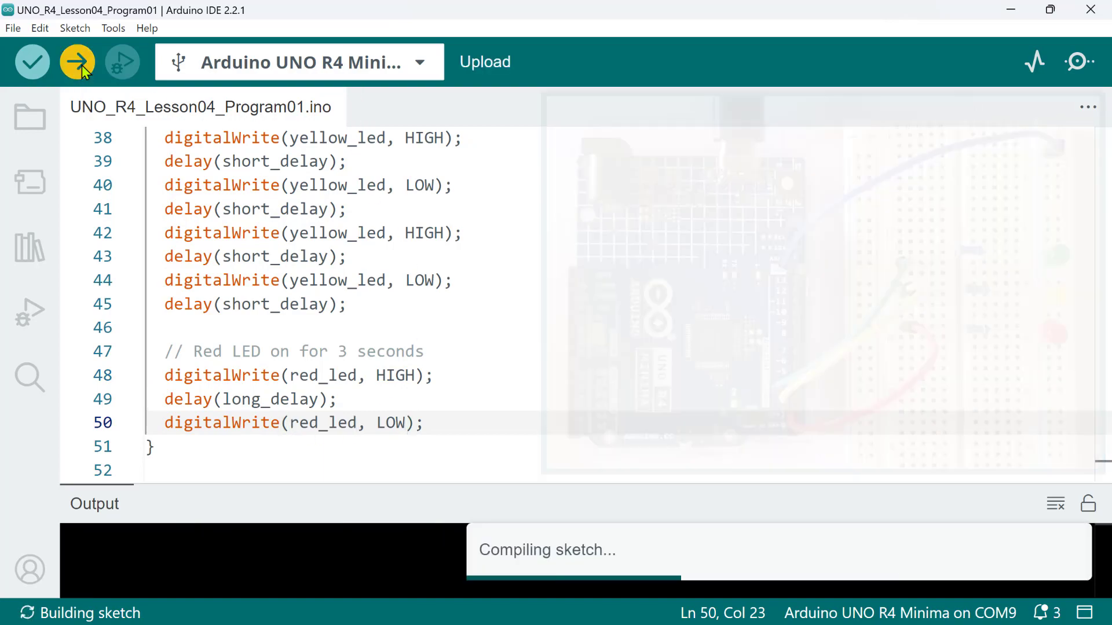
left_click(72, 61)
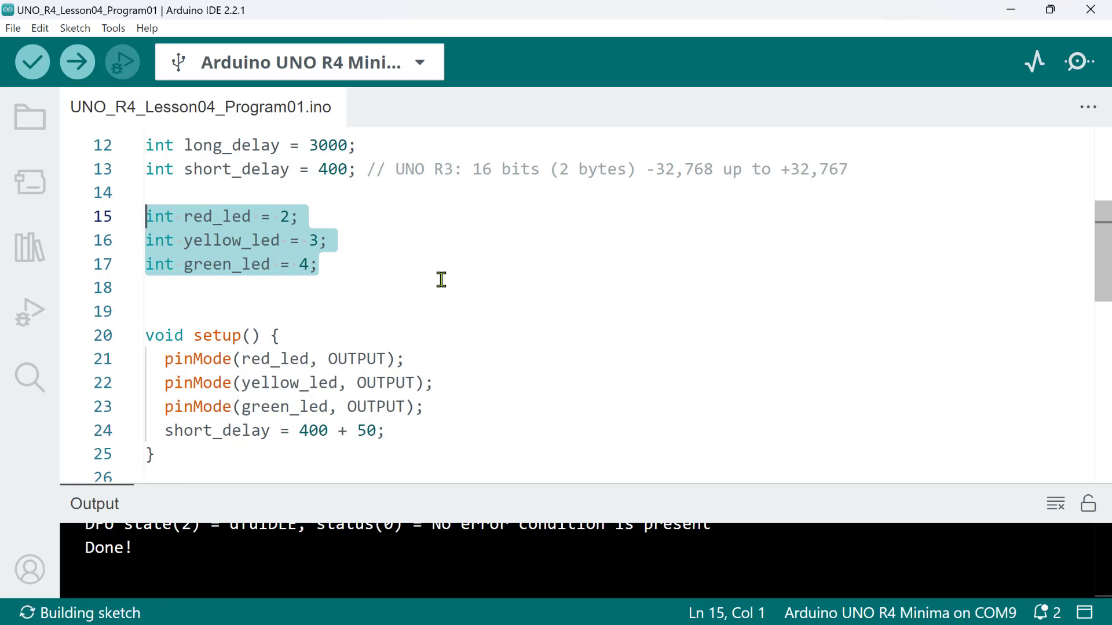
mouse_move(313, 204)
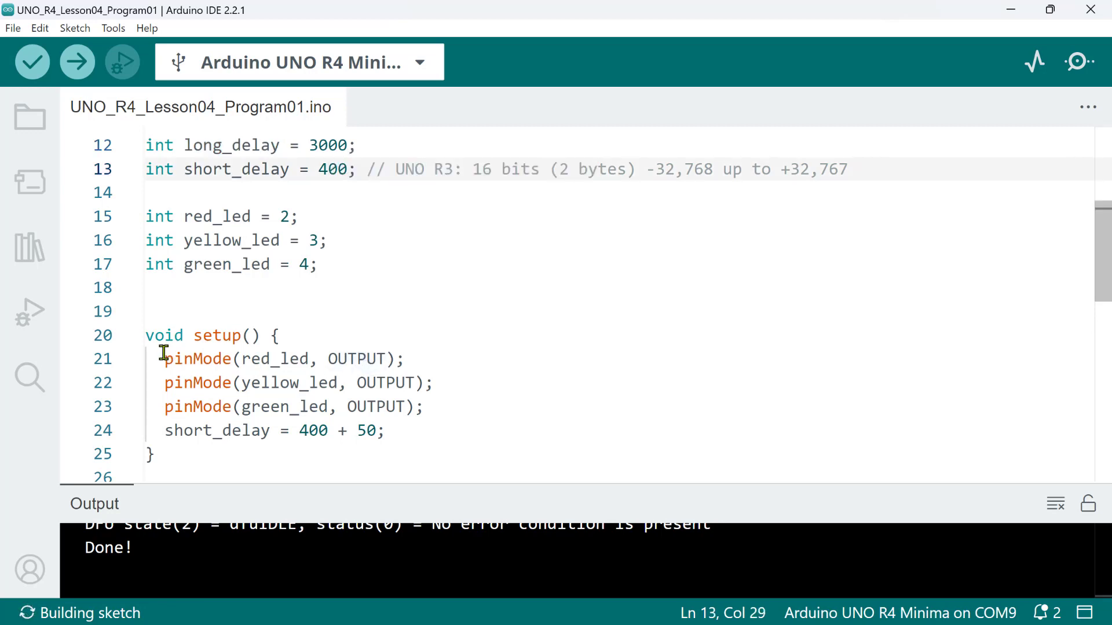
Delete the short_delay = 400 + 50; statement from setup
left_click(449, 432)
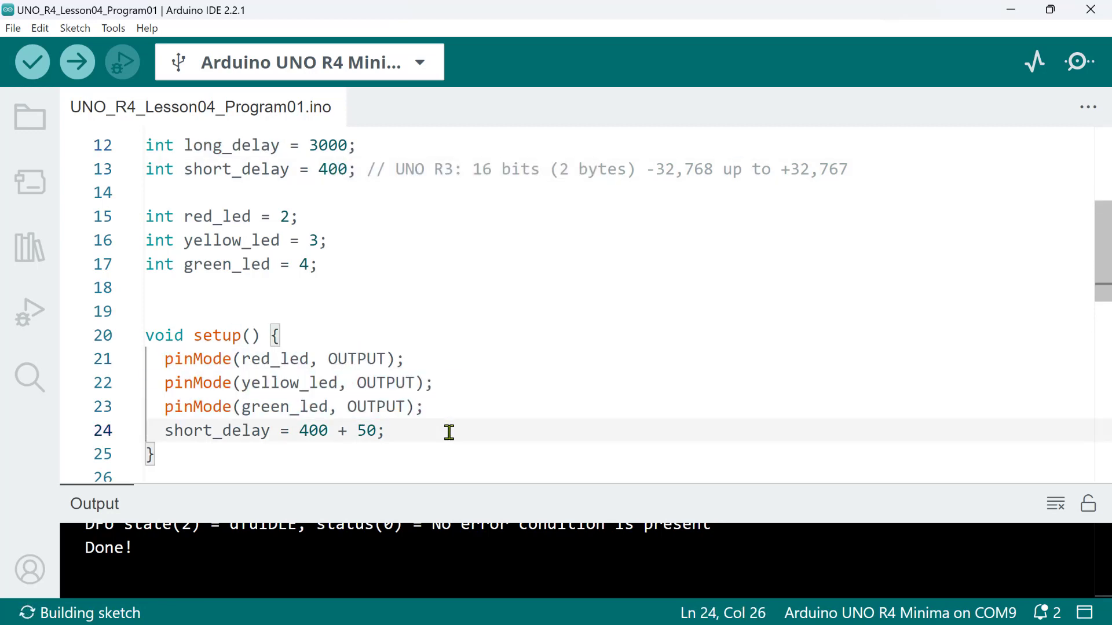
double_click(217, 431)
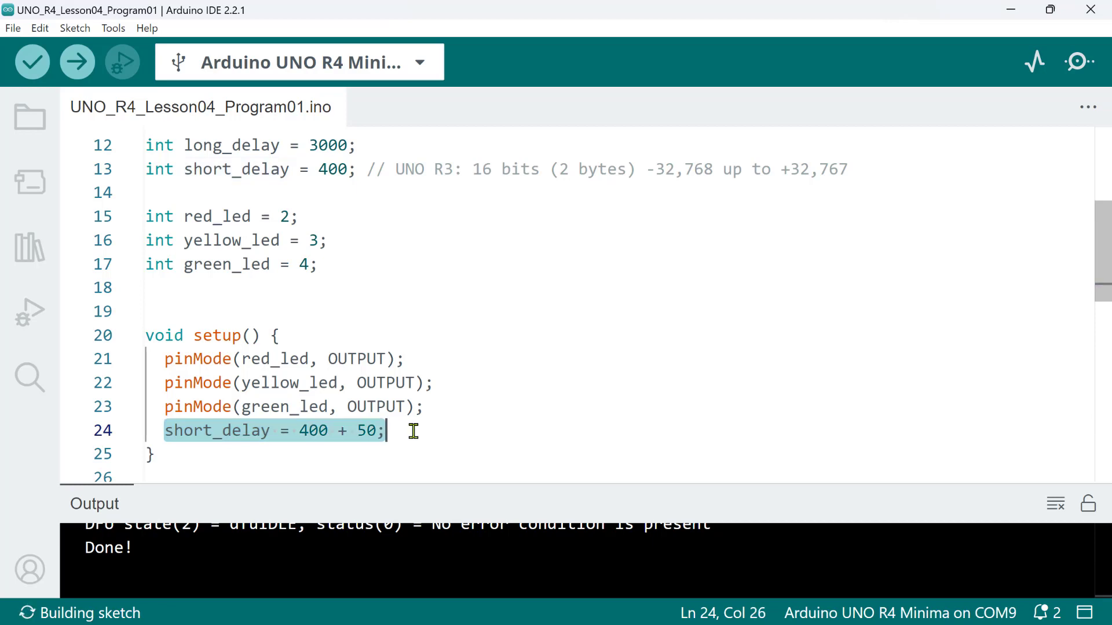
key("Delete")
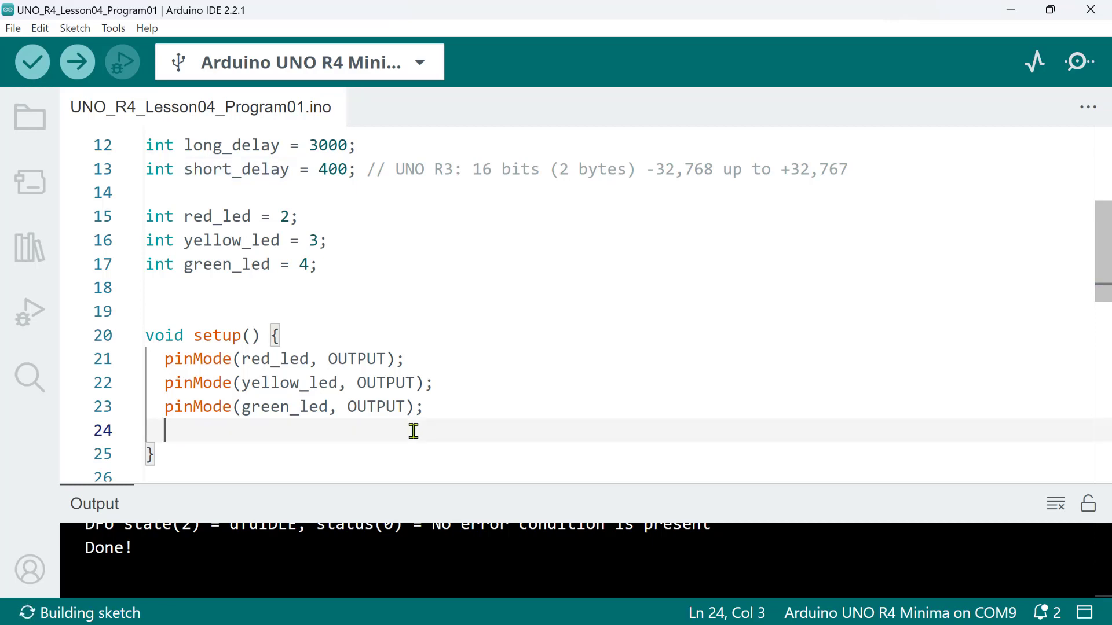
Type long_delay = short_delay * 10; // 4 seconds in setup
type("long_delay =")
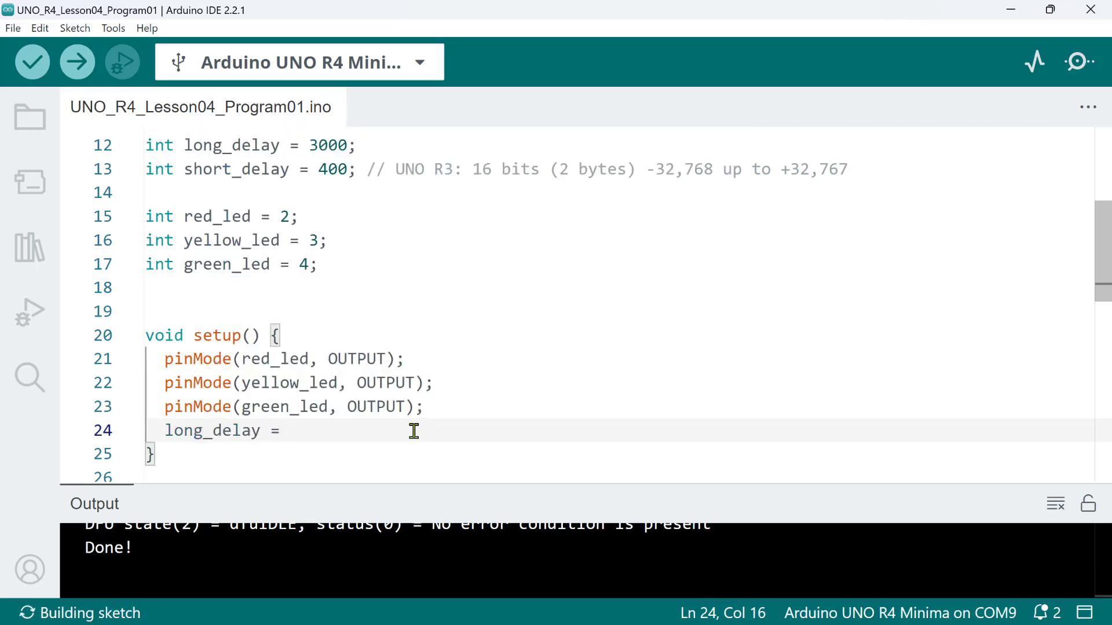
type("short_delay * 10;")
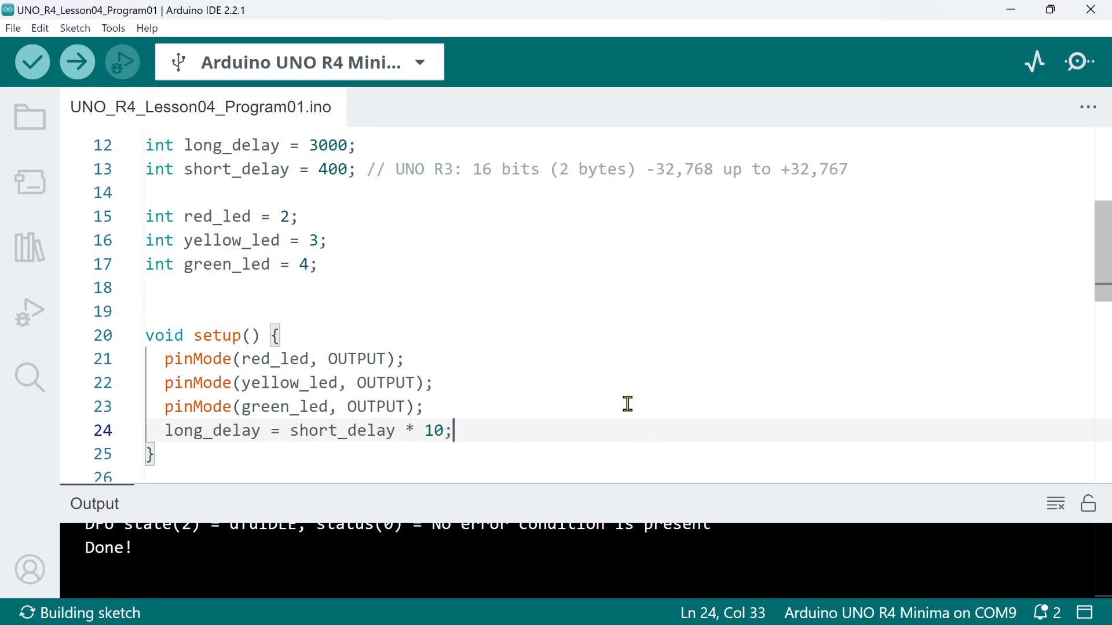
type("// 4")
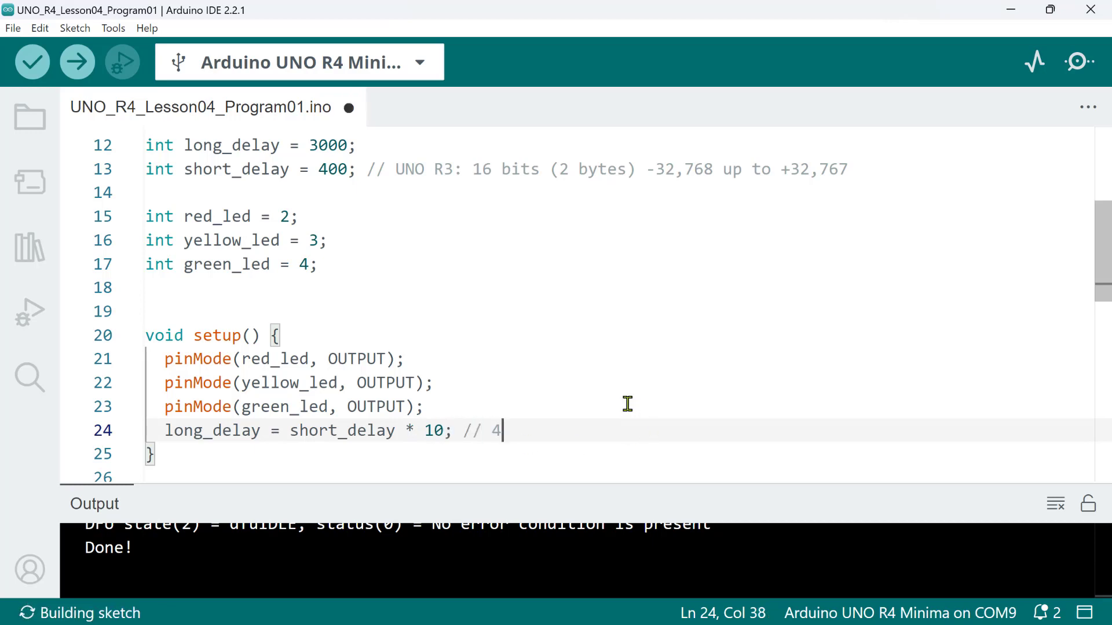
type("seconds")
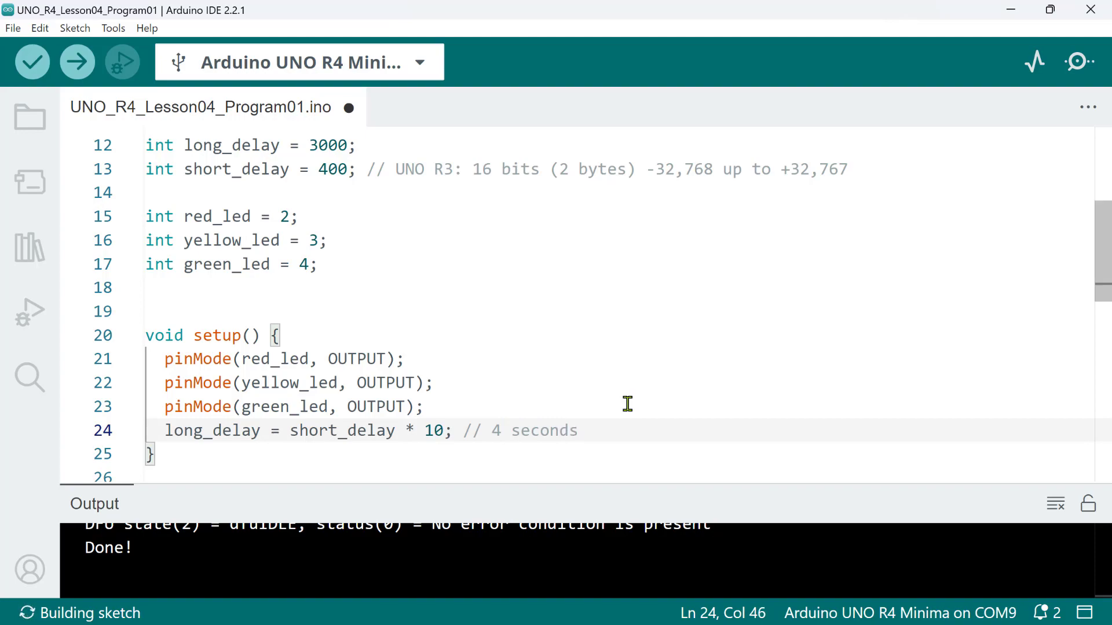
Upload the updated sketch to the board and dismiss the Done uploading notice
left_click(75, 62)
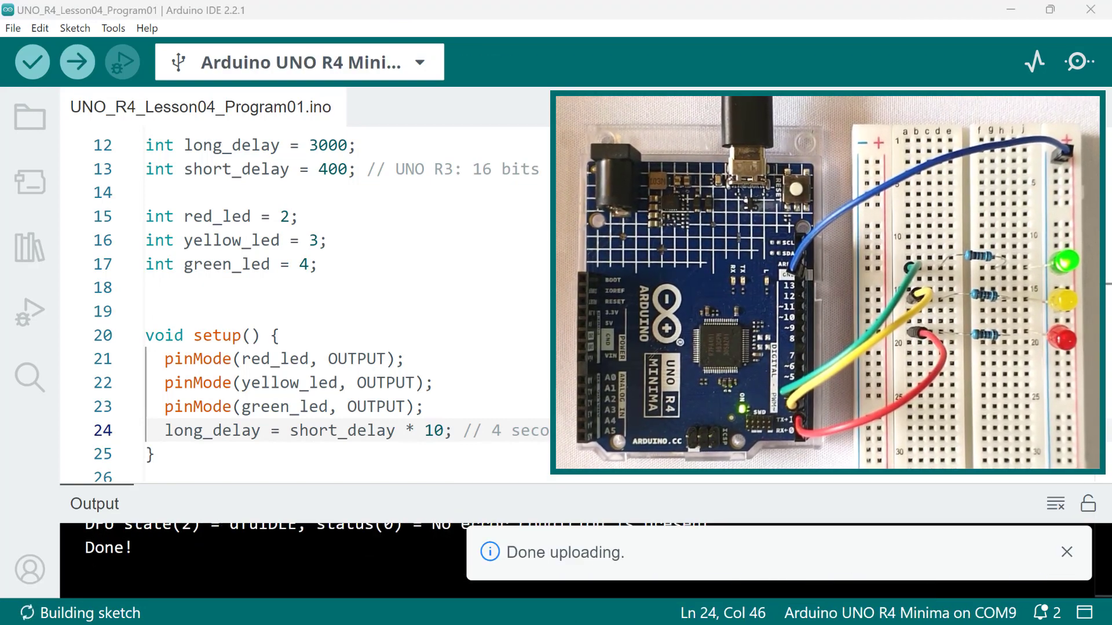
left_click(1066, 552)
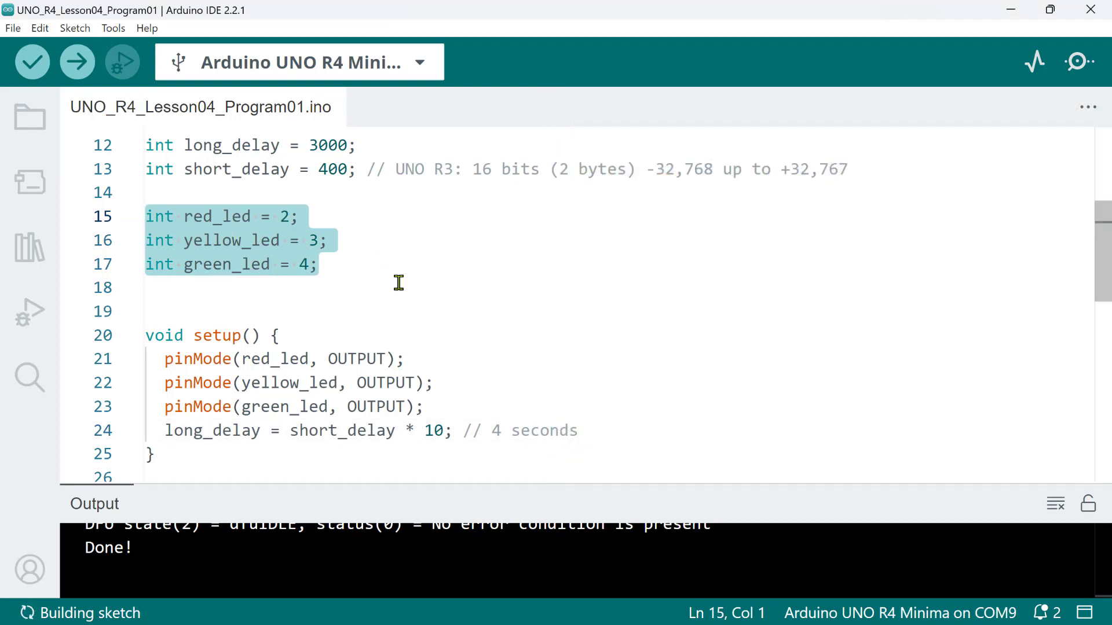
mouse_move(406, 294)
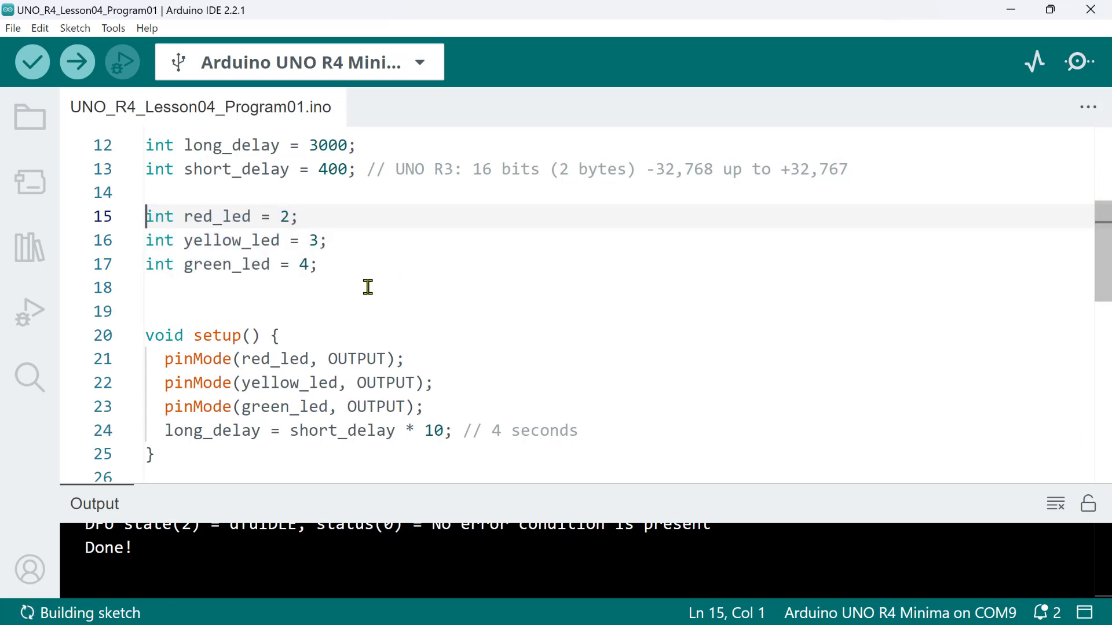
Declare red_led as const with the comment '// constant (read-only)'
type("const")
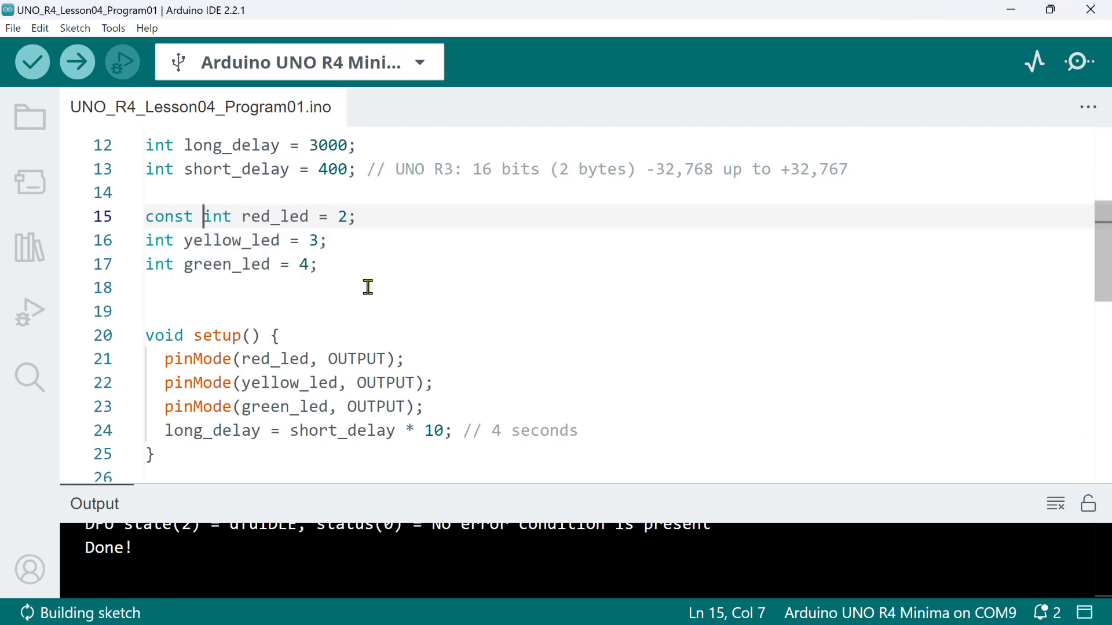
type("//c")
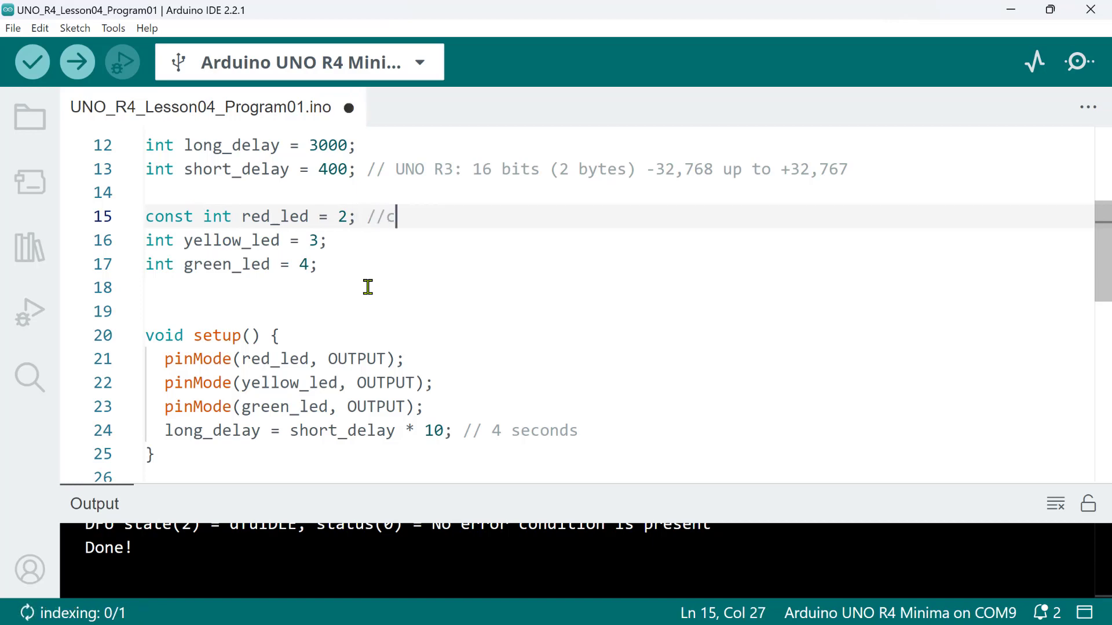
type("onstant")
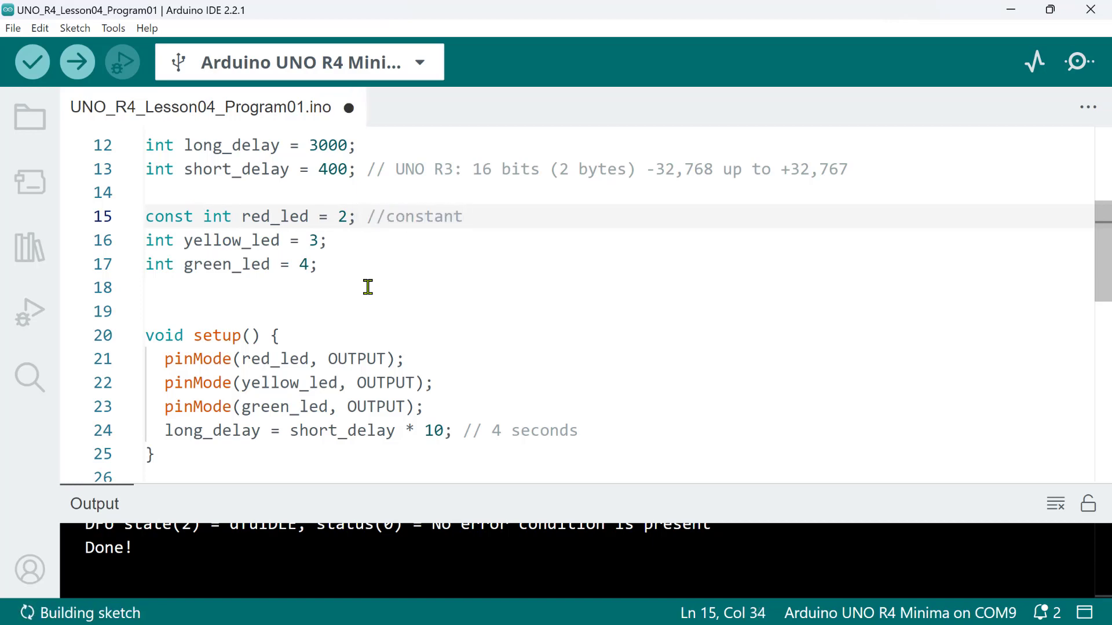
key("ctrl+s")
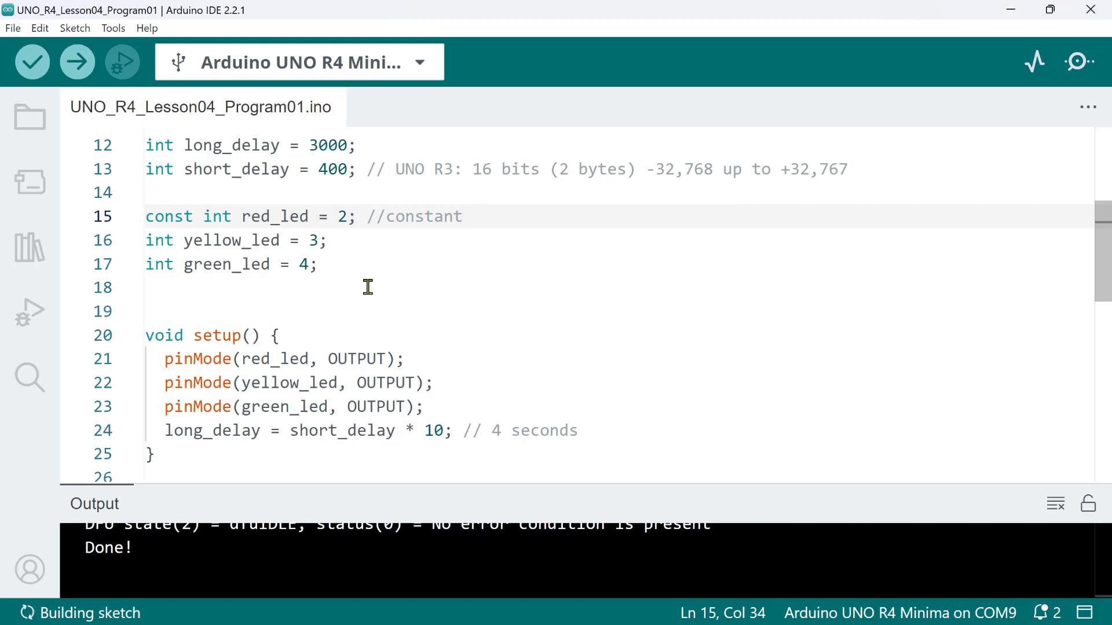
type("(rea")
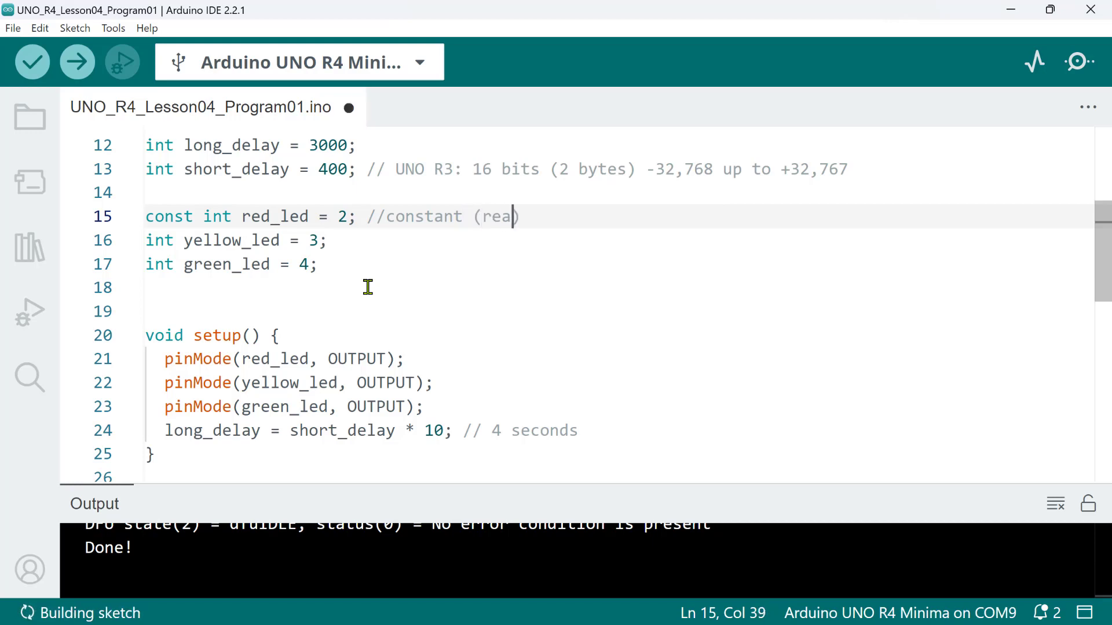
type("d-only)")
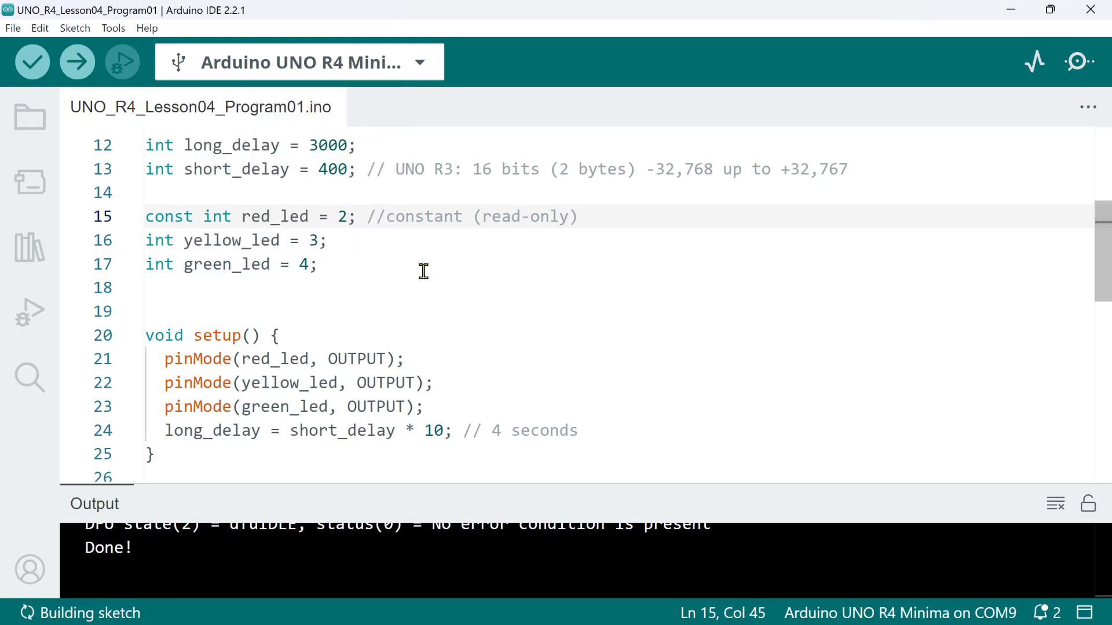
mouse_move(654, 429)
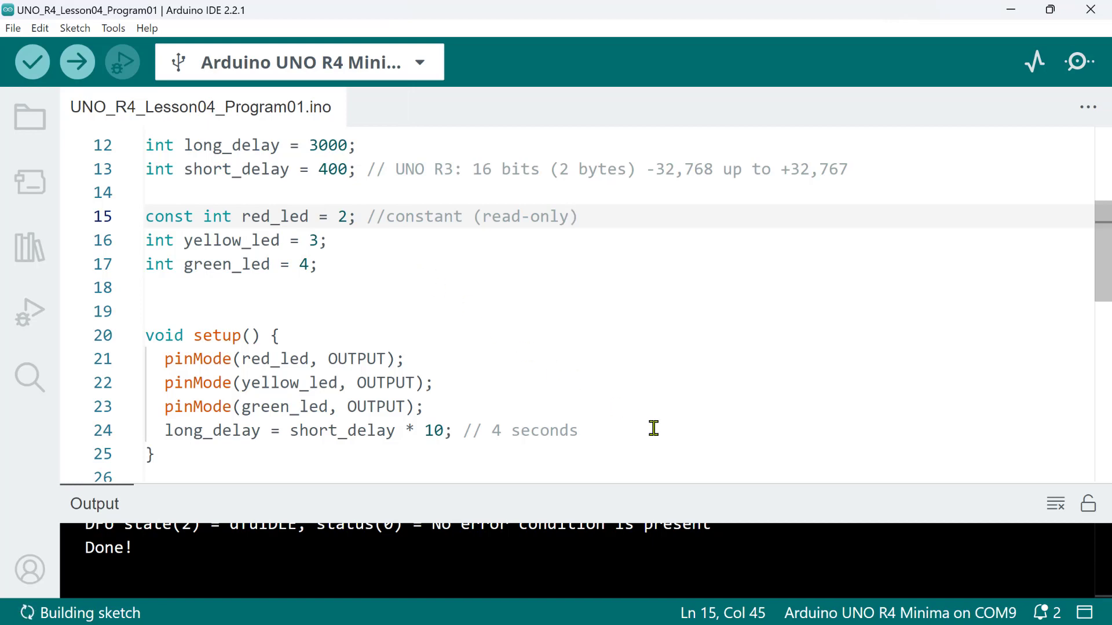
Add the assignment 'red_led = 5;' at the end of setup()
type("re")
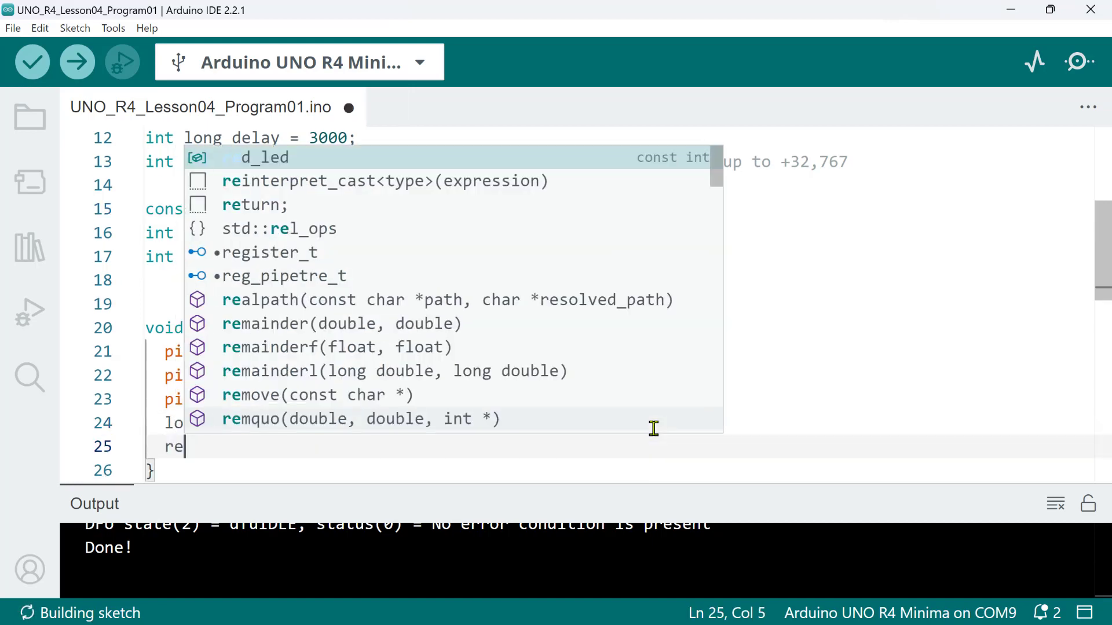
type("d_led = 5")
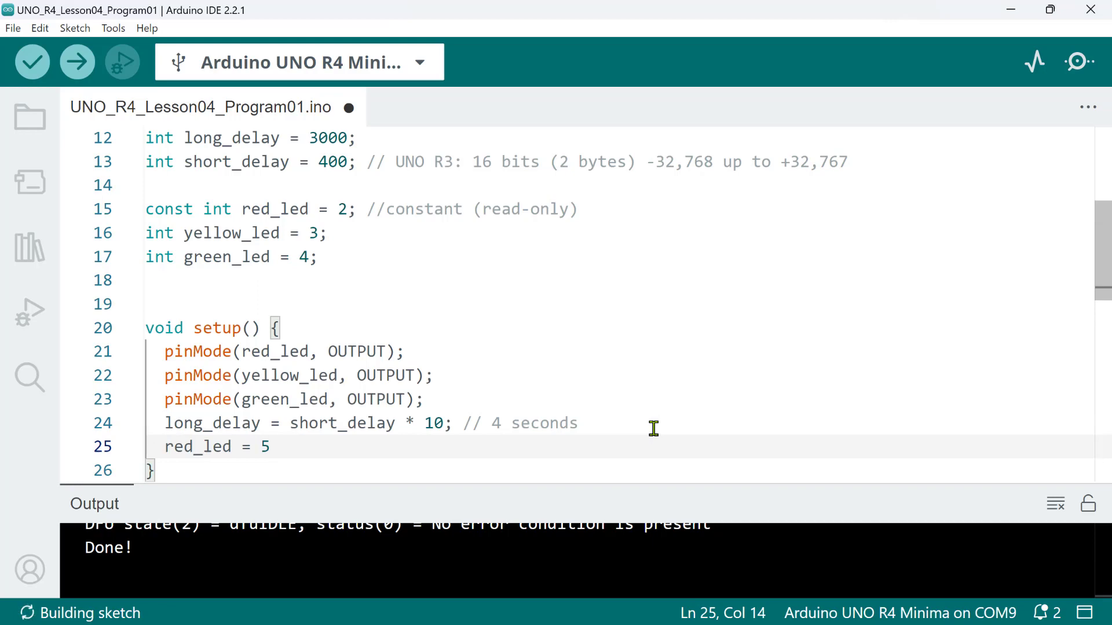
type(";")
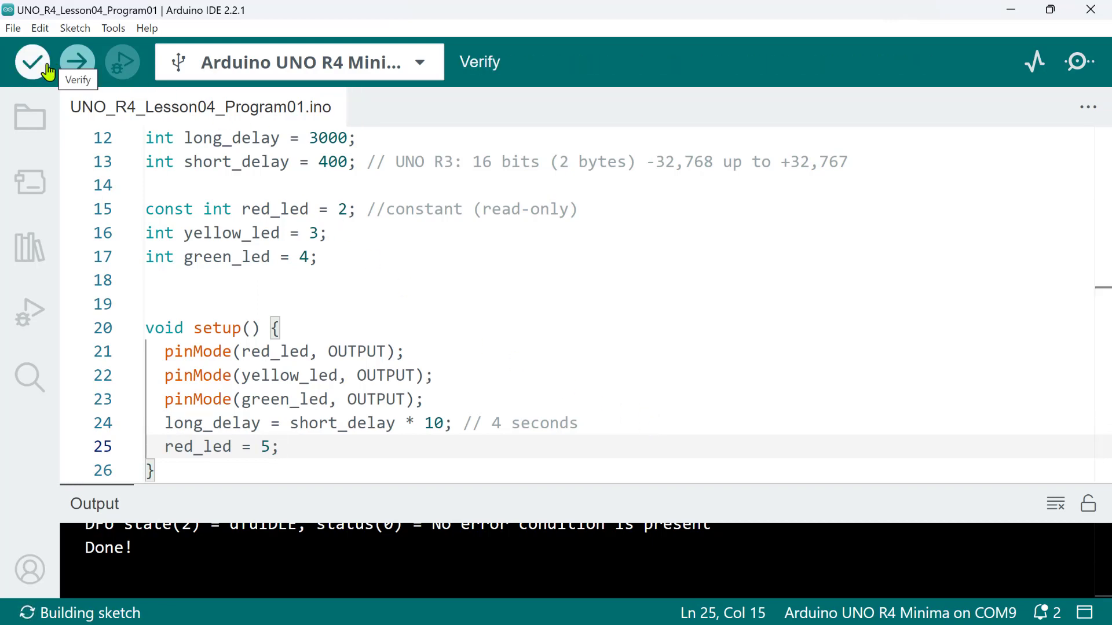
Verify to see the read-only variable error, then select the 'red_led = 5;' line for deletion
left_click(33, 61)
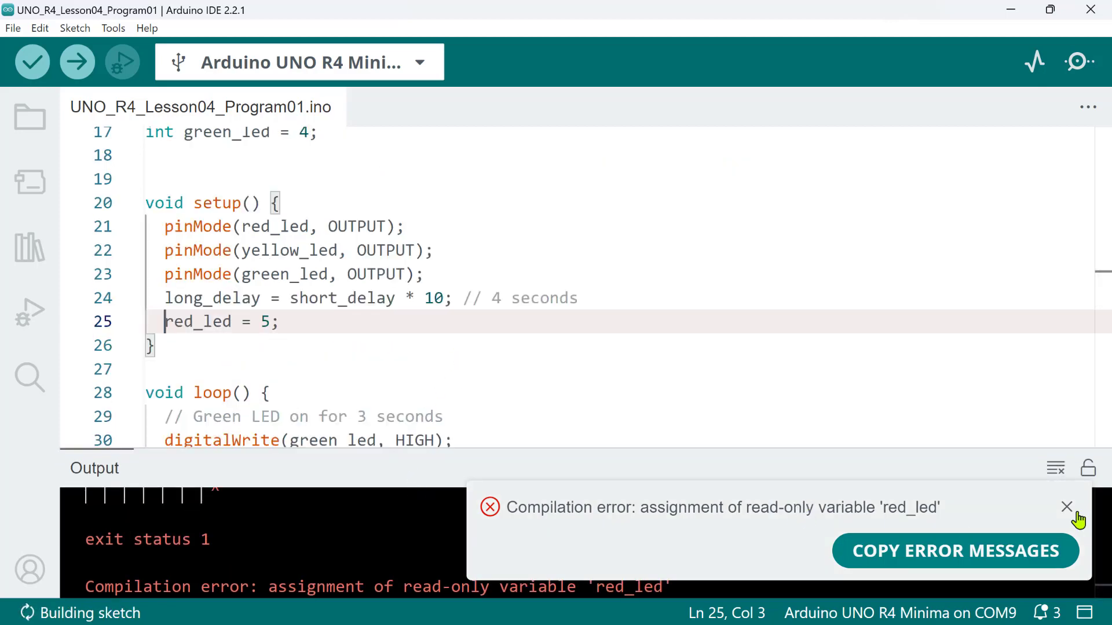
mouse_move(797, 513)
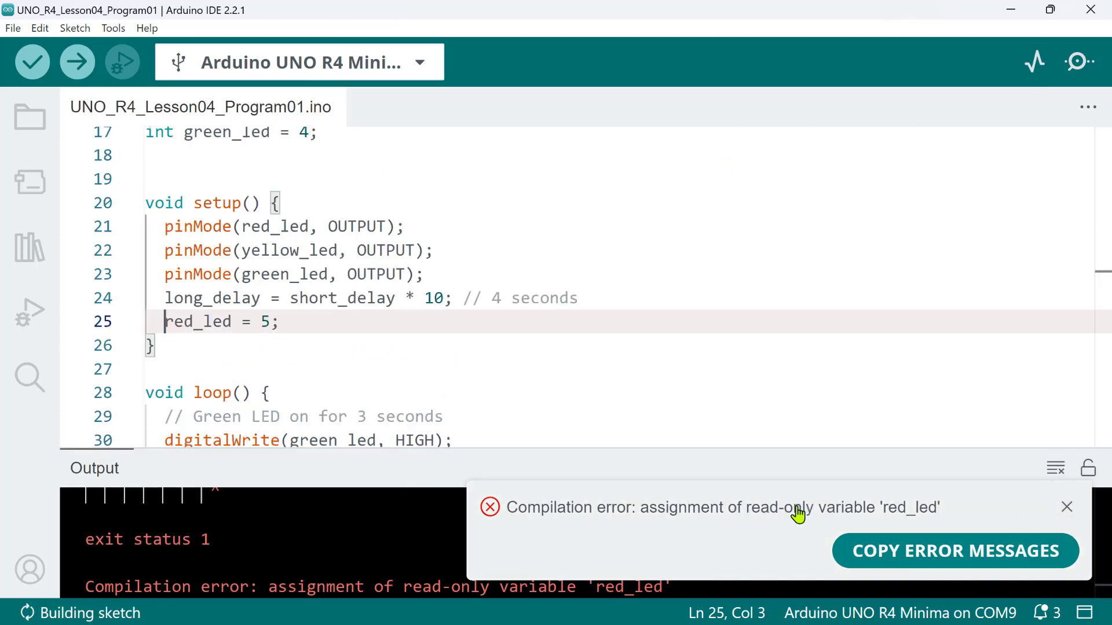
left_click(1058, 509)
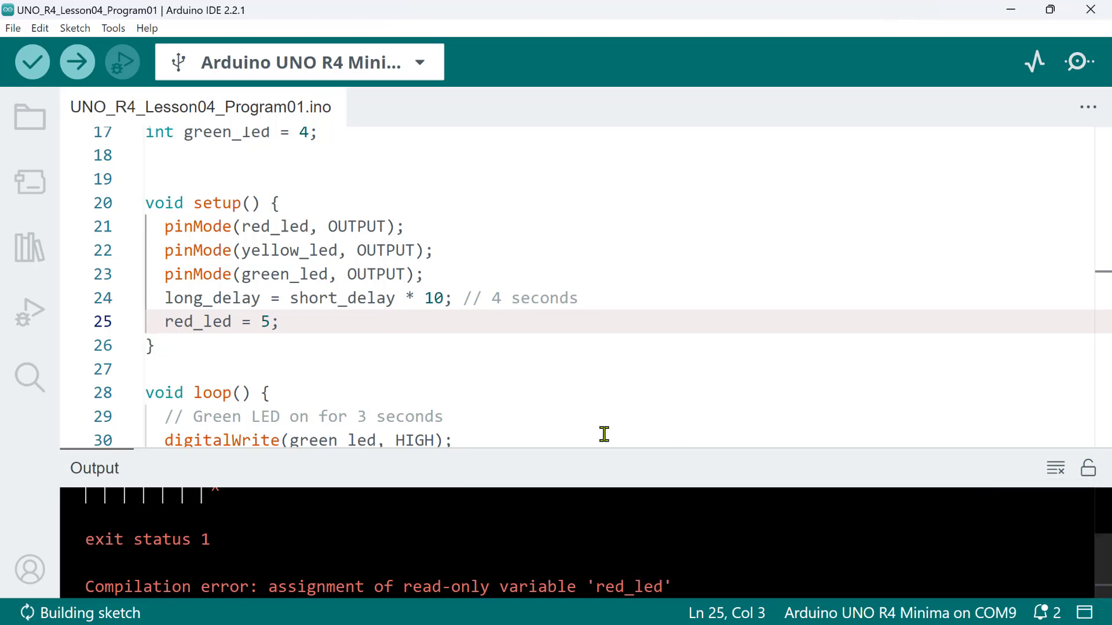
left_click_drag(516, 454, 516, 512)
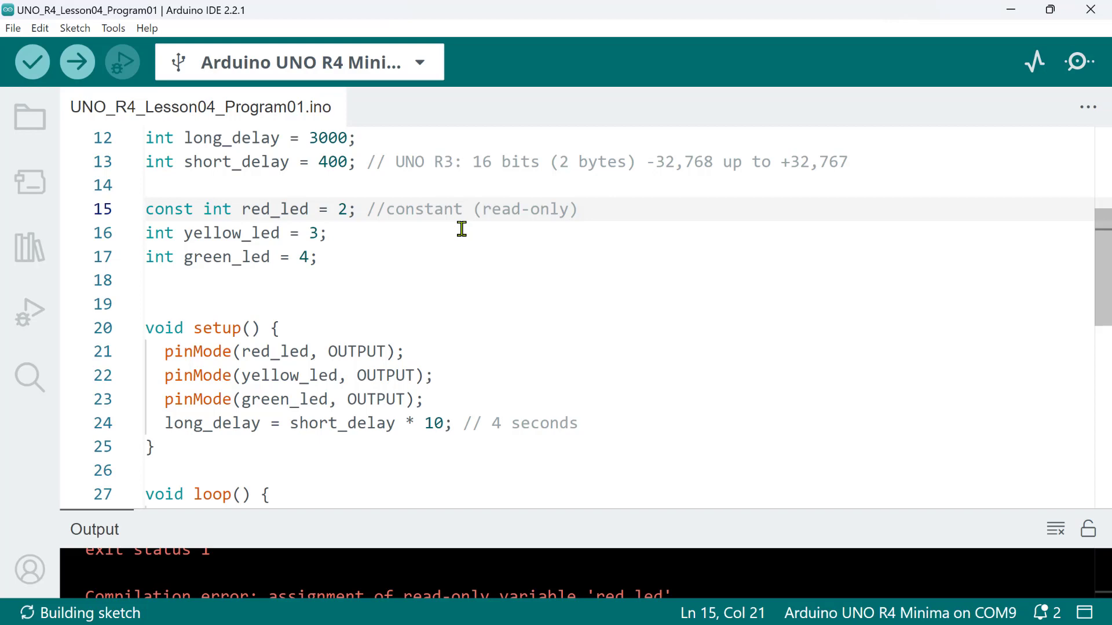
Put the LEDs on pins 5, 6, 7 as const ints and upload to the UNO R4
key("Backspace")
type("7")
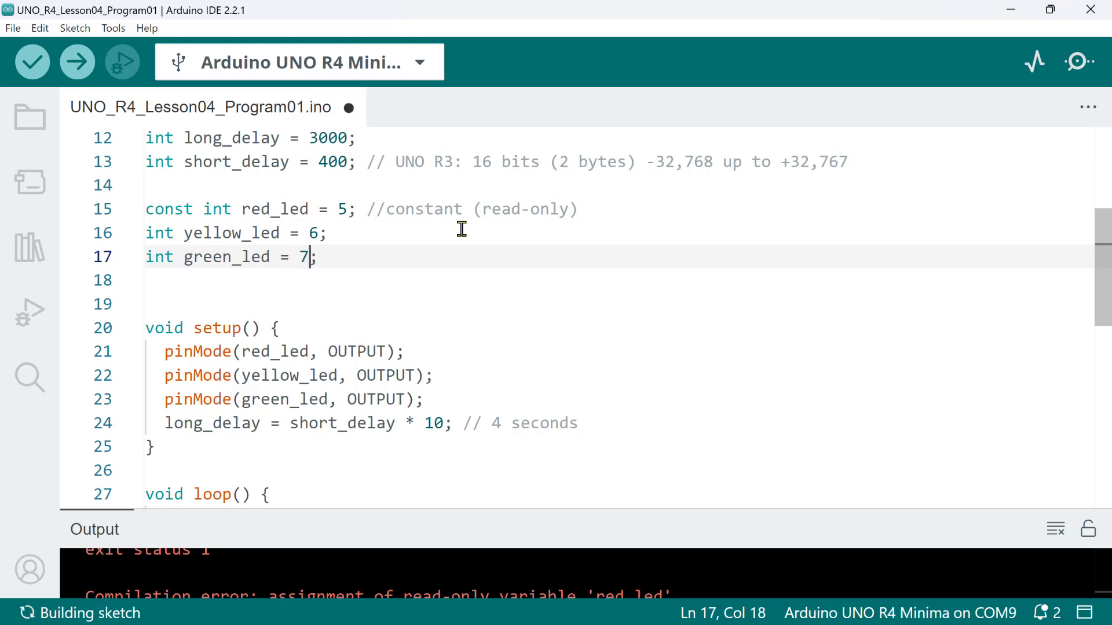
type("const")
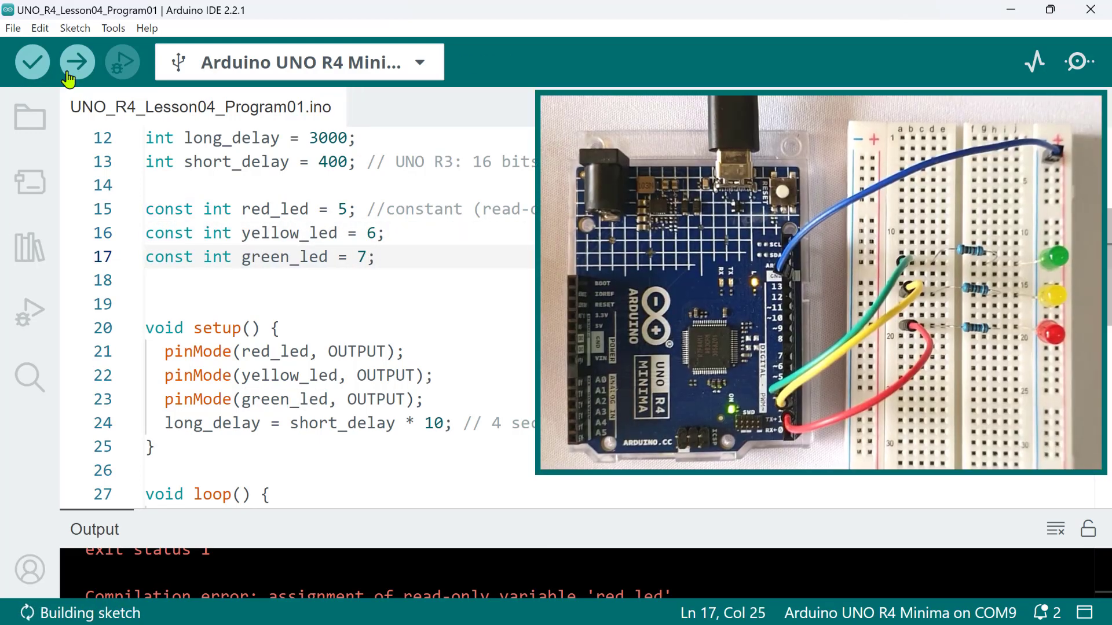
left_click(75, 61)
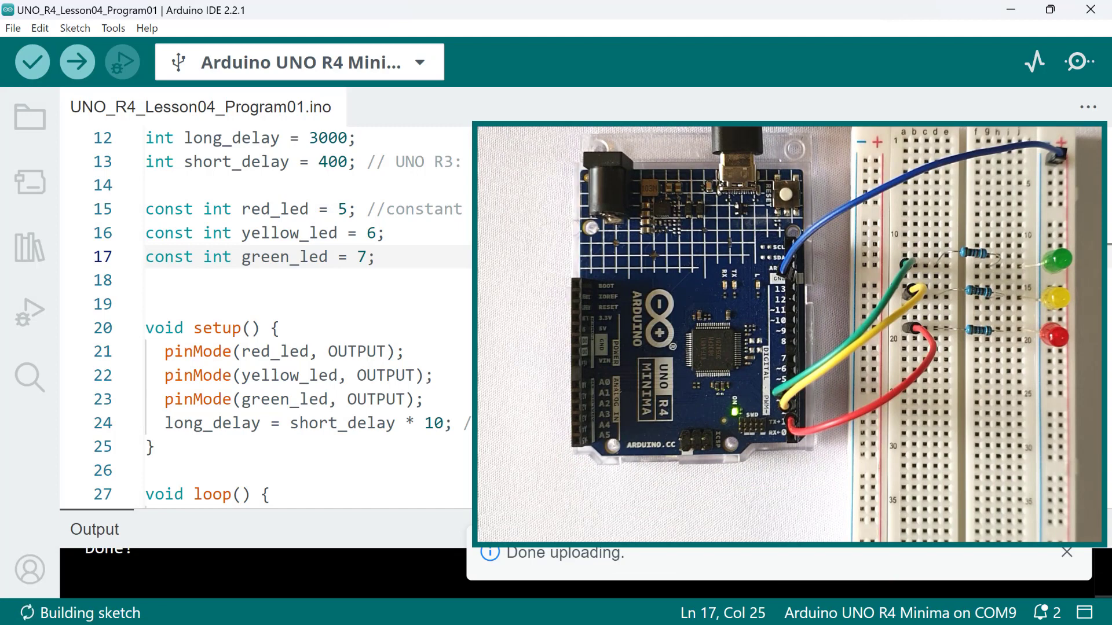
left_click(1067, 552)
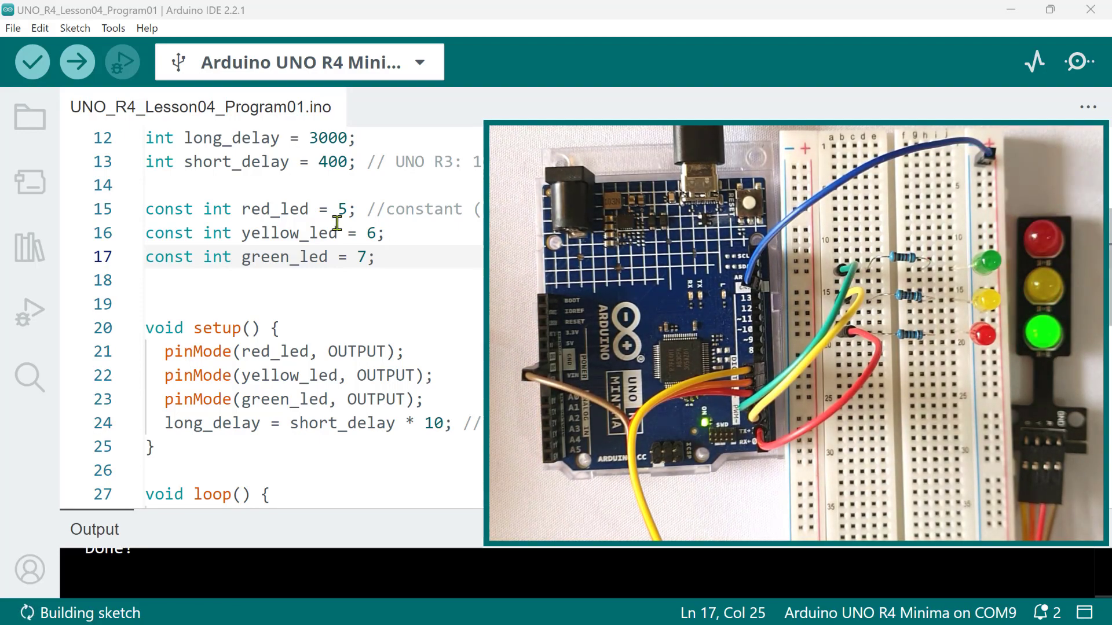
Type '#define red_led 5' on a new line above the delay variables
double_click(168, 209)
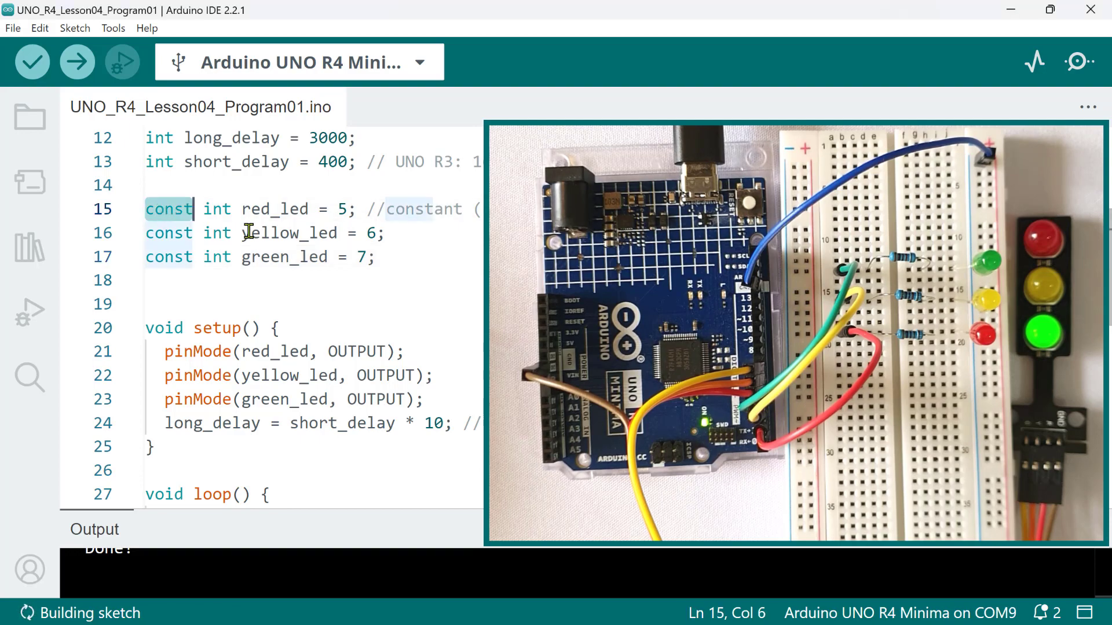
mouse_move(297, 237)
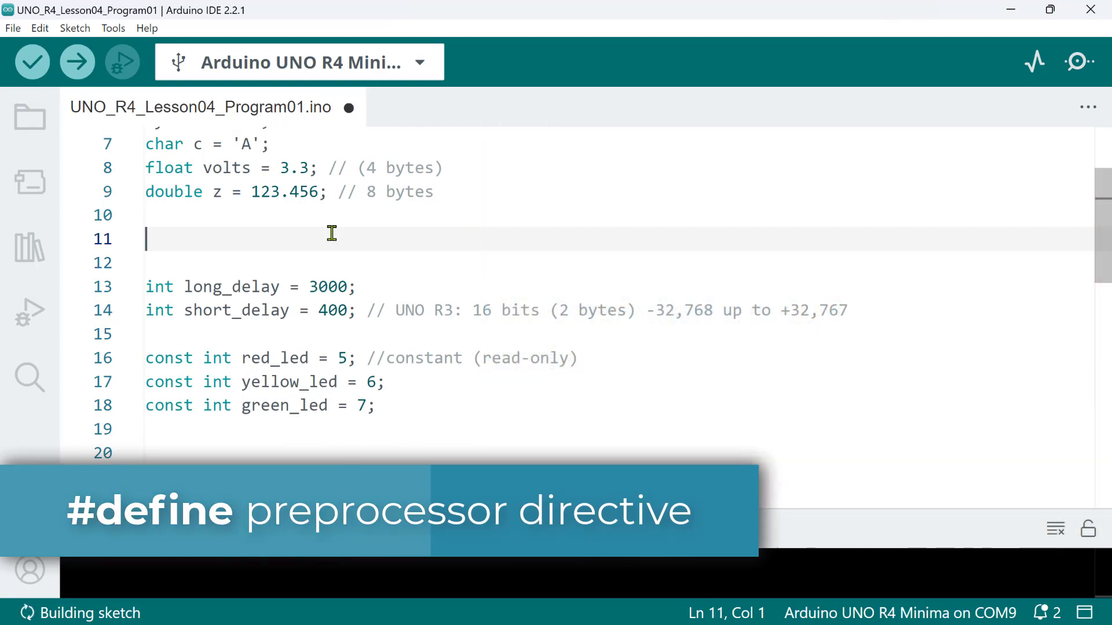
type("#define")
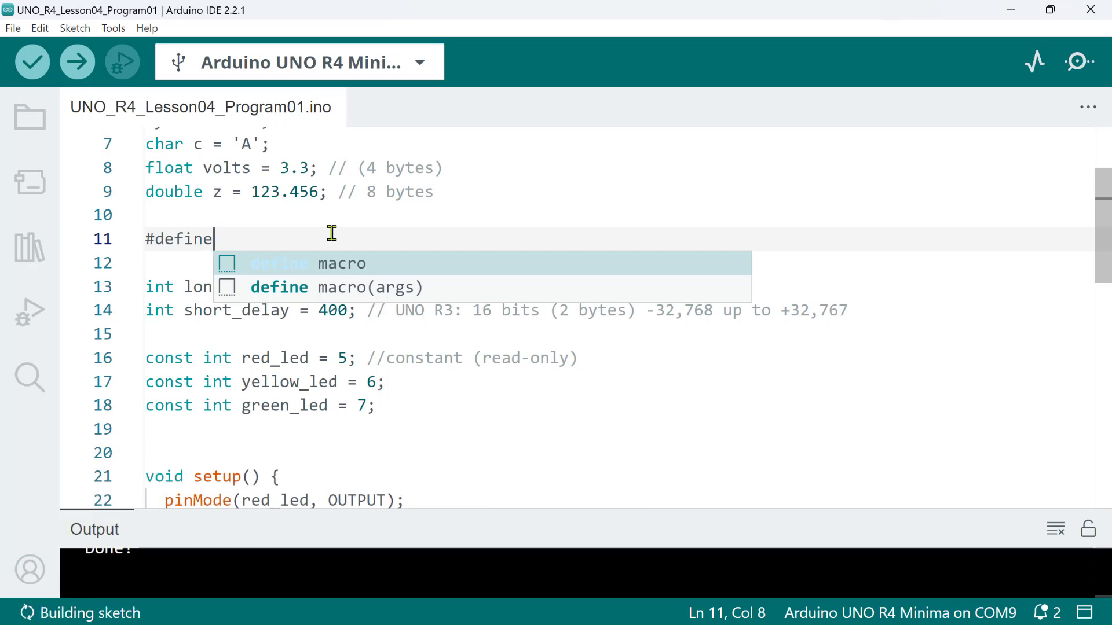
mouse_move(352, 288)
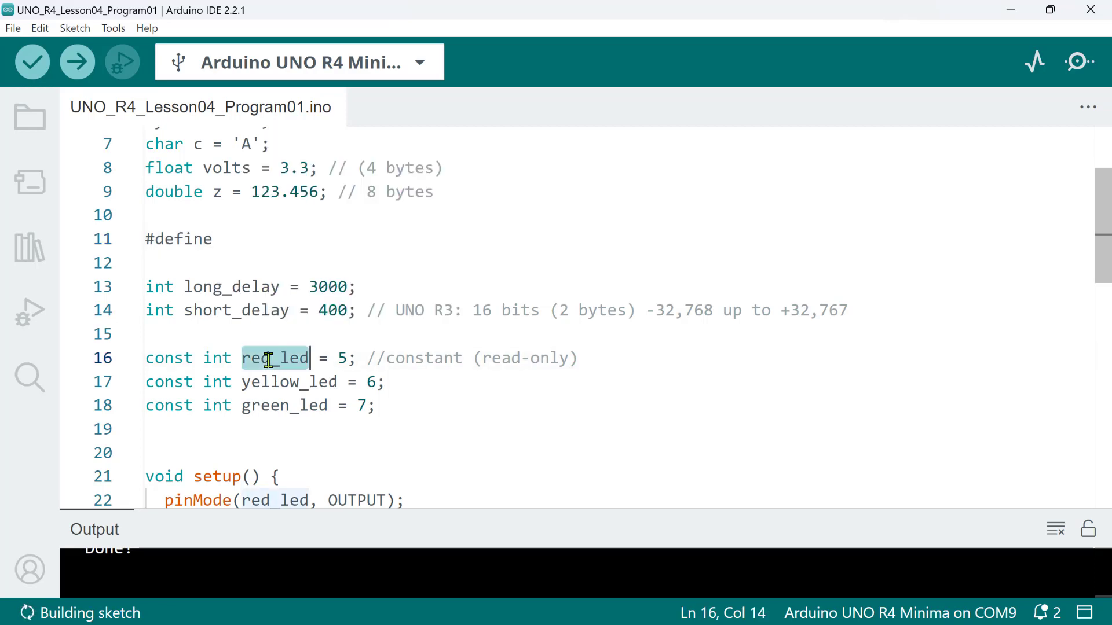
left_click(225, 240)
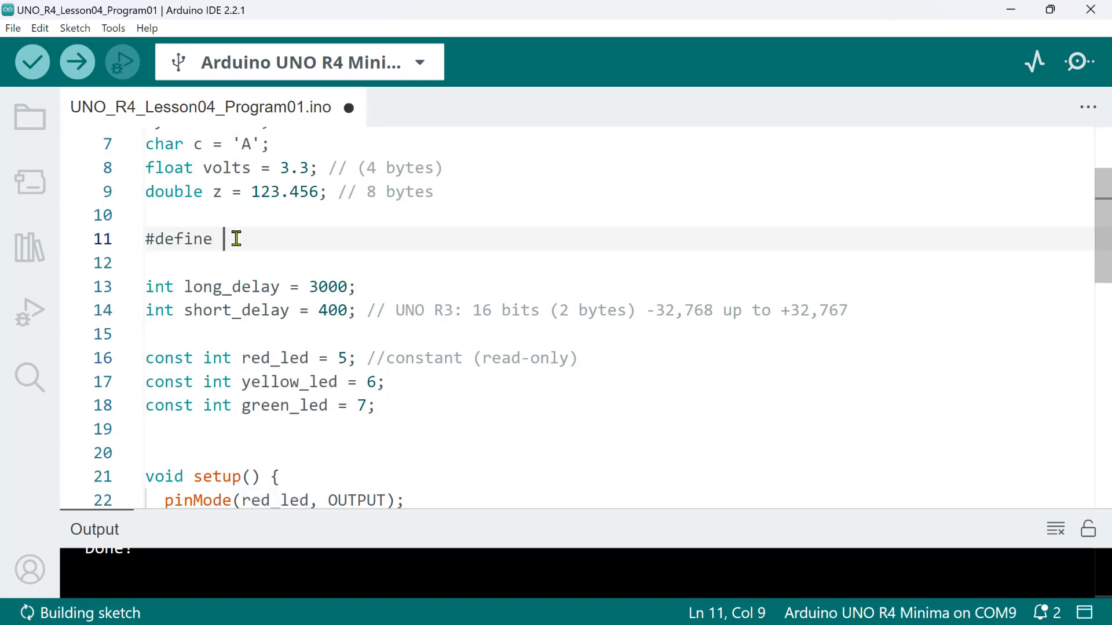
type("red_led")
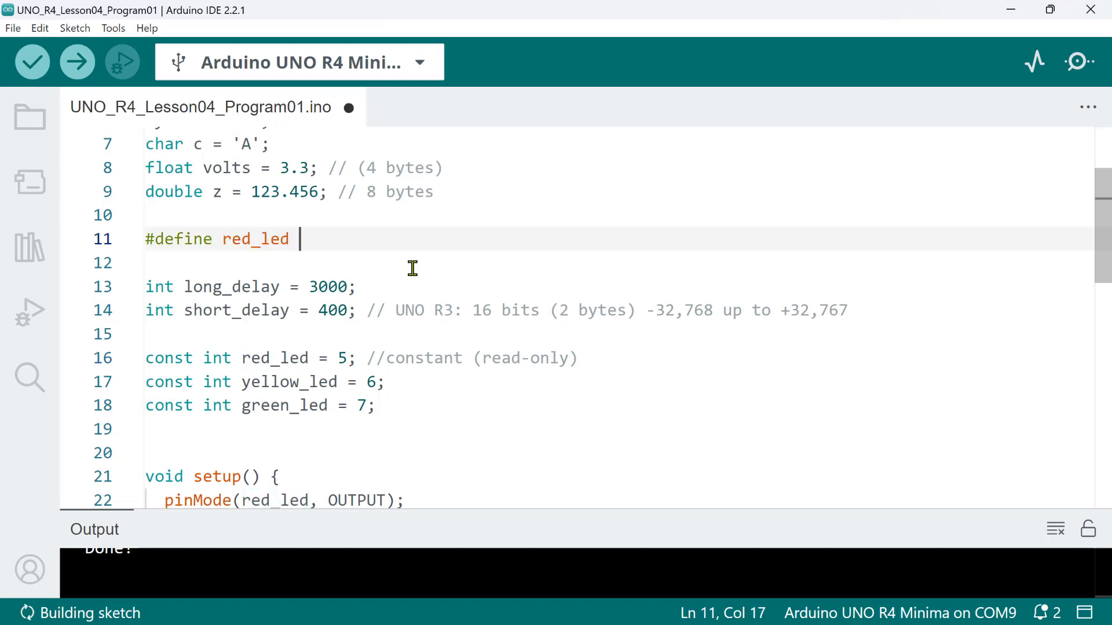
type("5")
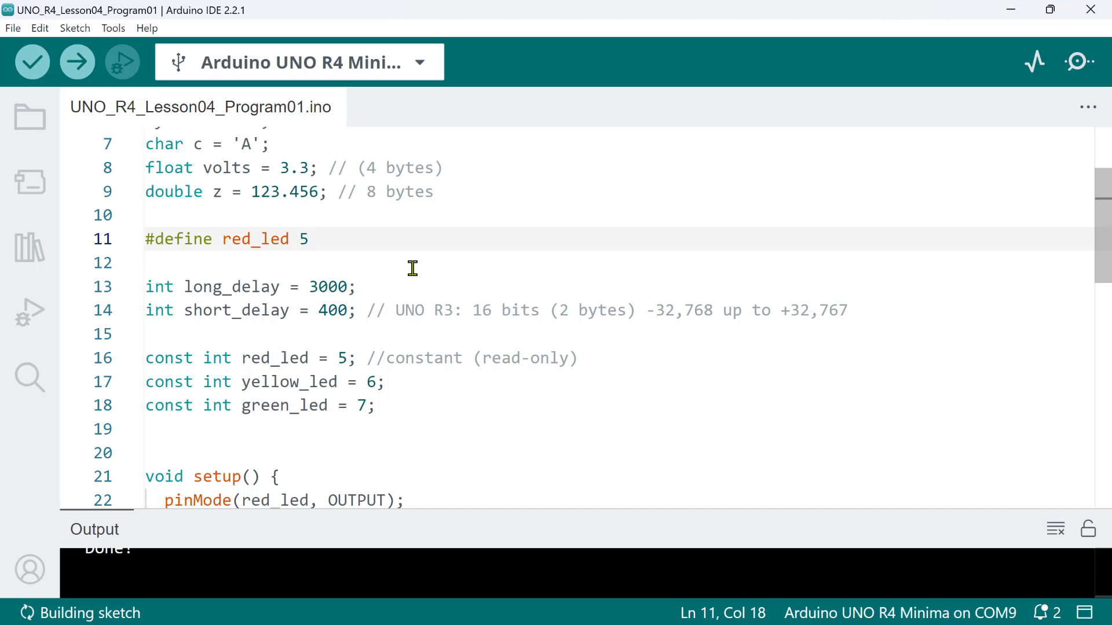
mouse_move(145, 358)
type("//")
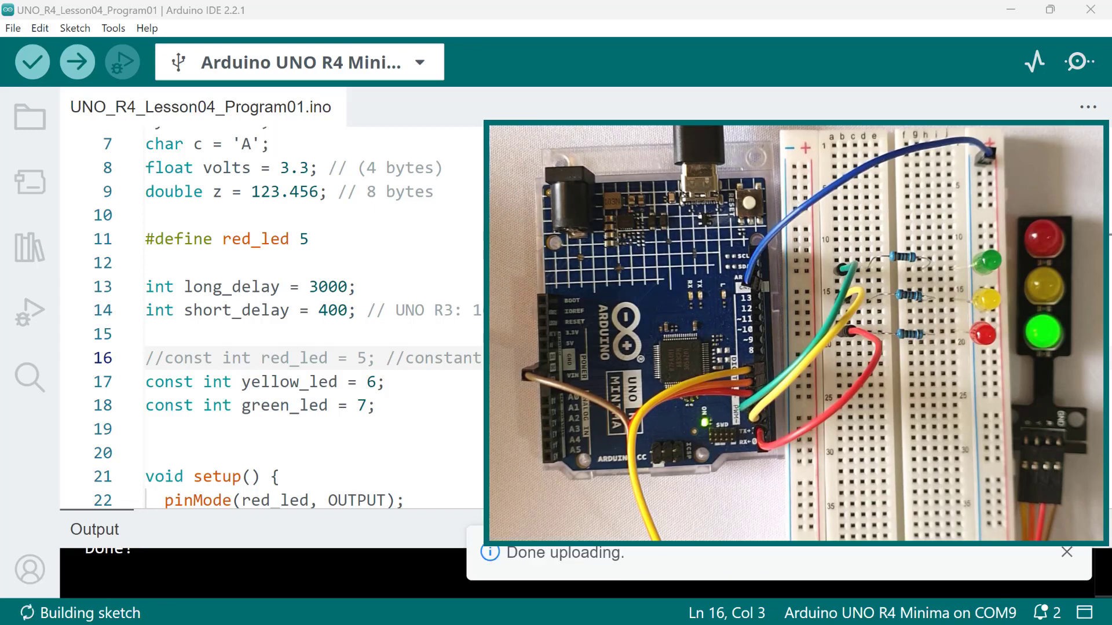
Dismiss the upload notice and place the cursor after the red_led macro
left_click(1066, 552)
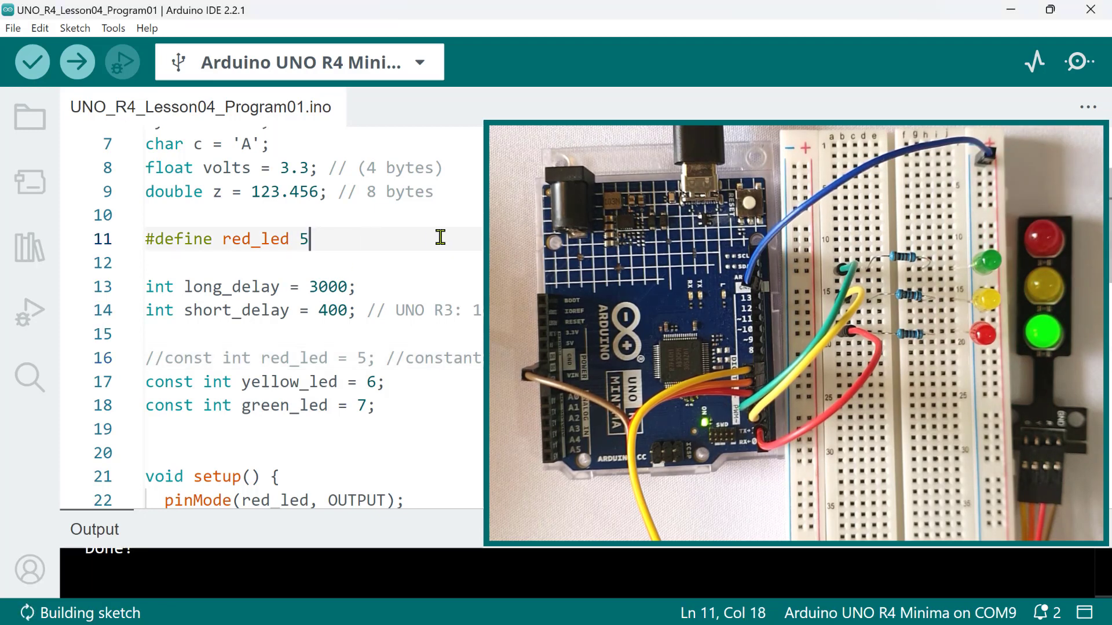
Comment the macro with '//saves memory du…' and '// cannot be typed-checked'
type("//saves memory")
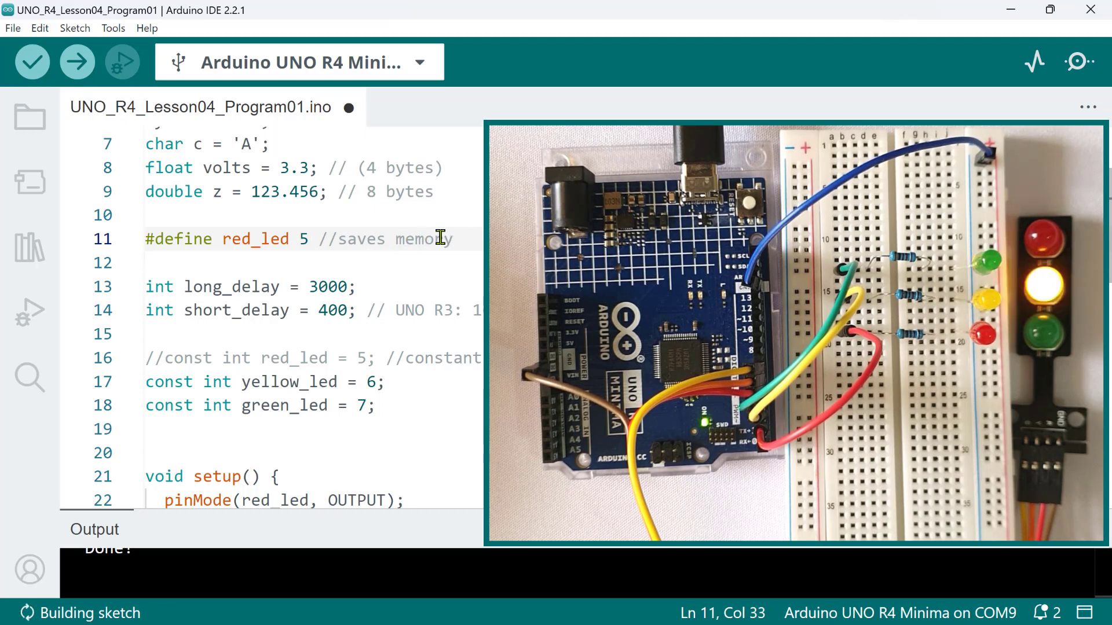
type("du")
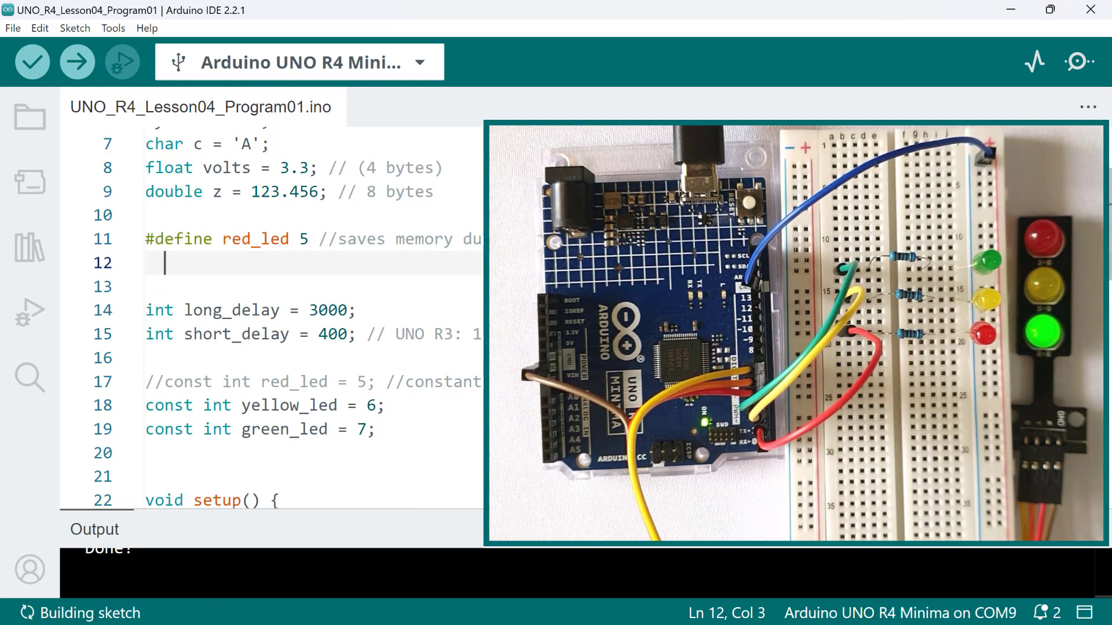
type("// cannot be typed")
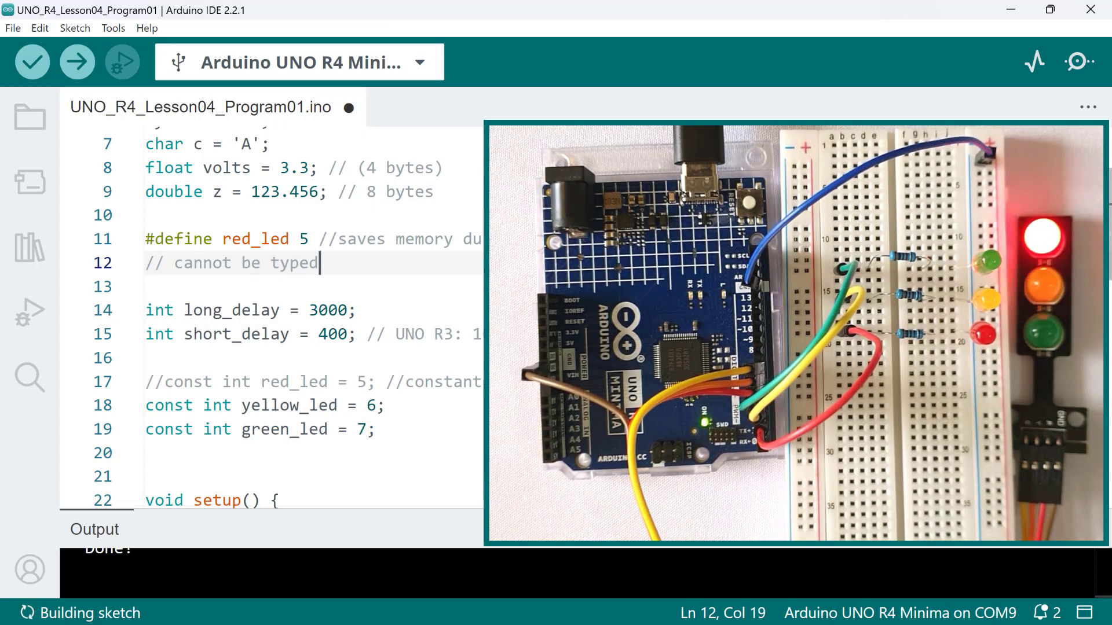
type("-checked")
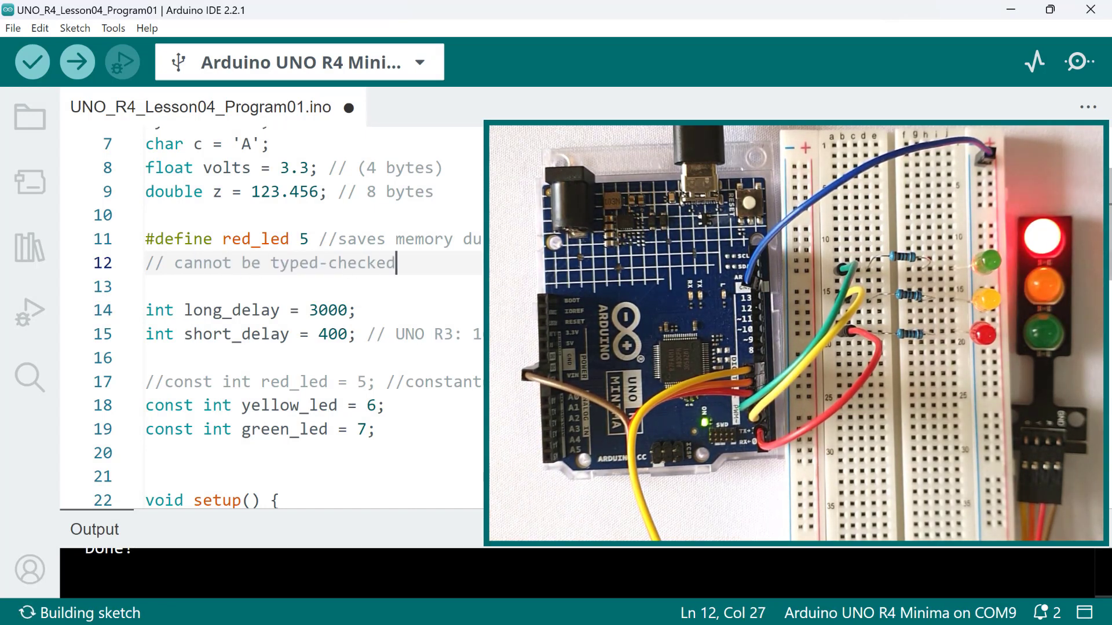